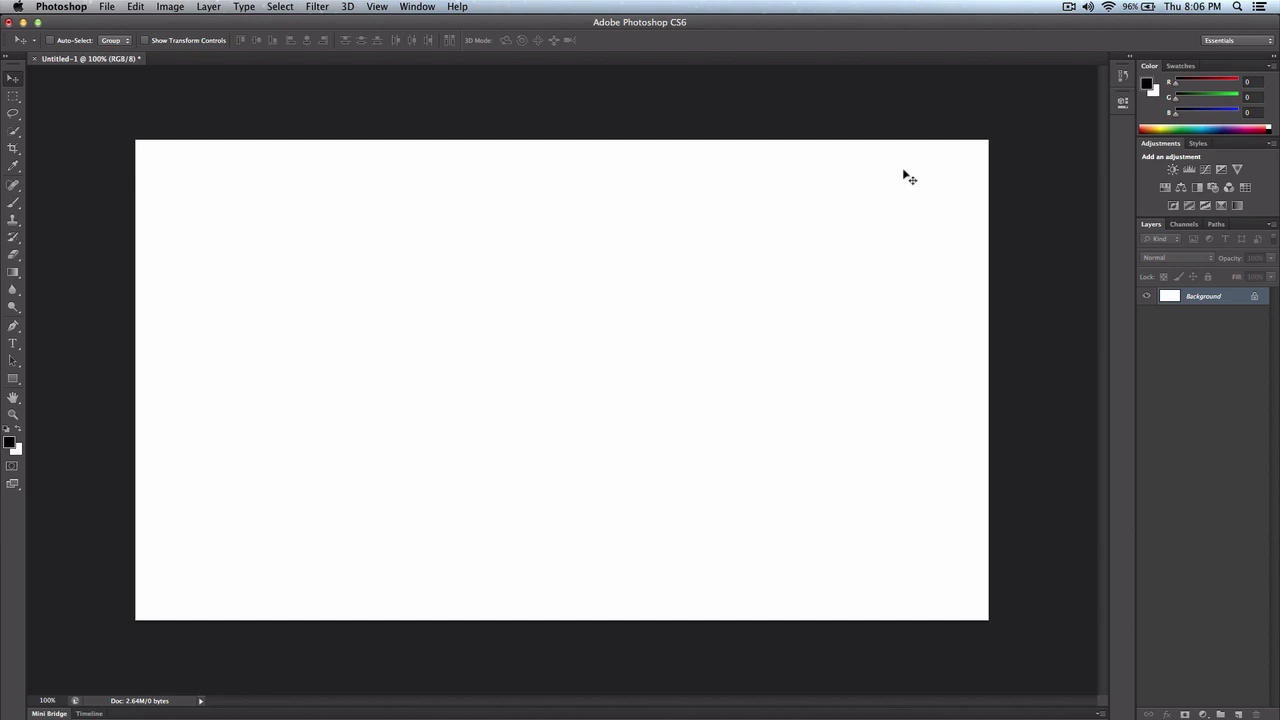
{"action": "mouse_move", "coordinate": [688, 143]}
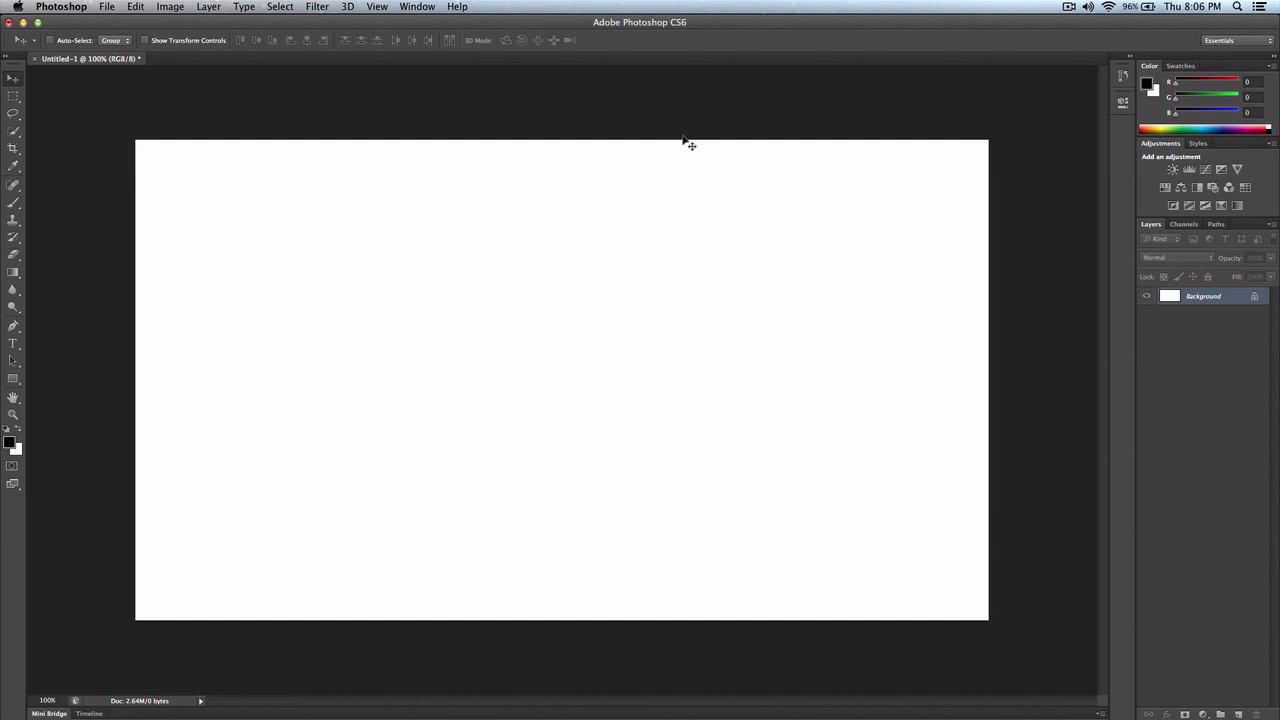
{"action": "mouse_move", "coordinate": [92, 210]}
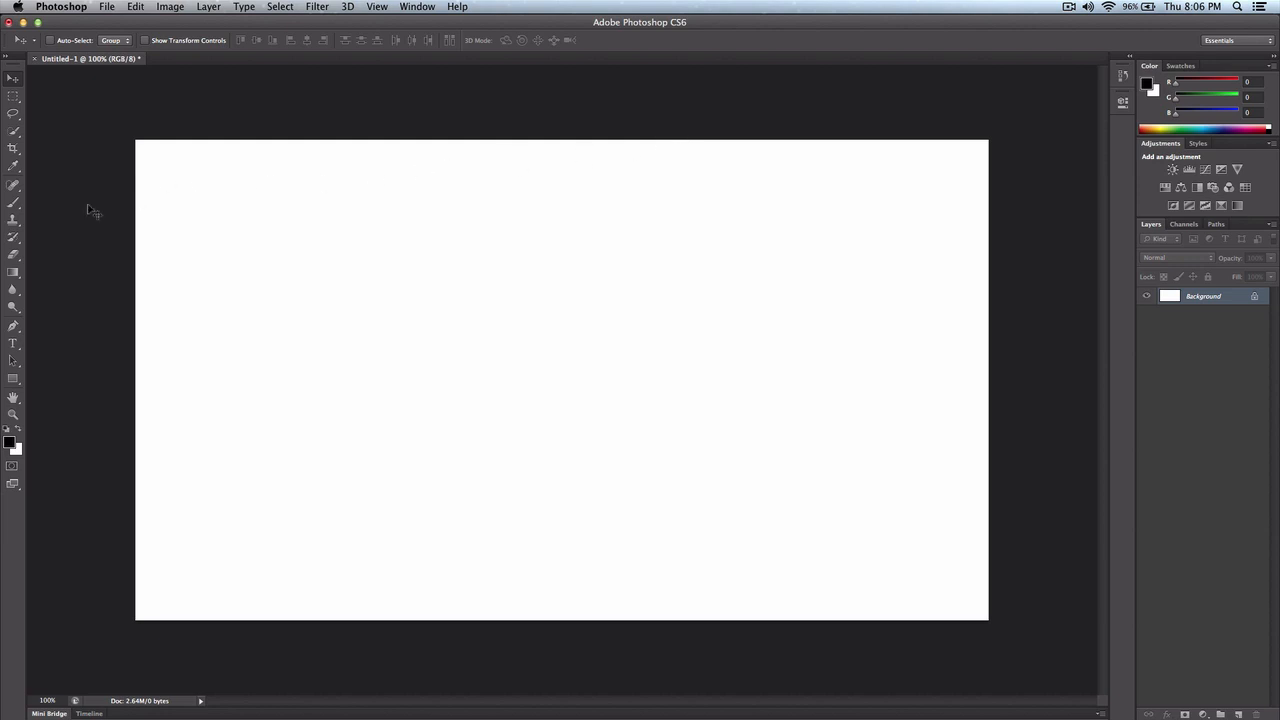
{"action": "mouse_move", "coordinate": [14, 272]}
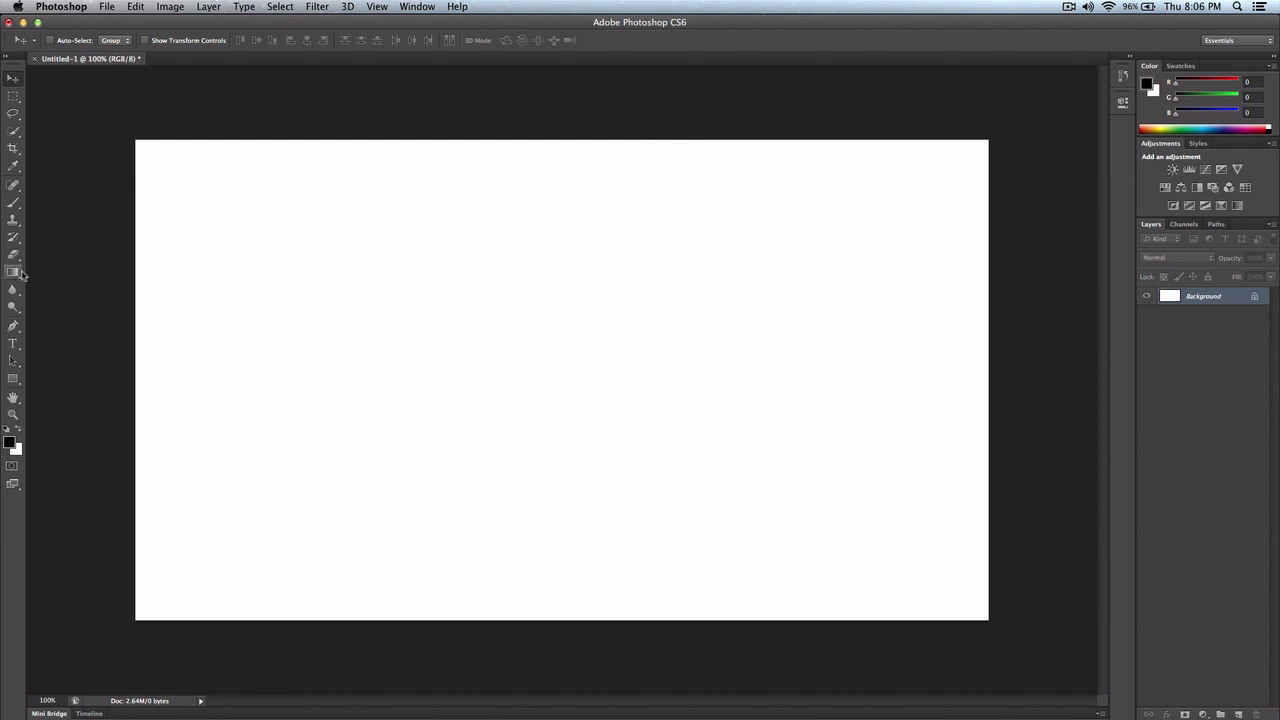
{"action": "mouse_move", "coordinate": [13, 270]}
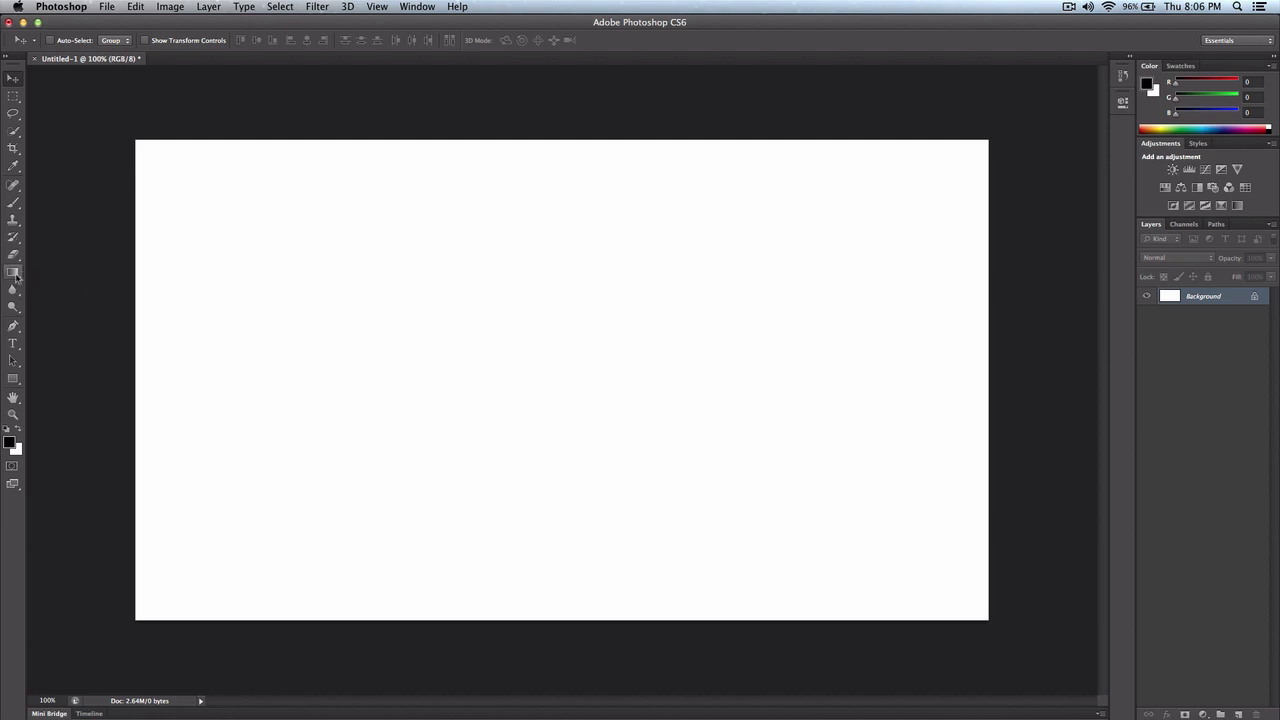
- Select the Gradient Tool in the Tools panel
{"action": "left_click", "coordinate": [14, 273]}
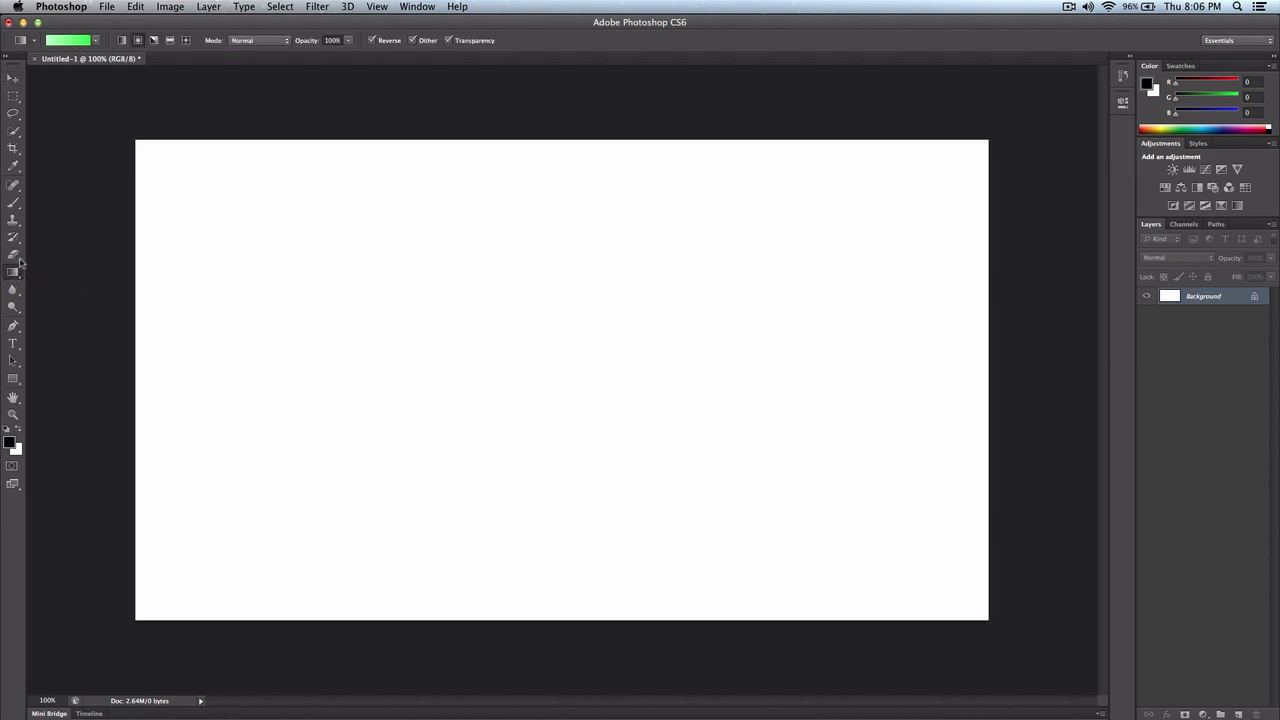
- Check the grouped fill modes, then draw a black-to-white linear gradient left to right
{"action": "left_click", "coordinate": [95, 40]}
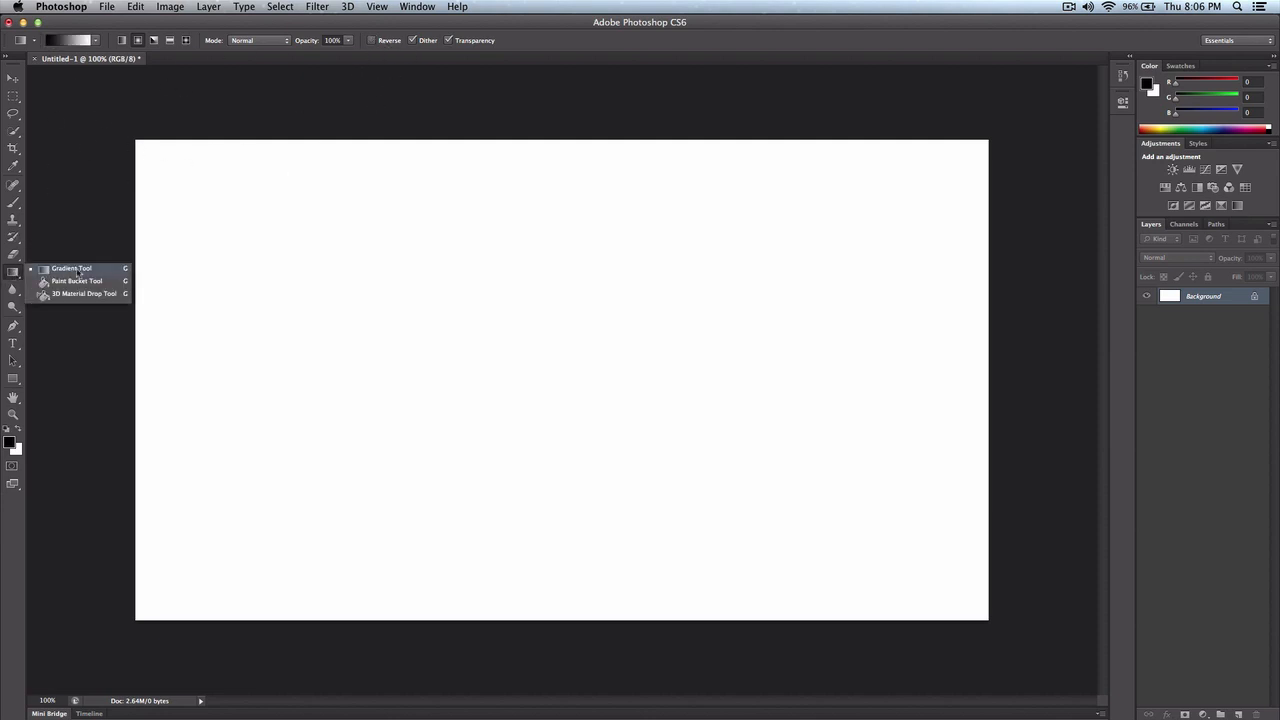
{"action": "mouse_move", "coordinate": [115, 275]}
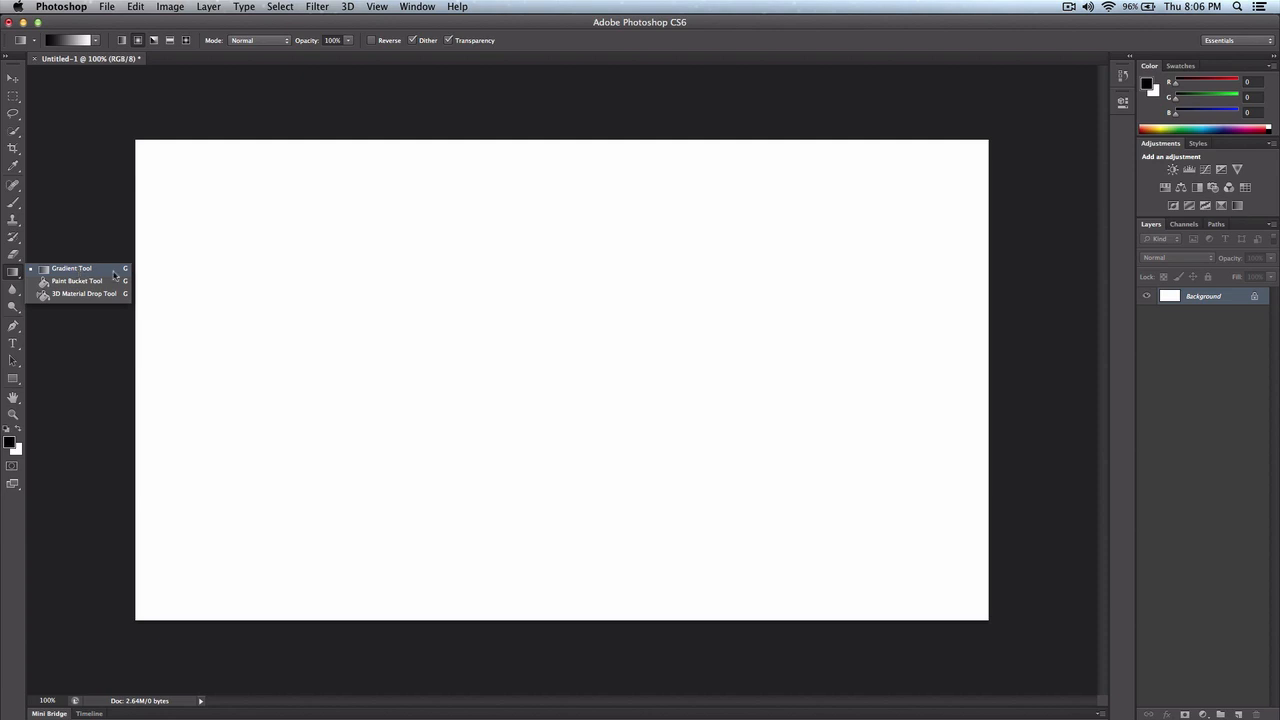
{"action": "mouse_move", "coordinate": [113, 277]}
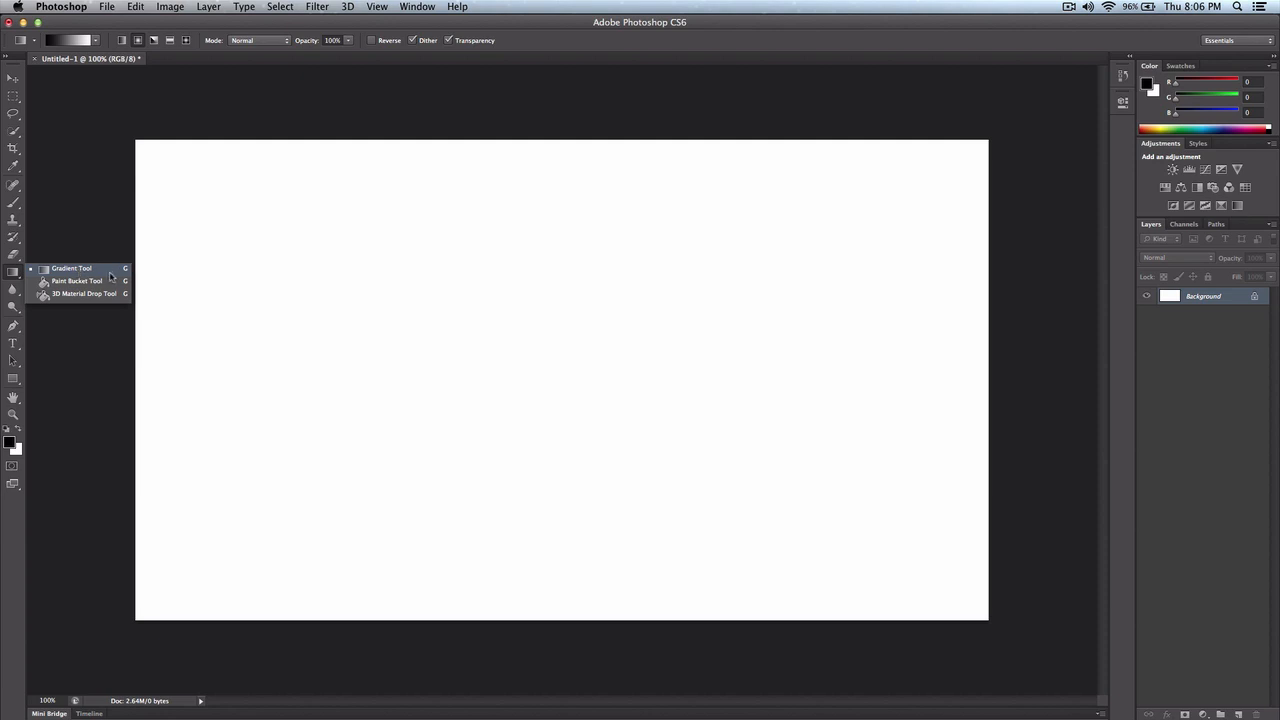
{"action": "mouse_move", "coordinate": [20, 272]}
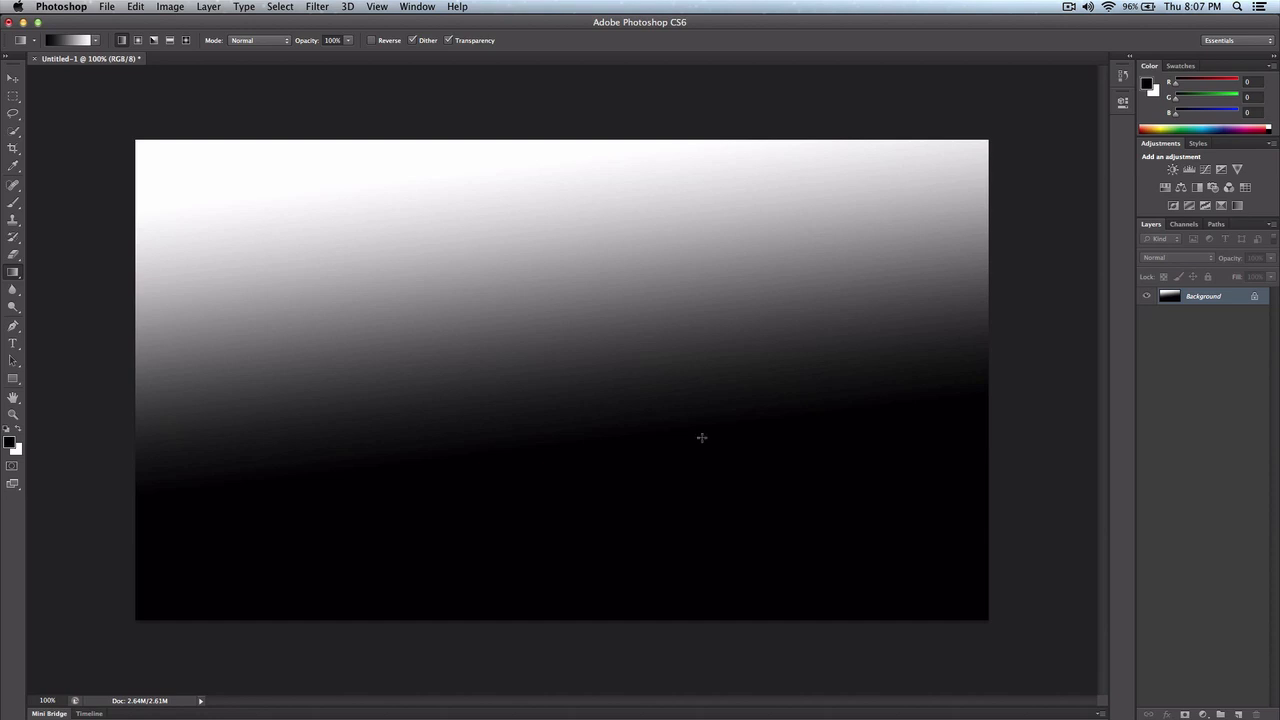
{"action": "mouse_move", "coordinate": [542, 173]}
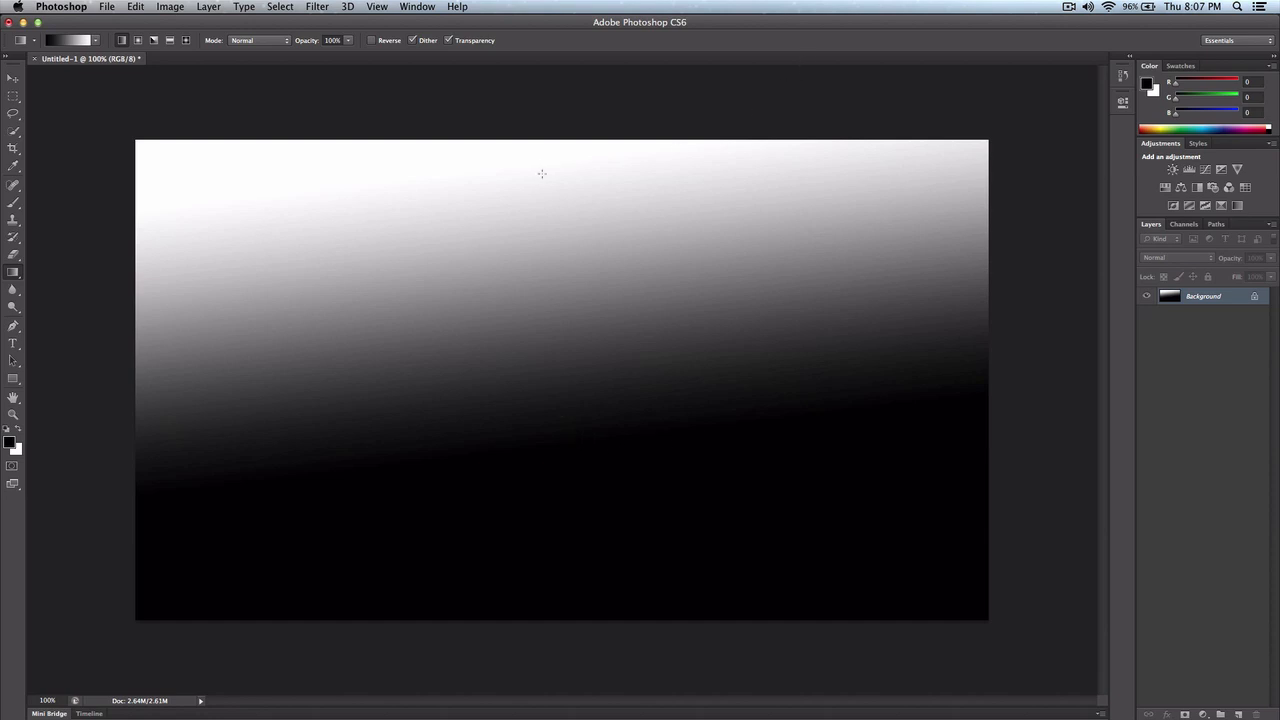
{"action": "mouse_move", "coordinate": [527, 172]}
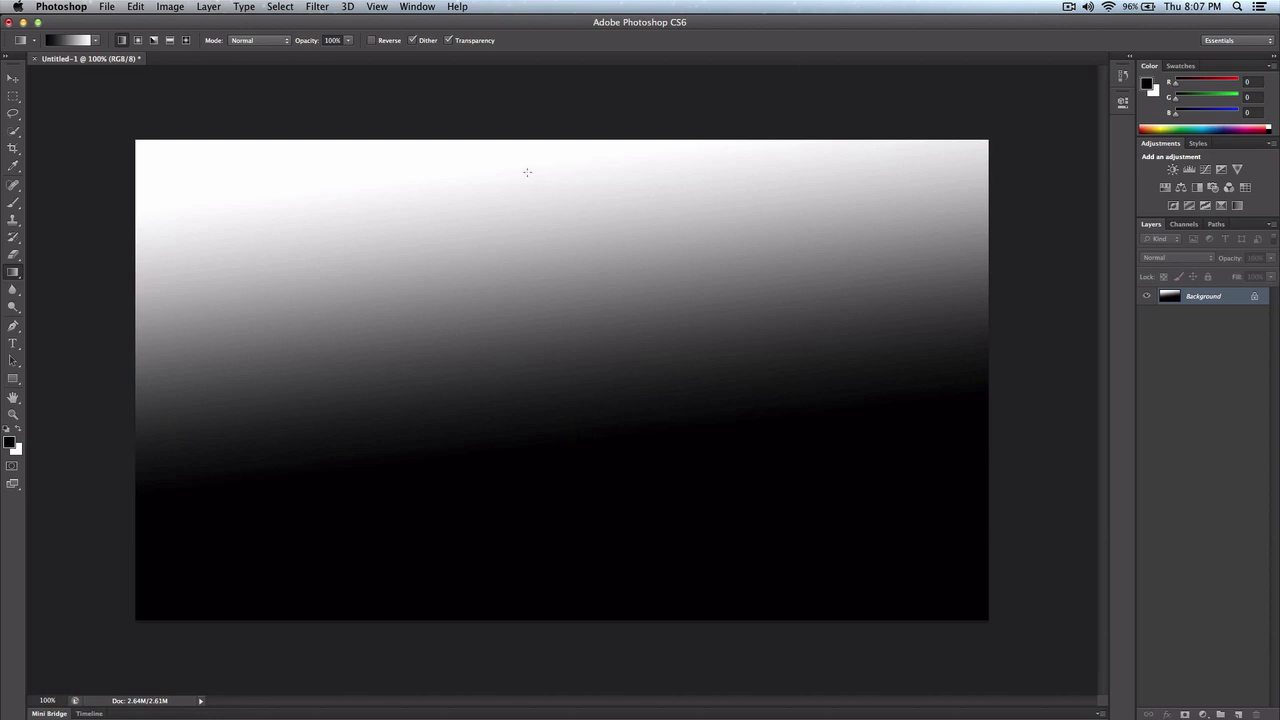
{"action": "mouse_move", "coordinate": [582, 181]}
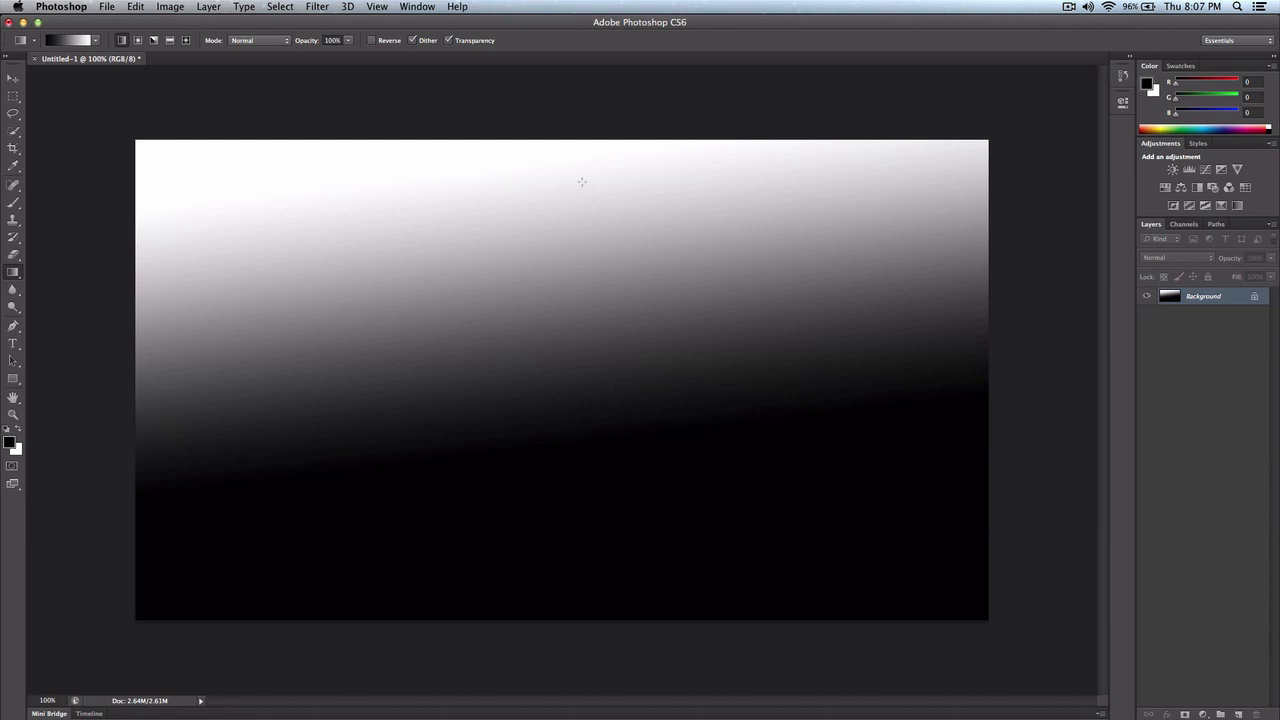
{"action": "mouse_move", "coordinate": [570, 182]}
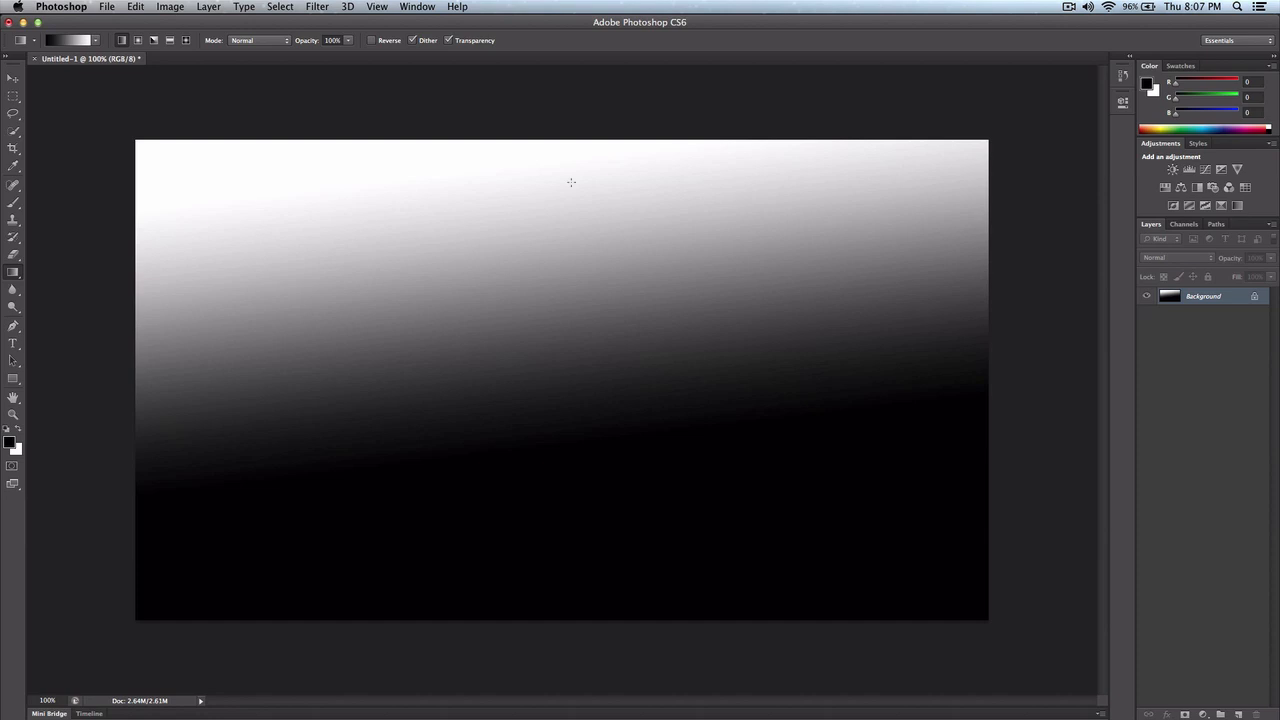
{"action": "left_click_drag", "start_coordinate": [570, 182], "coordinate": [857, 243]}
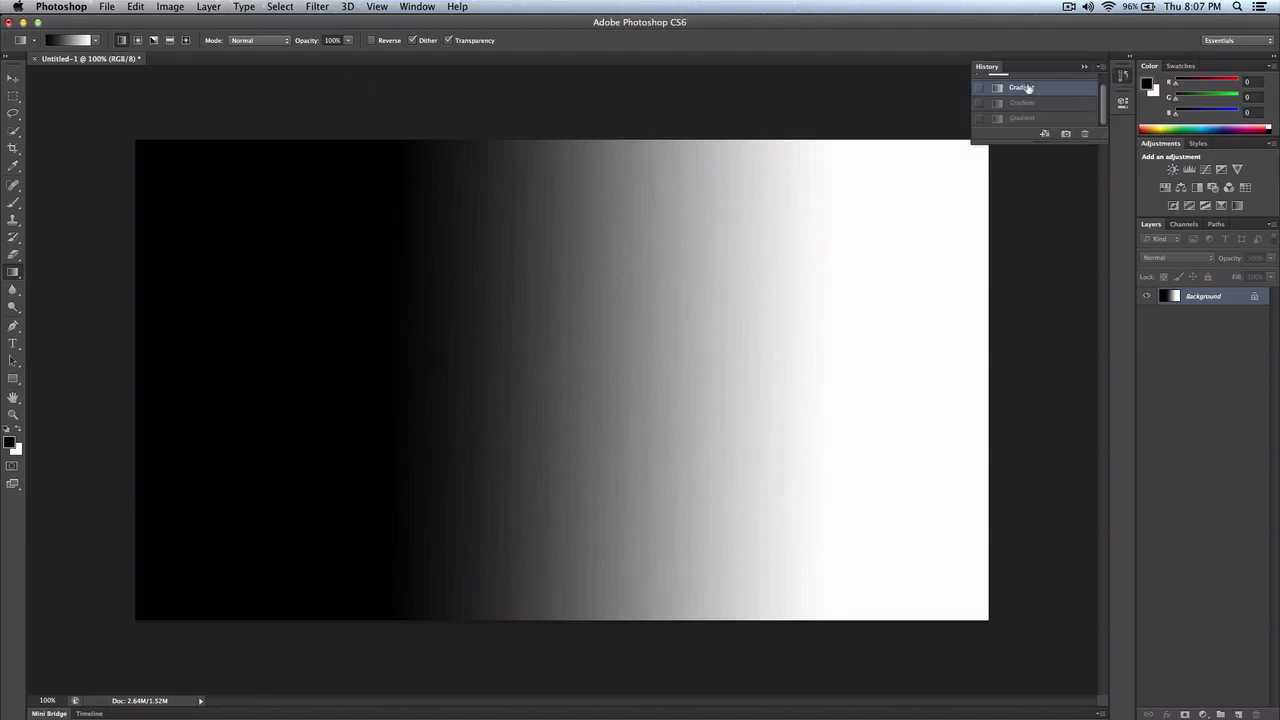
- Revert the canvas to its blank white state using the first History state
{"action": "left_click", "coordinate": [1020, 87]}
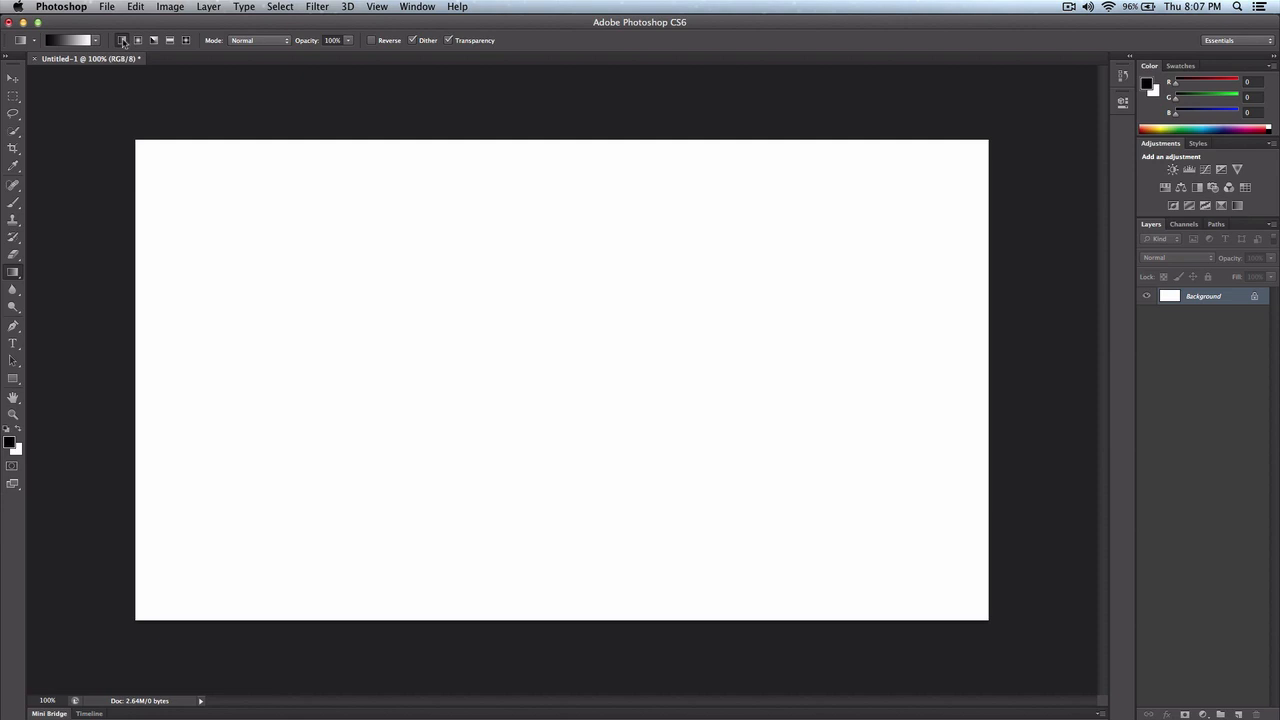
{"action": "mouse_move", "coordinate": [122, 40]}
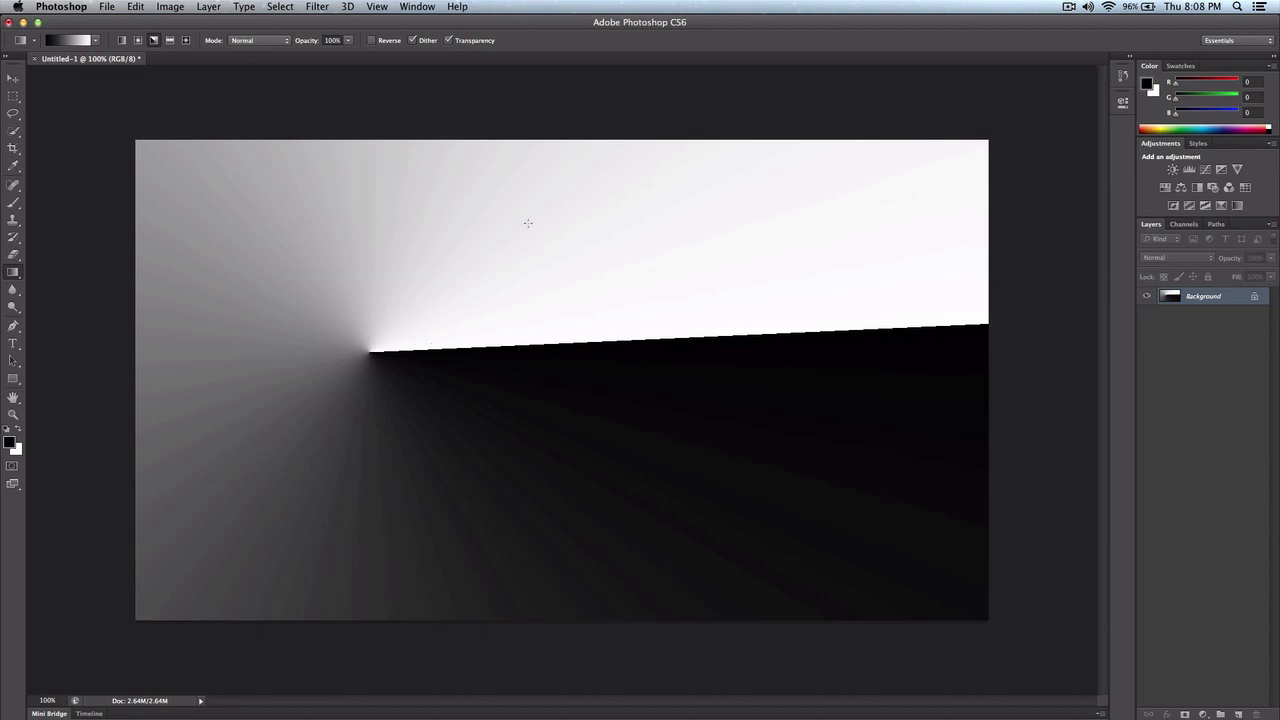
{"action": "mouse_move", "coordinate": [118, 621]}
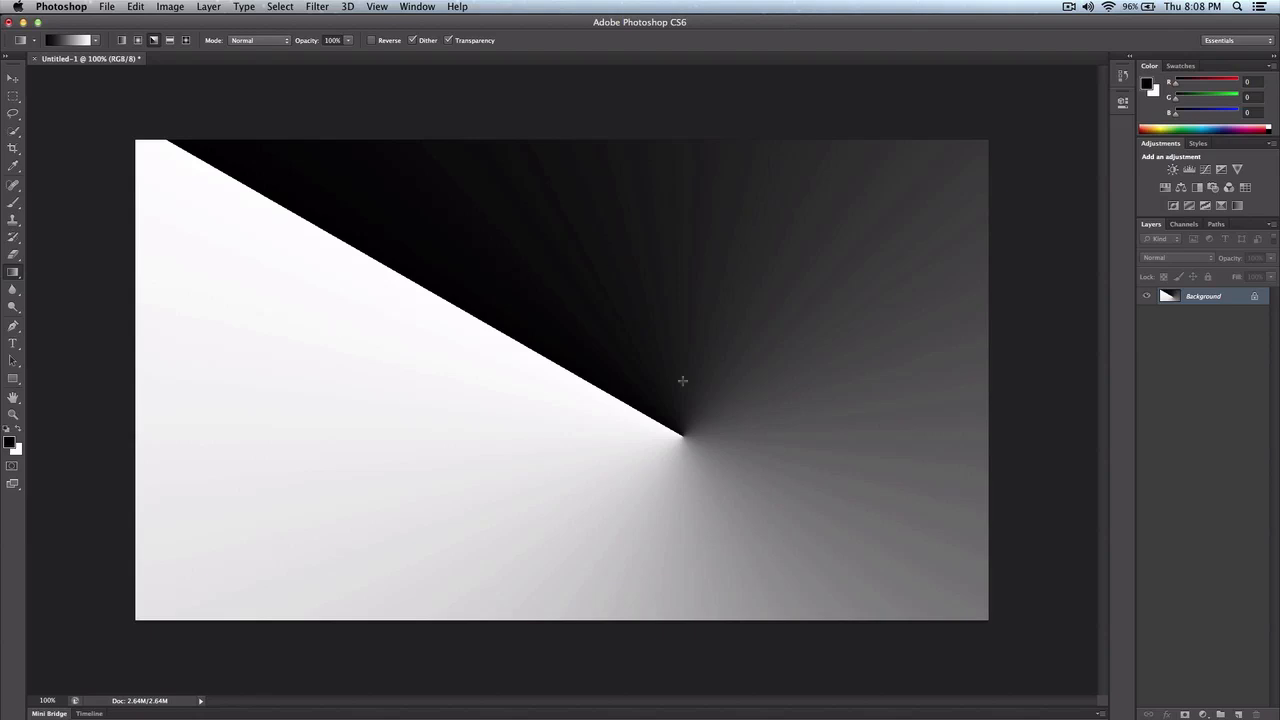
{"action": "mouse_move", "coordinate": [650, 480]}
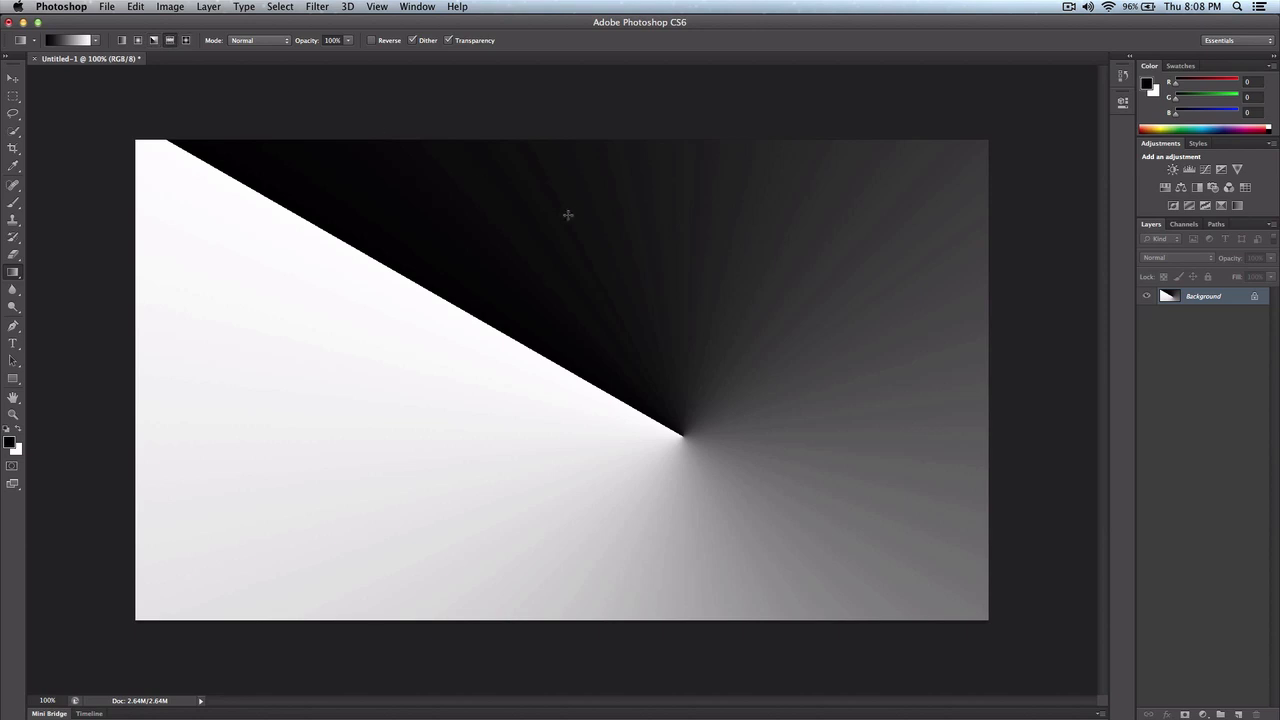
{"action": "mouse_move", "coordinate": [255, 101]}
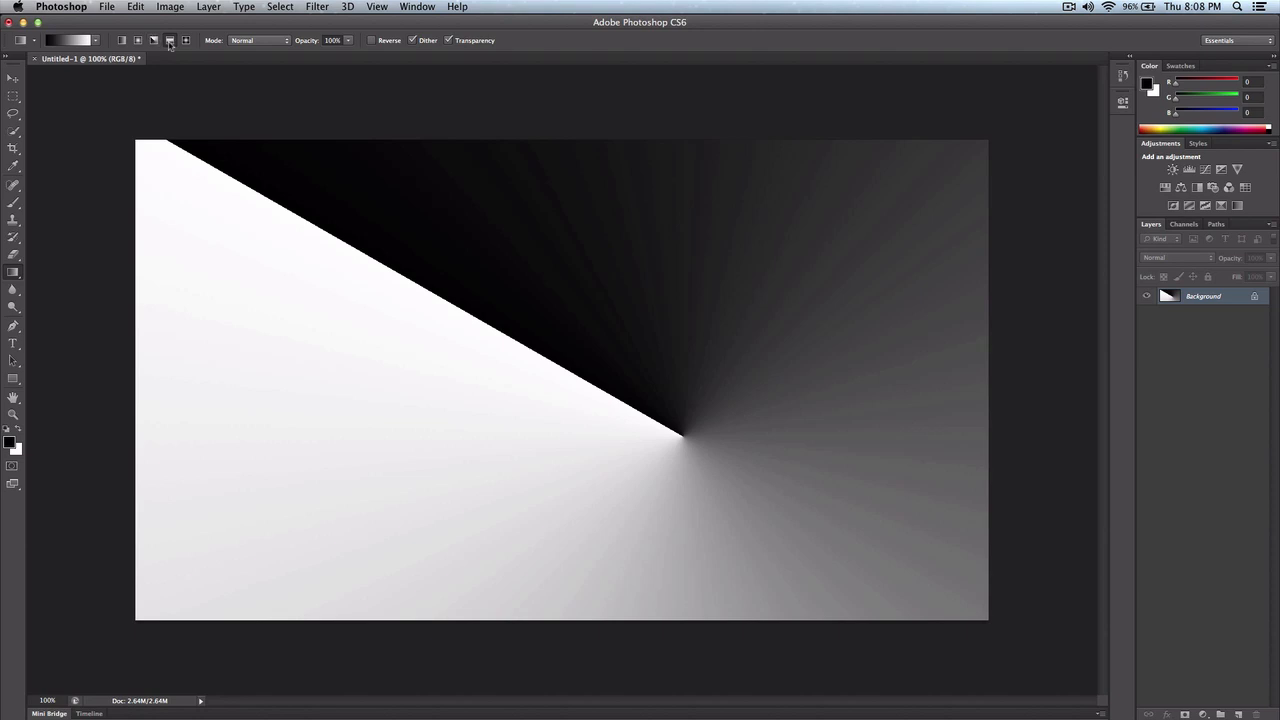
- Draw a reflected gradient forming a vertical black band fading to white on both sides
{"action": "left_click_drag", "start_coordinate": [525, 240], "coordinate": [557, 445]}
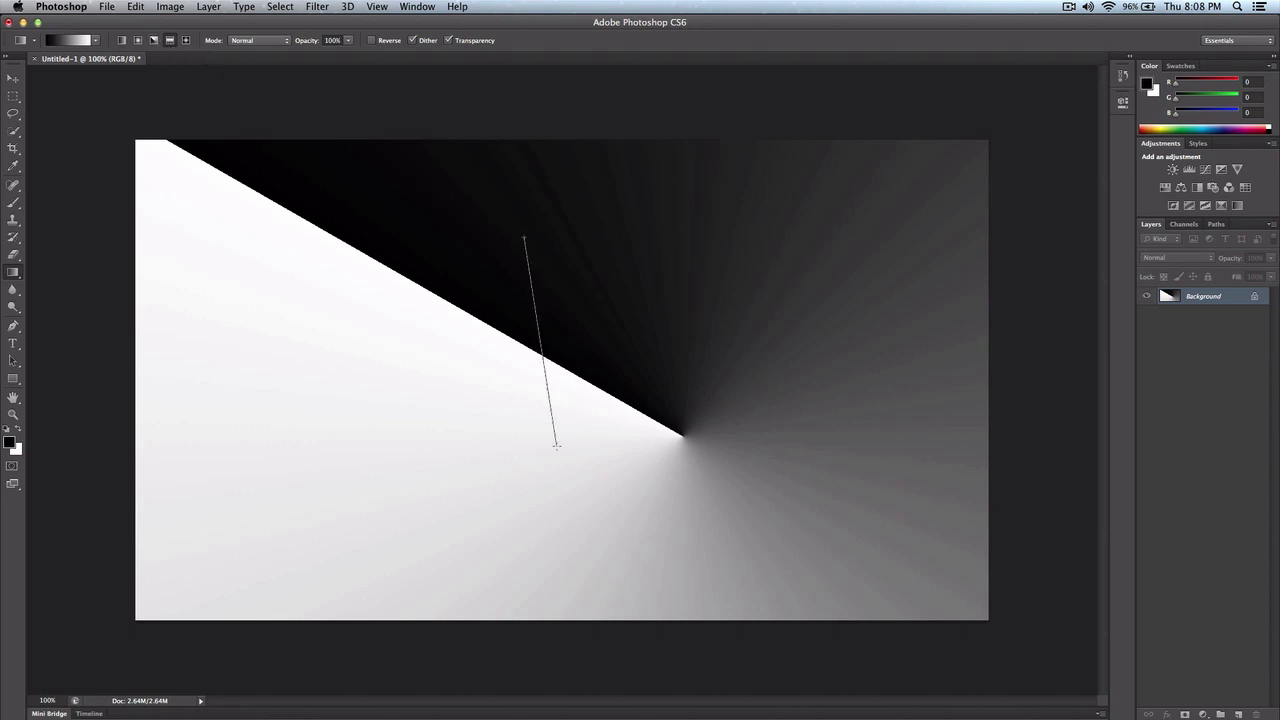
{"action": "left_click_drag", "start_coordinate": [525, 240], "coordinate": [557, 445]}
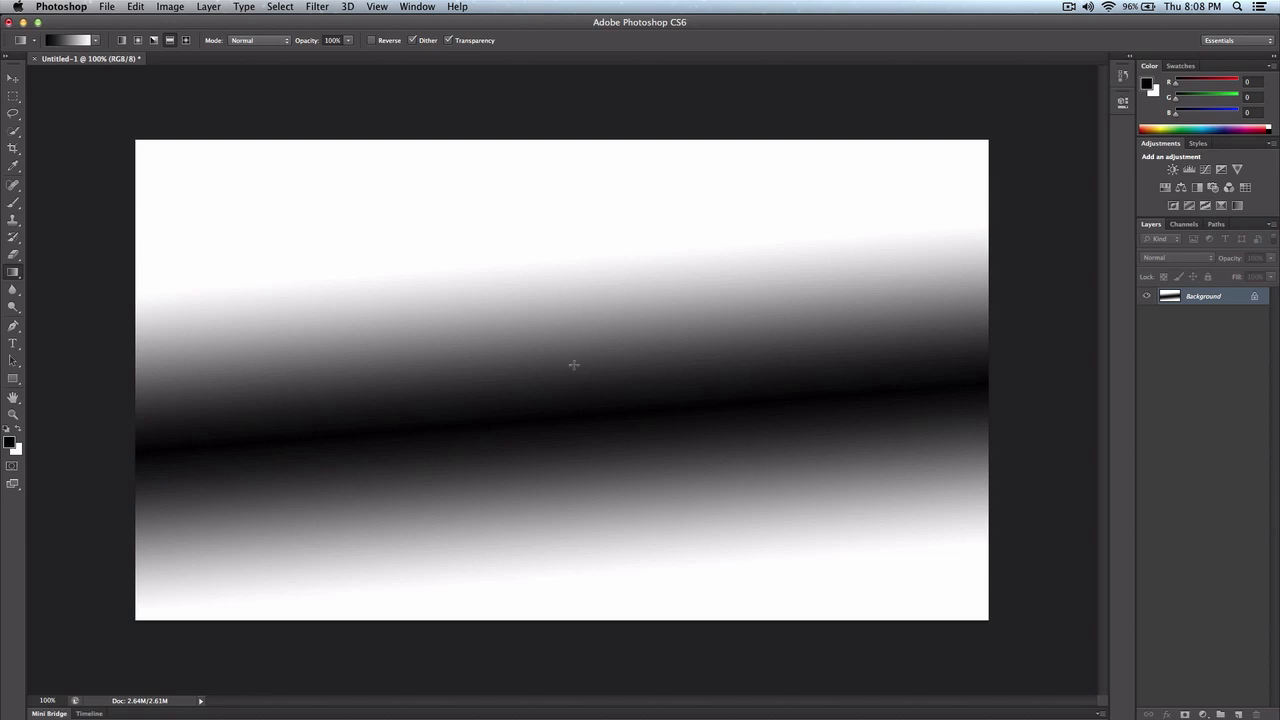
{"action": "mouse_move", "coordinate": [600, 280]}
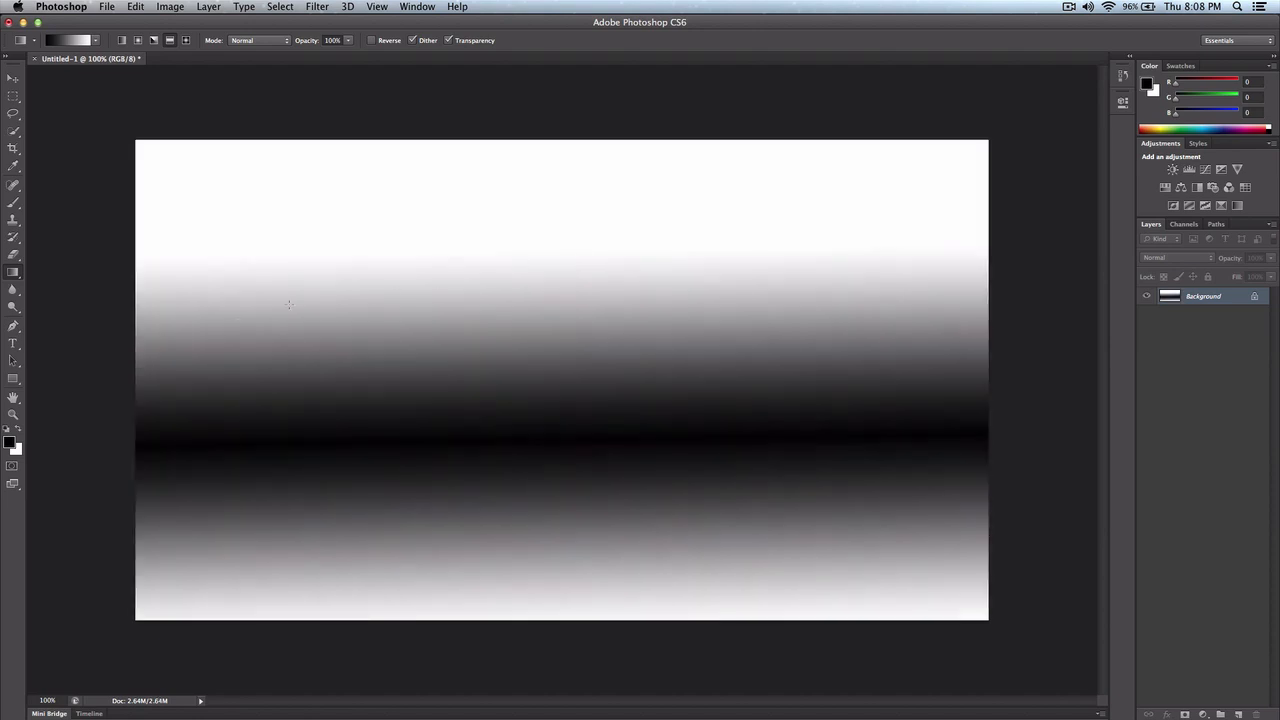
{"action": "mouse_move", "coordinate": [528, 268]}
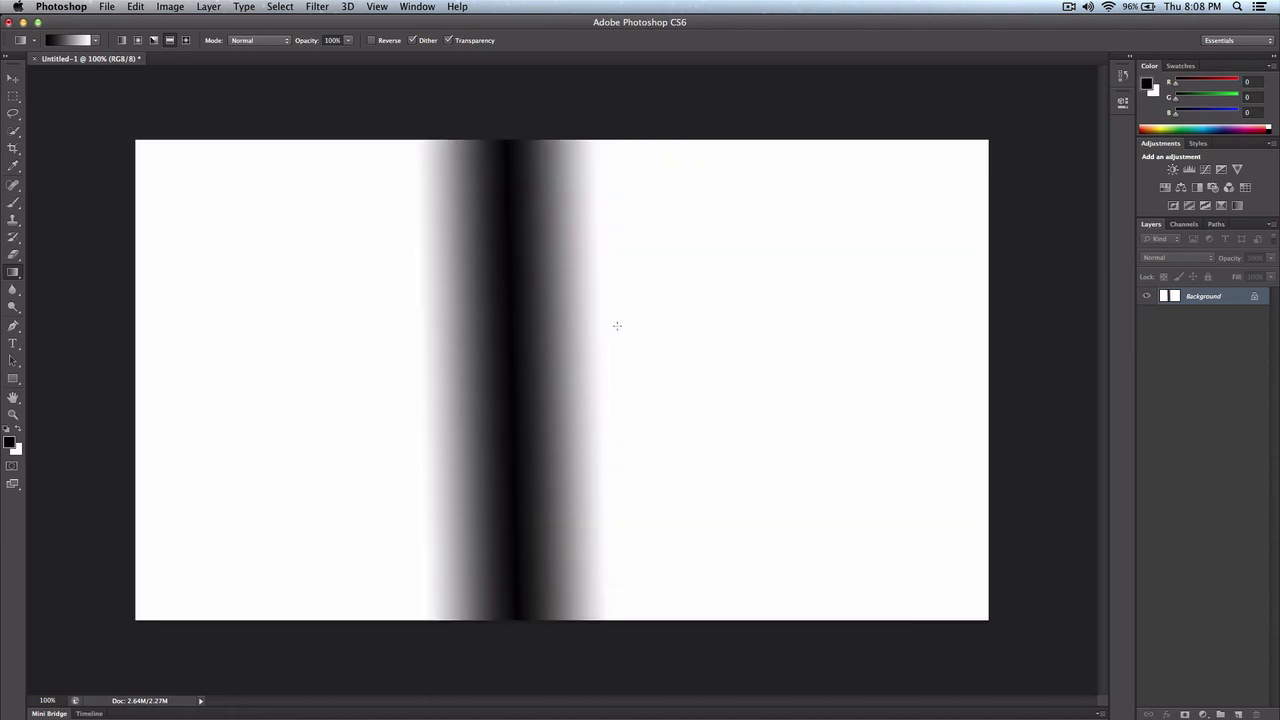
{"action": "left_click", "coordinate": [137, 40]}
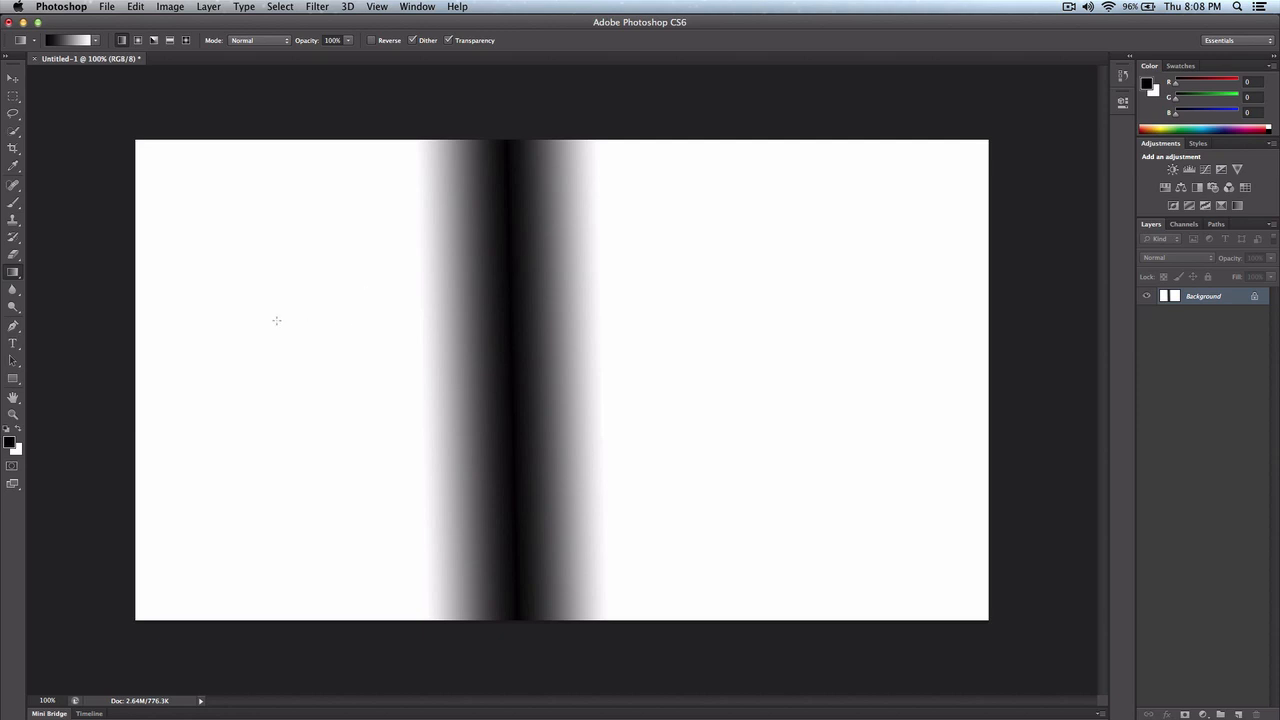
- Redraw the linear gradient repeatedly, ending with a short, abrupt black-to-white transition near centre
{"action": "left_click_drag", "start_coordinate": [277, 320], "coordinate": [853, 318]}
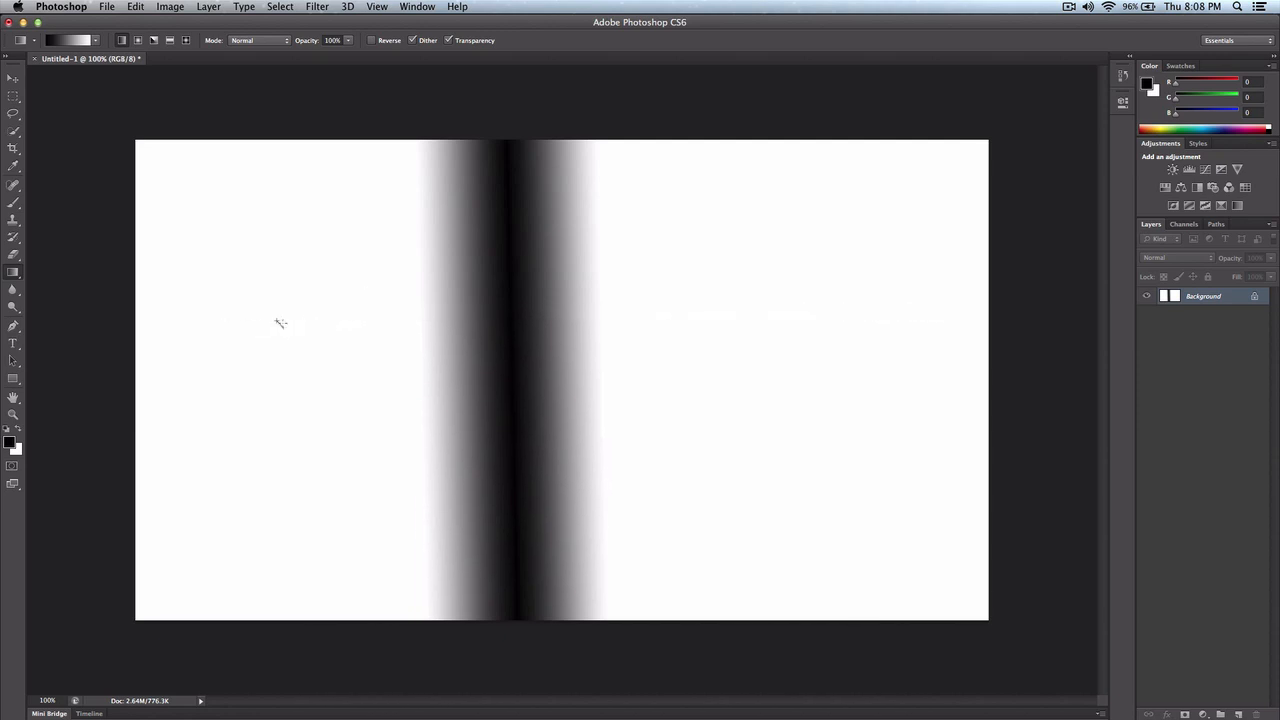
{"action": "left_click_drag", "start_coordinate": [277, 322], "coordinate": [908, 287]}
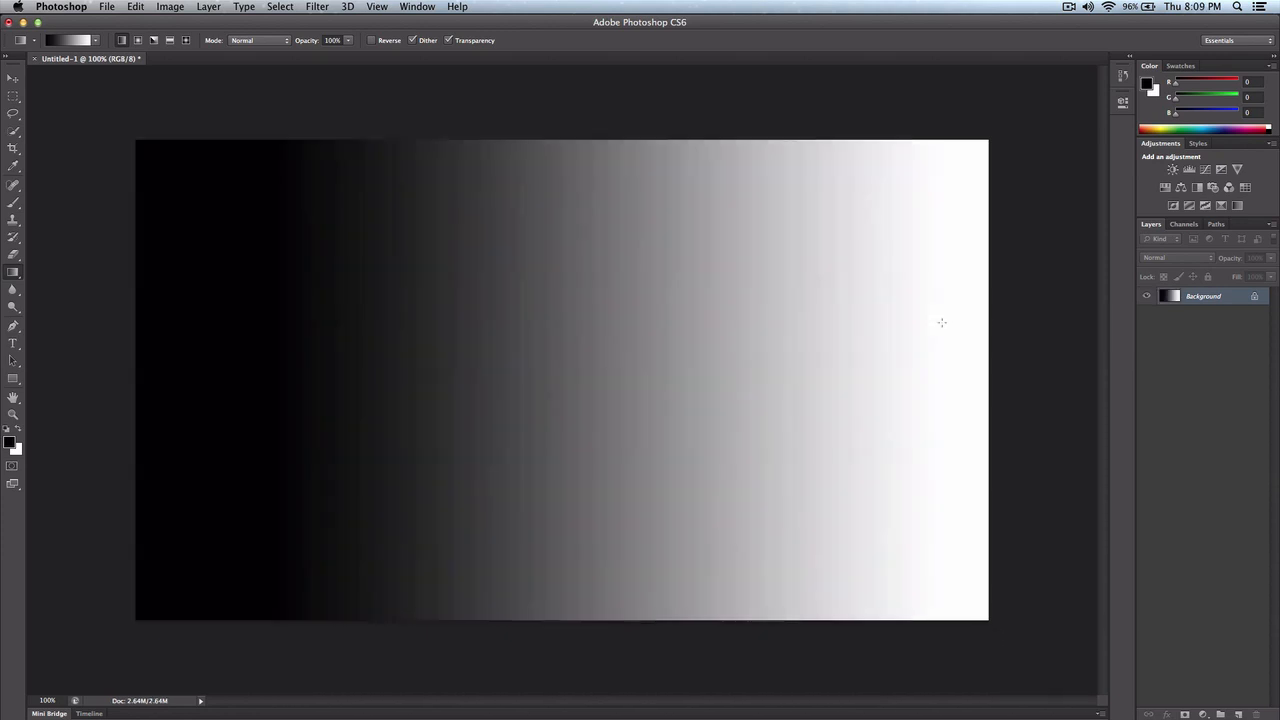
{"action": "mouse_move", "coordinate": [349, 250]}
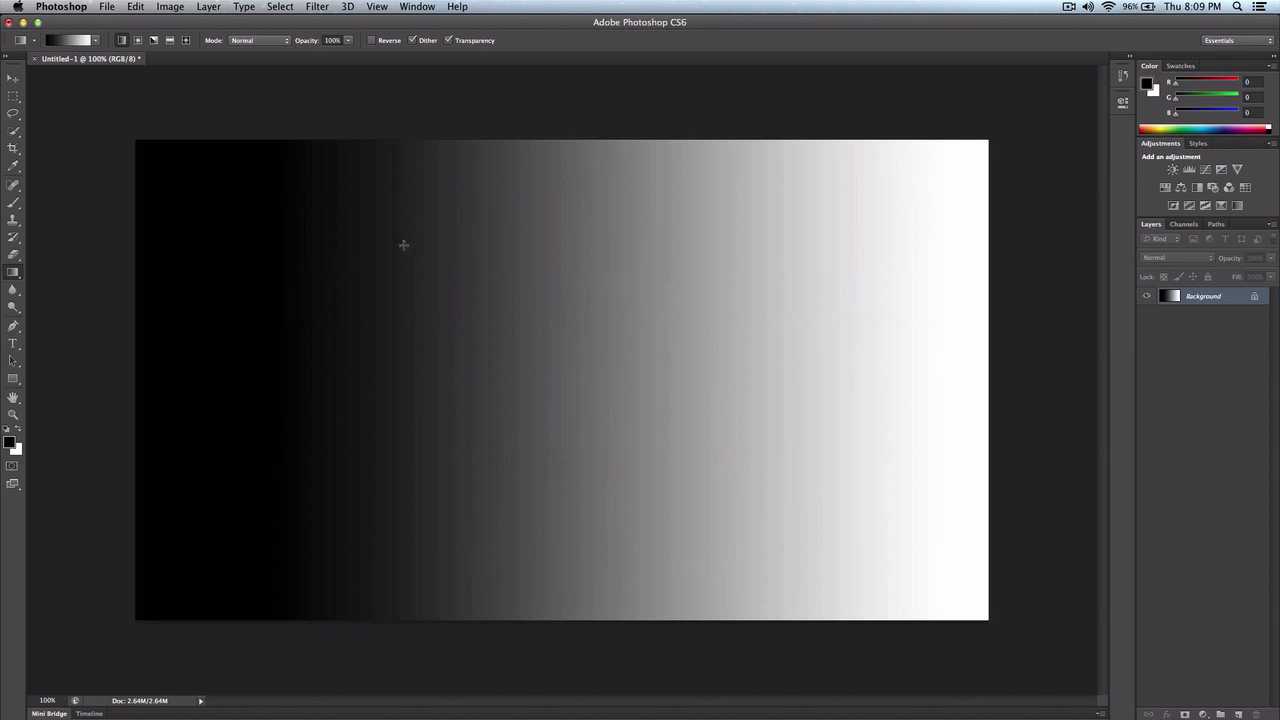
{"action": "mouse_move", "coordinate": [284, 215]}
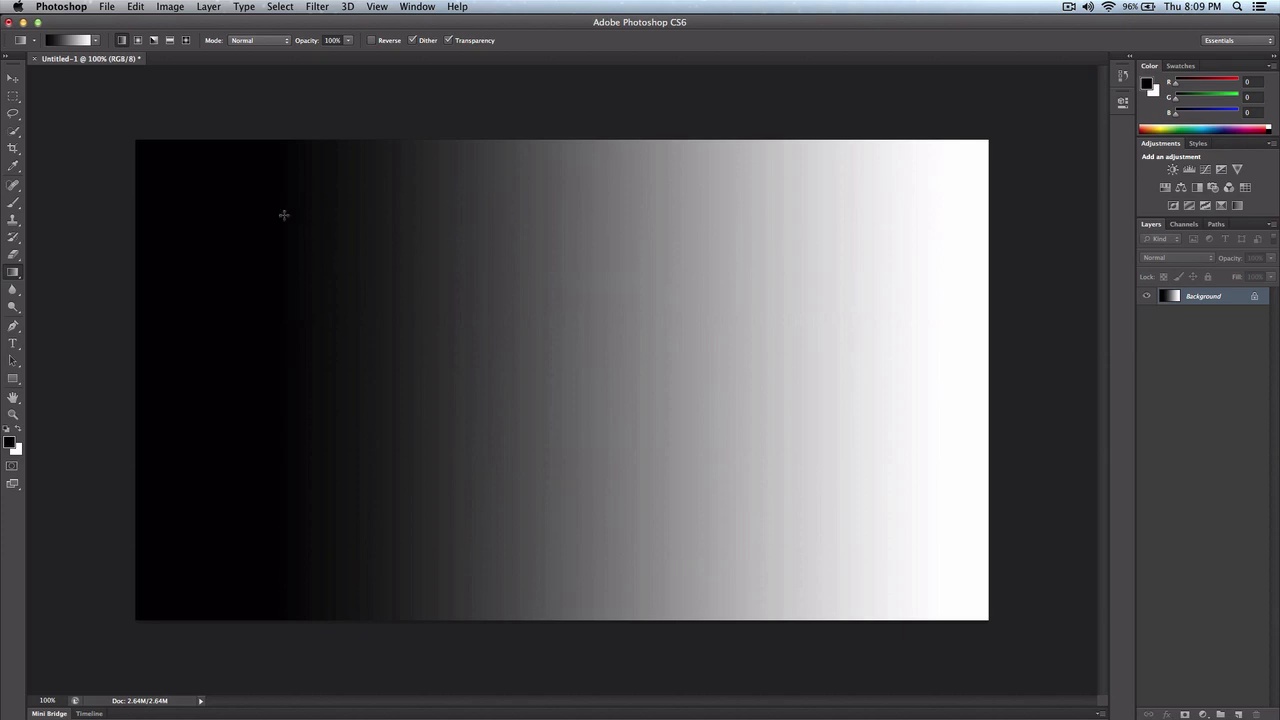
{"action": "mouse_move", "coordinate": [900, 291]}
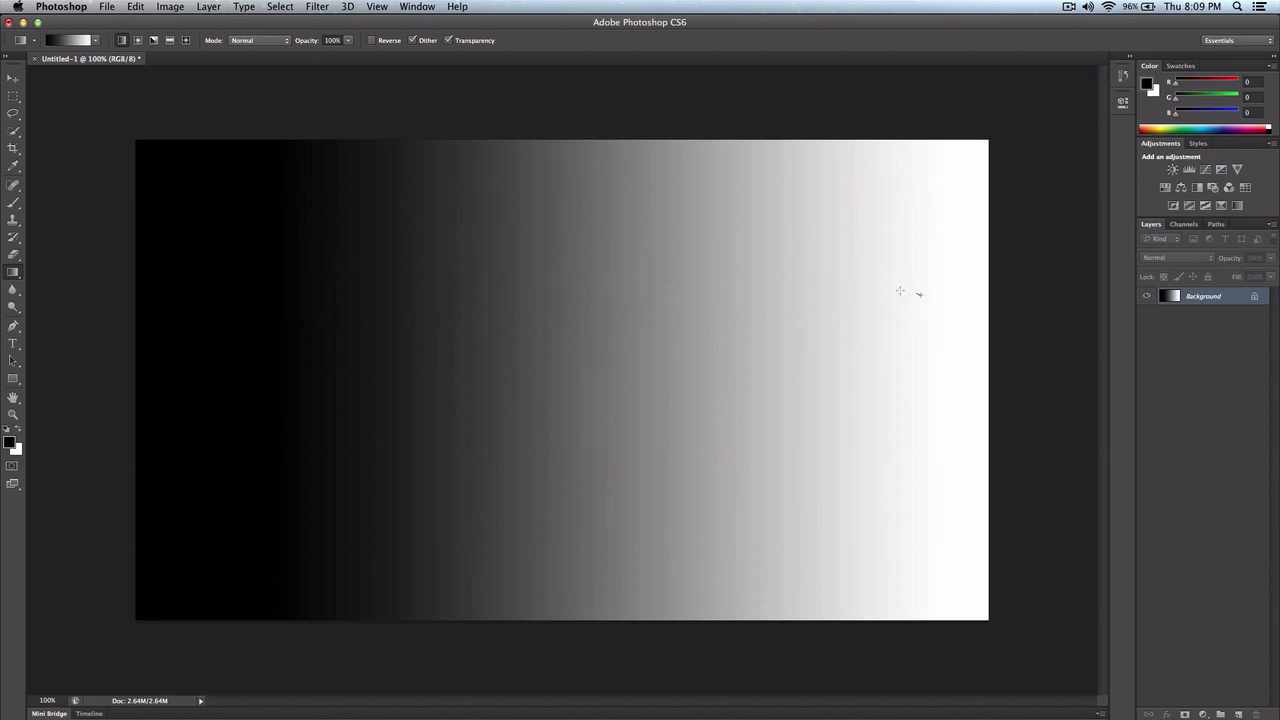
{"action": "left_click_drag", "start_coordinate": [222, 300], "coordinate": [918, 293]}
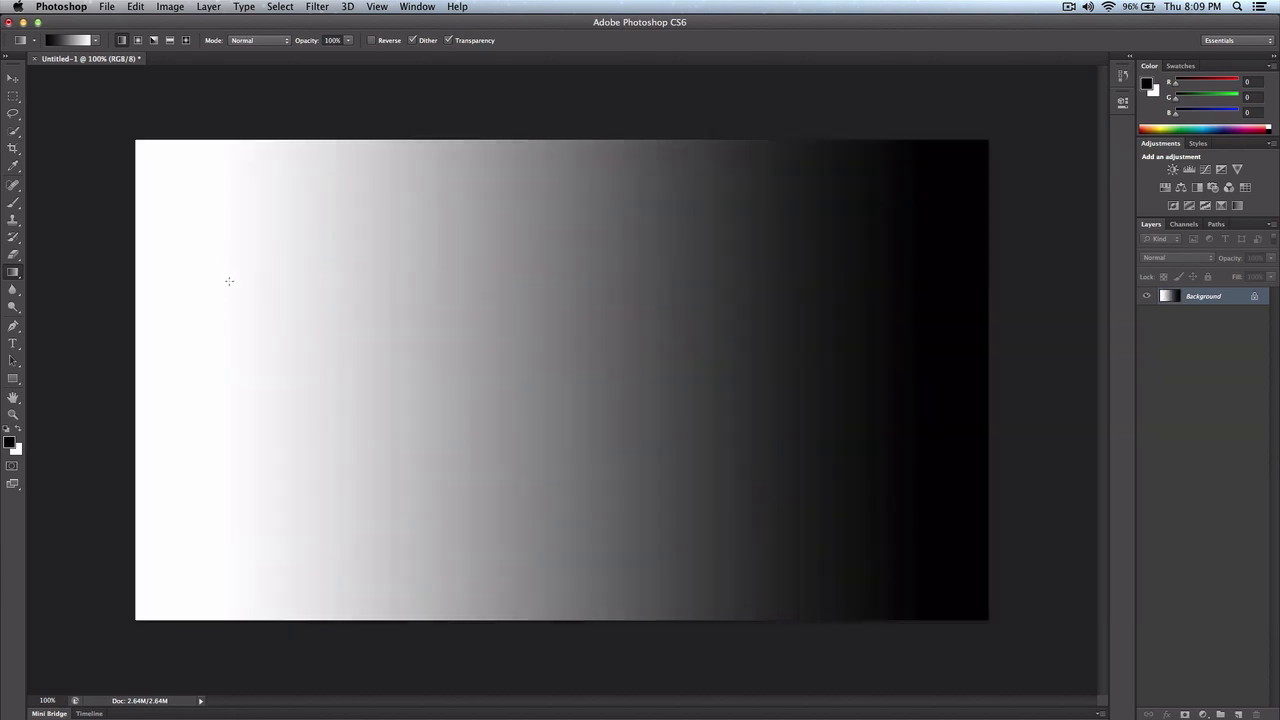
{"action": "left_click_drag", "start_coordinate": [230, 281], "coordinate": [570, 367]}
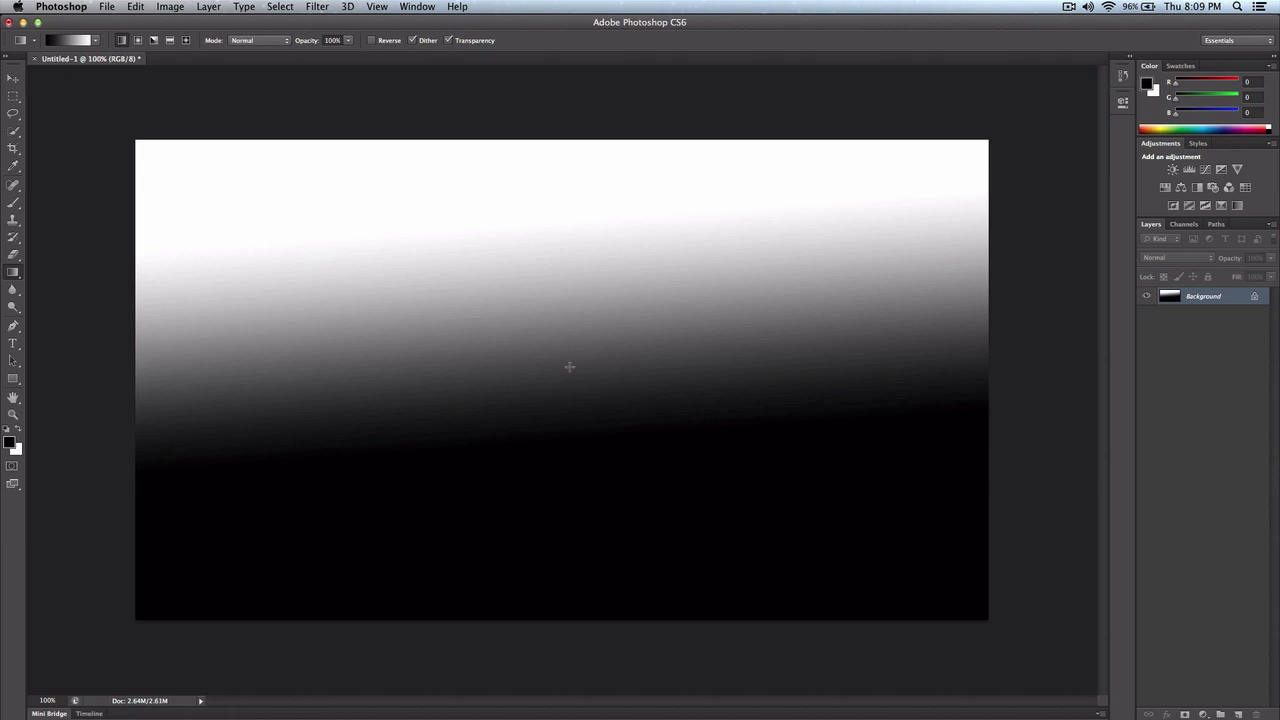
{"action": "mouse_move", "coordinate": [151, 381]}
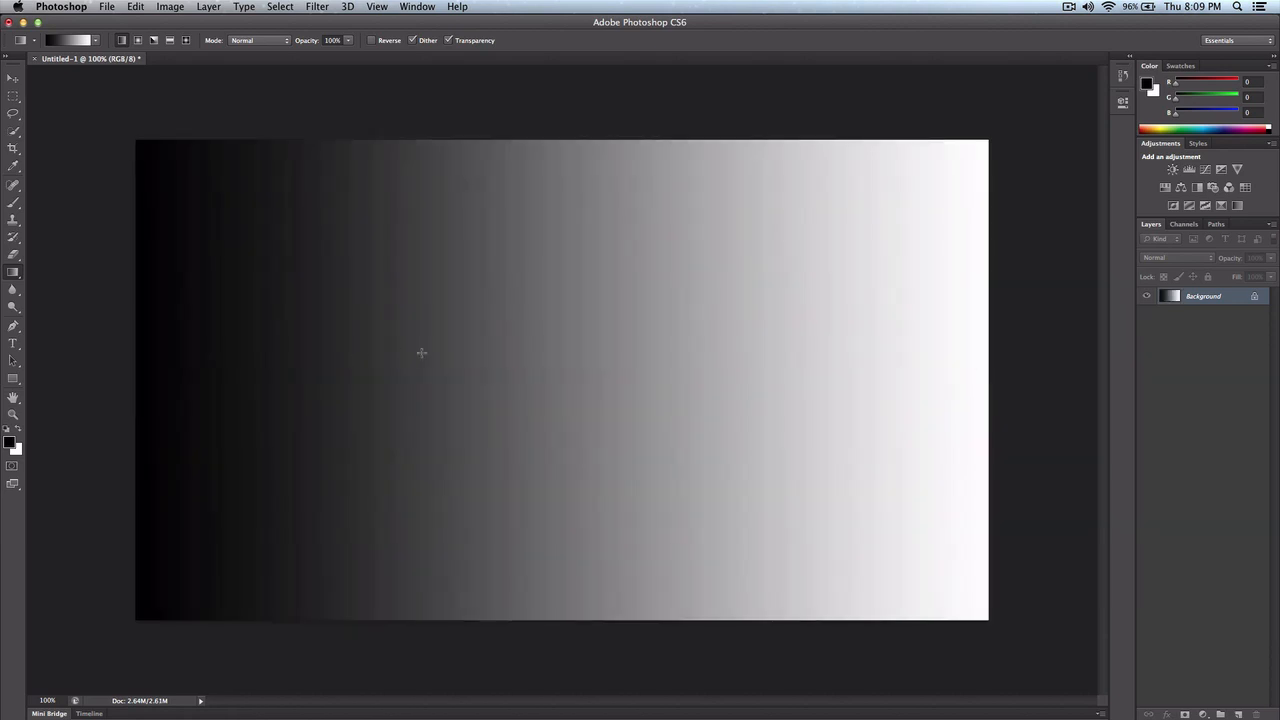
{"action": "left_click_drag", "start_coordinate": [372, 353], "coordinate": [718, 349]}
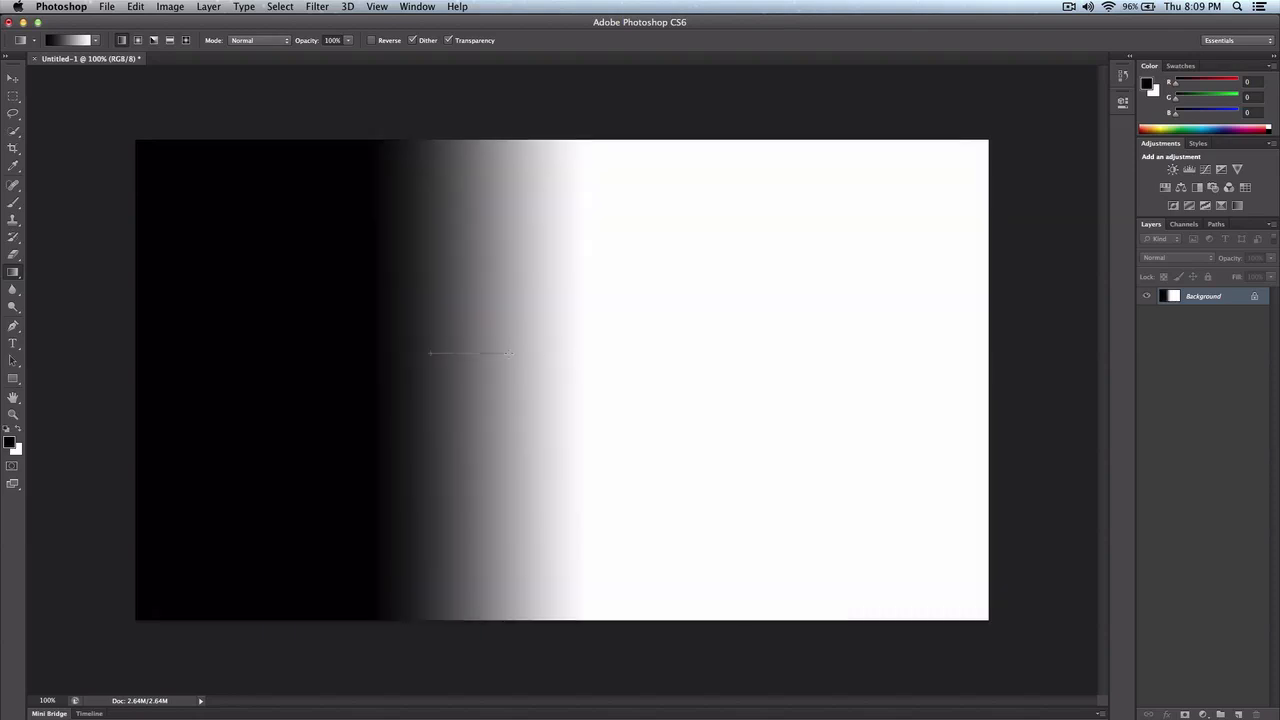
{"action": "left_click_drag", "start_coordinate": [430, 357], "coordinate": [600, 357]}
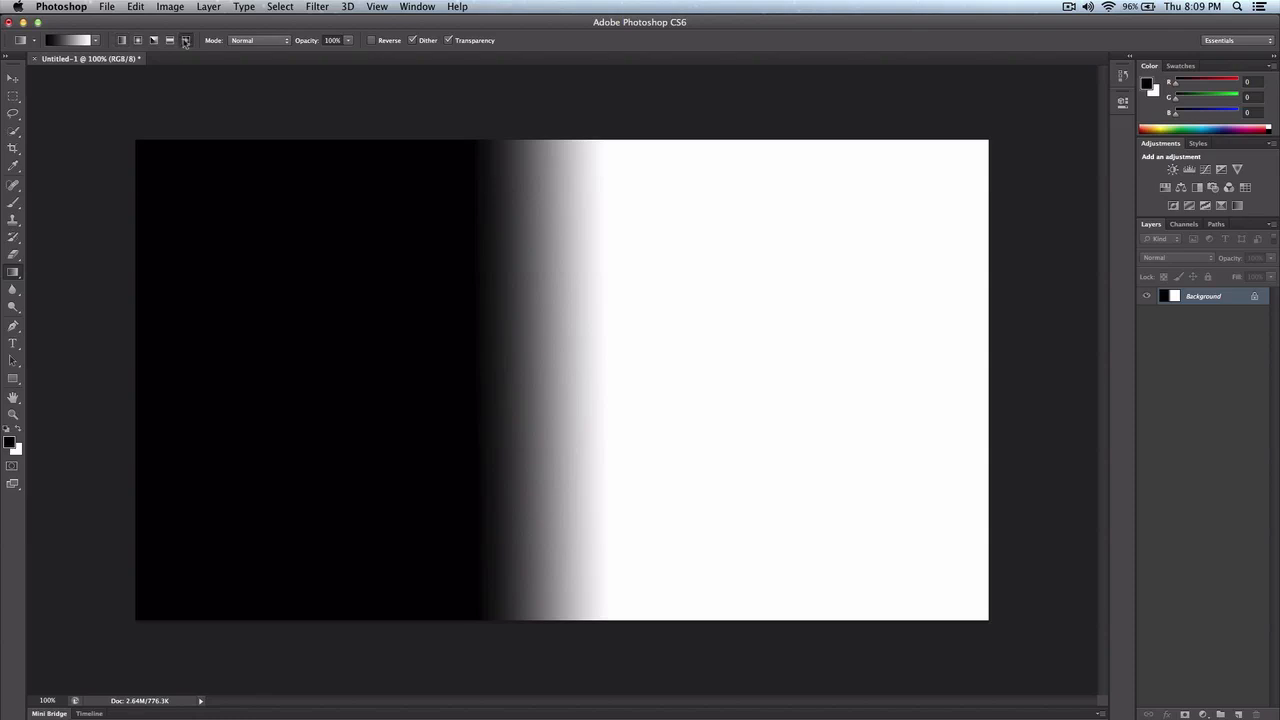
{"action": "mouse_move", "coordinate": [185, 40]}
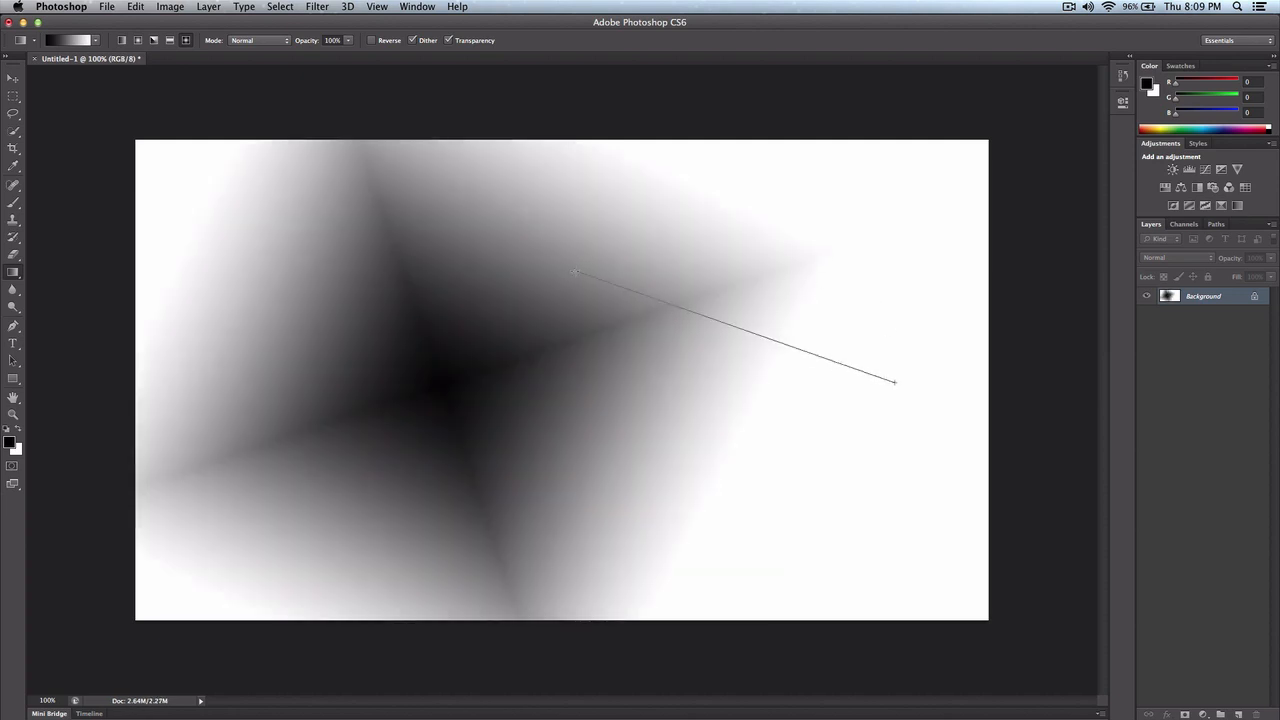
- Draw a diamond gradient, then redraw it centred with a black centre fading to white
{"action": "left_click_drag", "start_coordinate": [576, 272], "coordinate": [189, 168]}
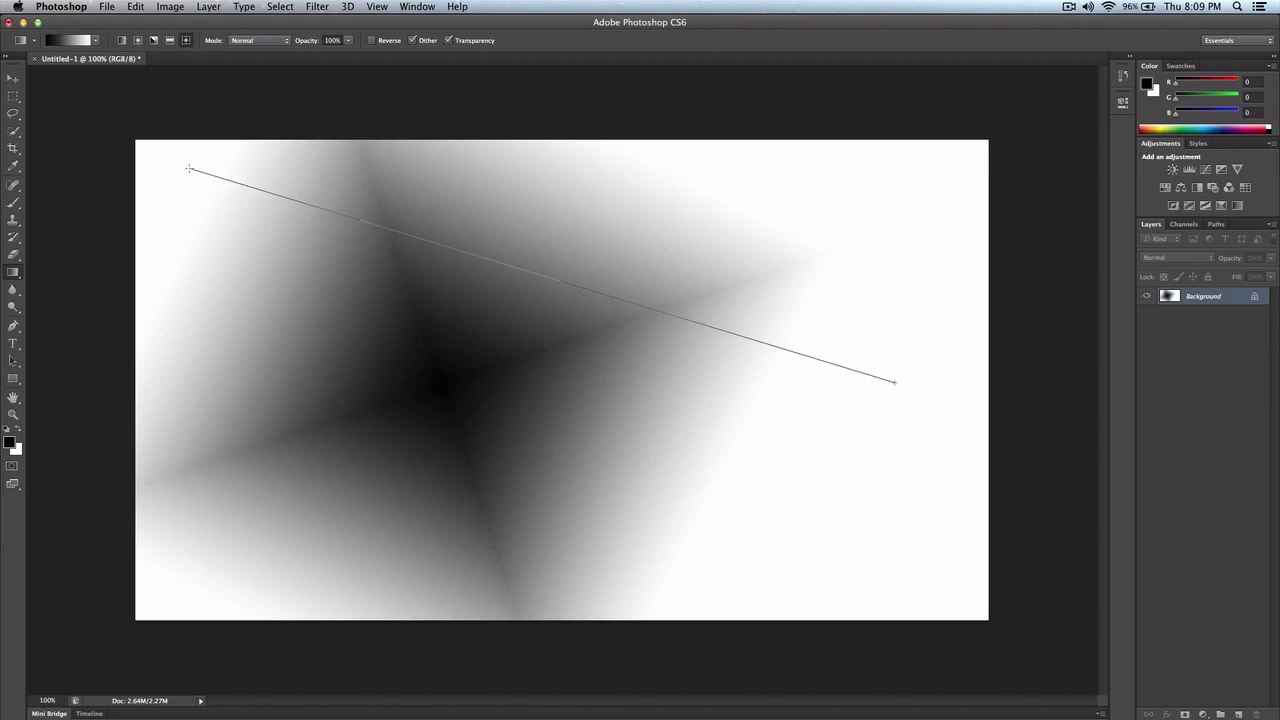
{"action": "left_click_drag", "start_coordinate": [189, 167], "coordinate": [894, 381]}
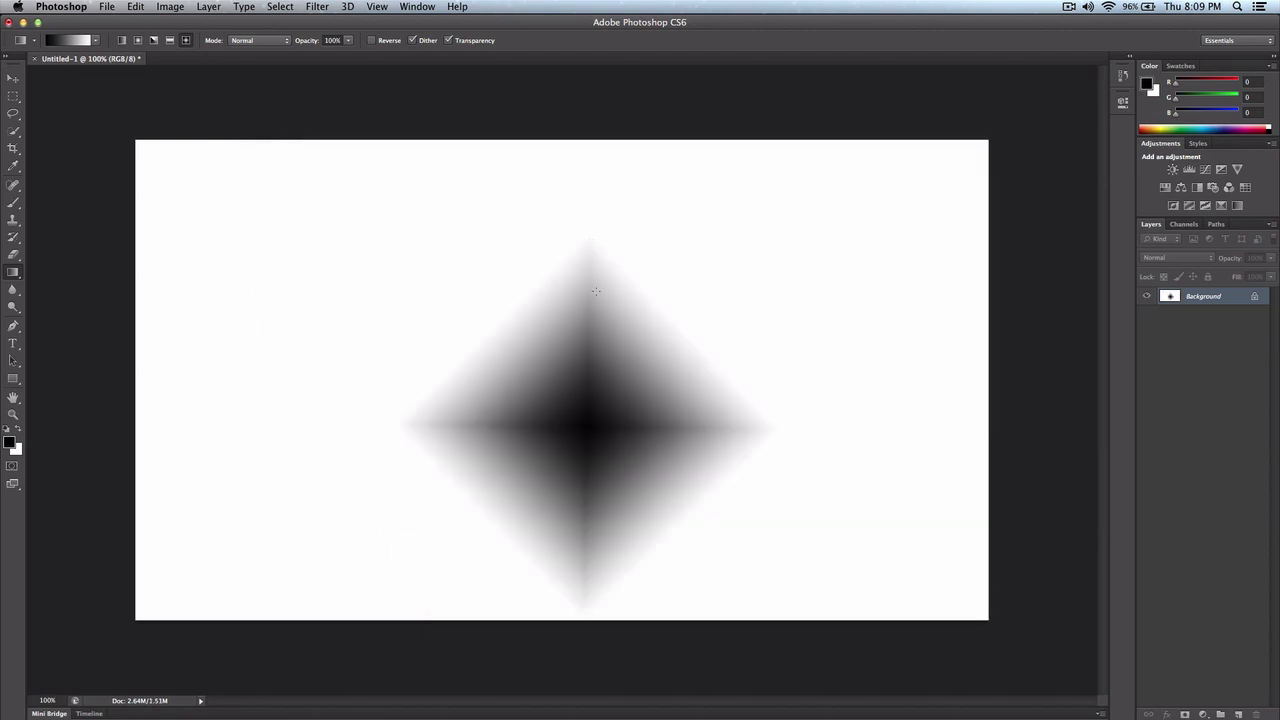
{"action": "mouse_move", "coordinate": [551, 361]}
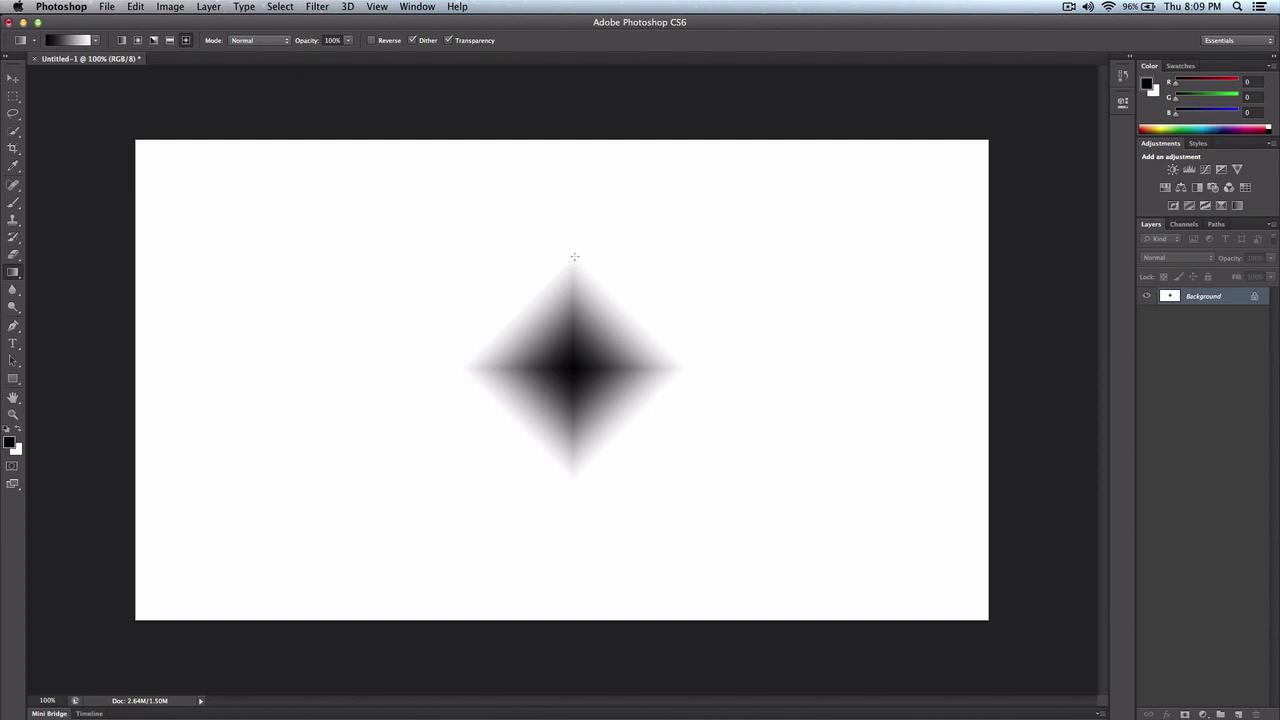
{"action": "mouse_move", "coordinate": [269, 216]}
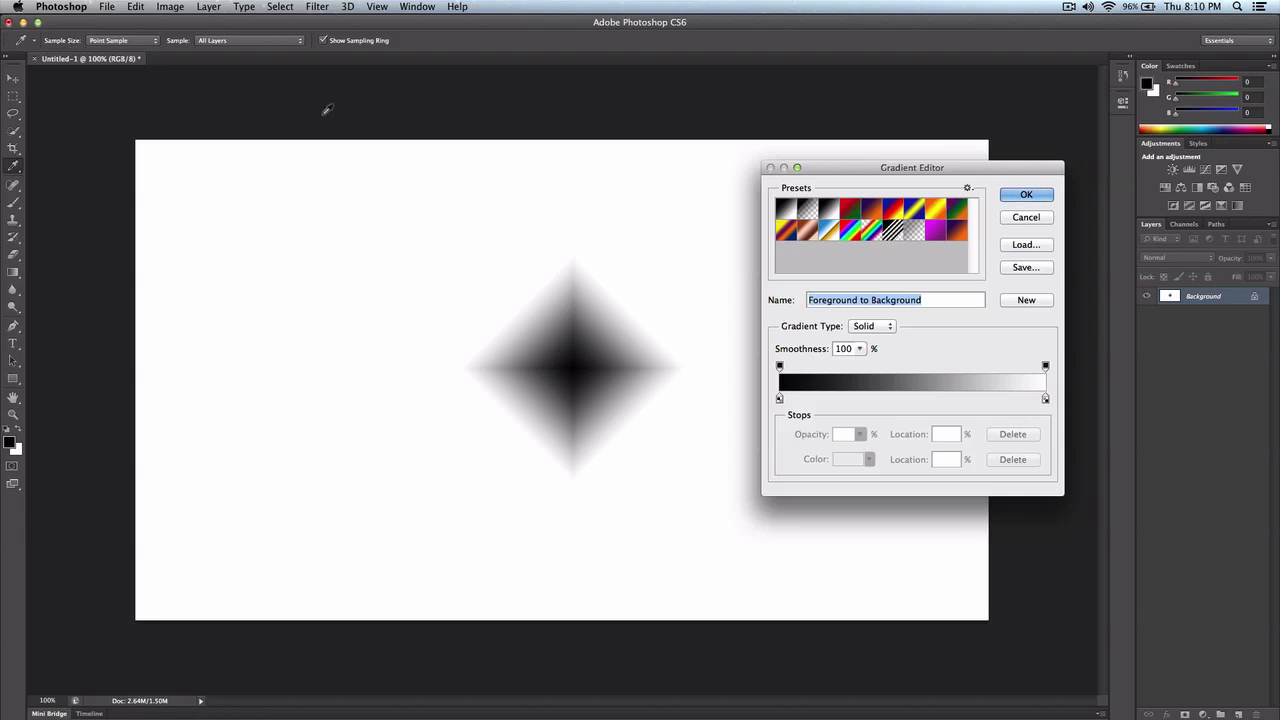
- Close the gradient editor and choose the Red, Green gradient preset
{"action": "left_click", "coordinate": [1025, 194]}
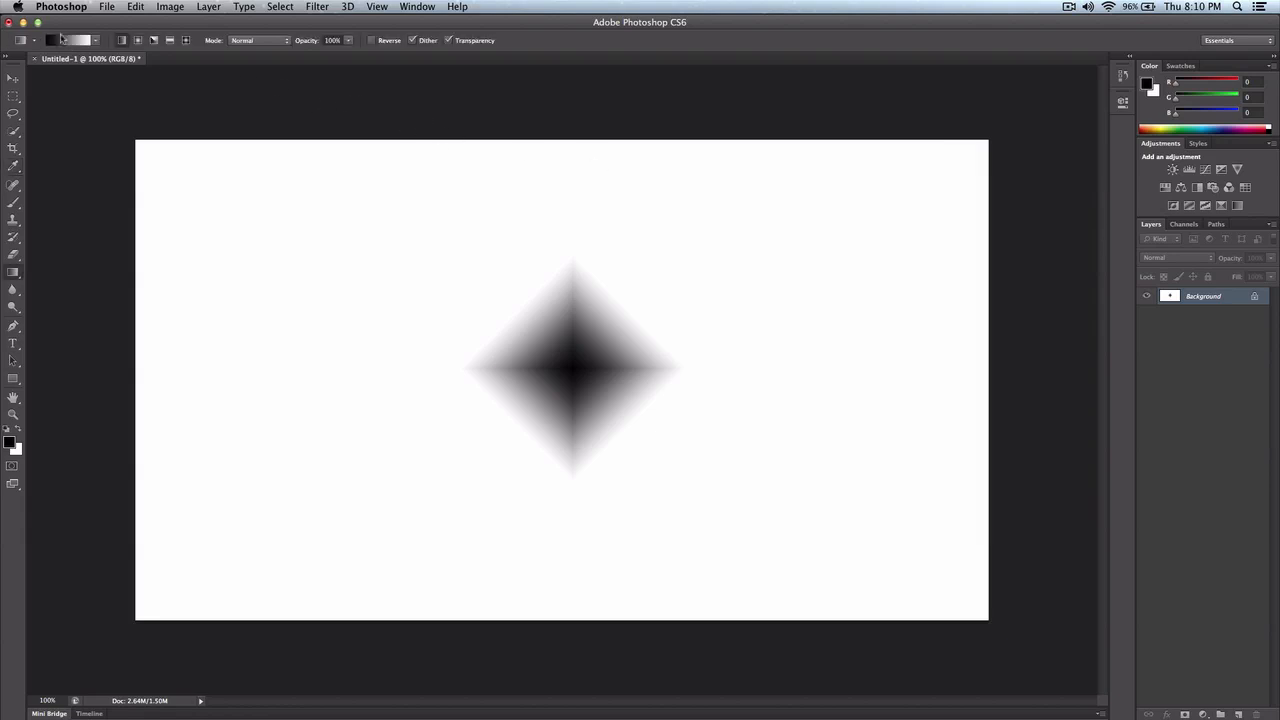
{"action": "left_click", "coordinate": [98, 40]}
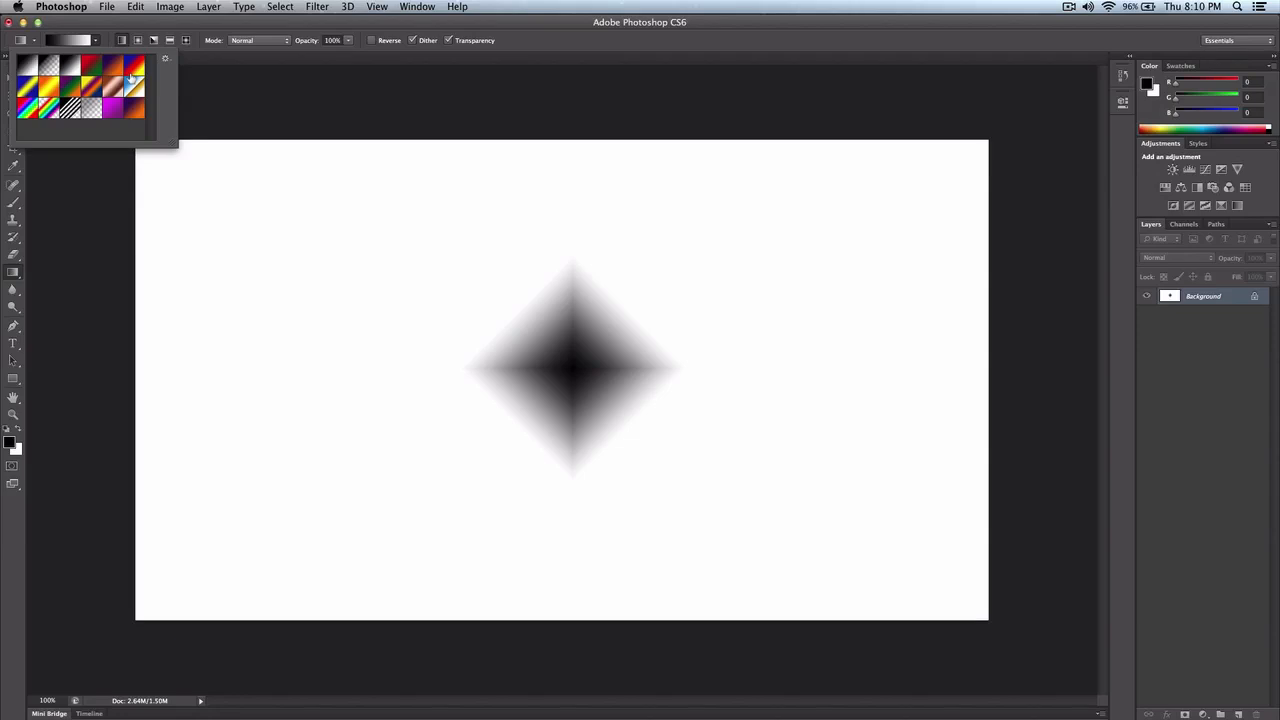
{"action": "left_click", "coordinate": [90, 65]}
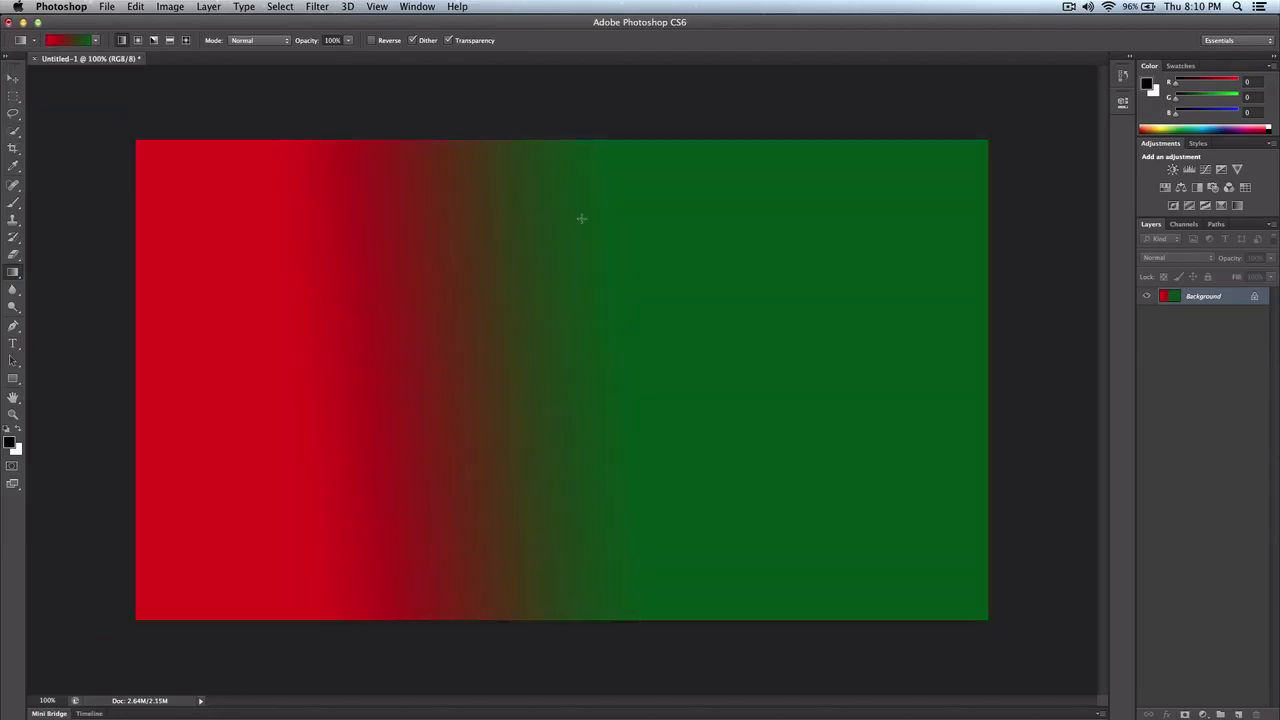
- Open the Gradient Editor, move it aside, and load the Foreground to Background preset
{"action": "left_click", "coordinate": [98, 40]}
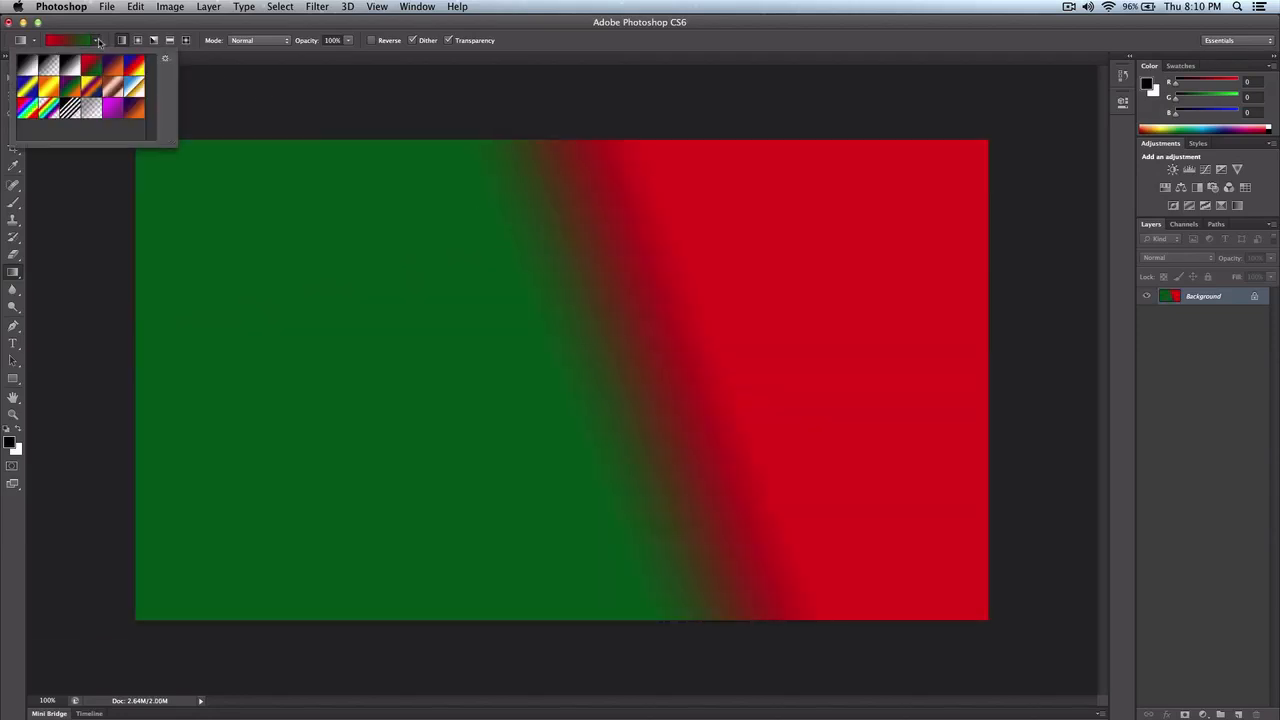
{"action": "left_click", "coordinate": [165, 57]}
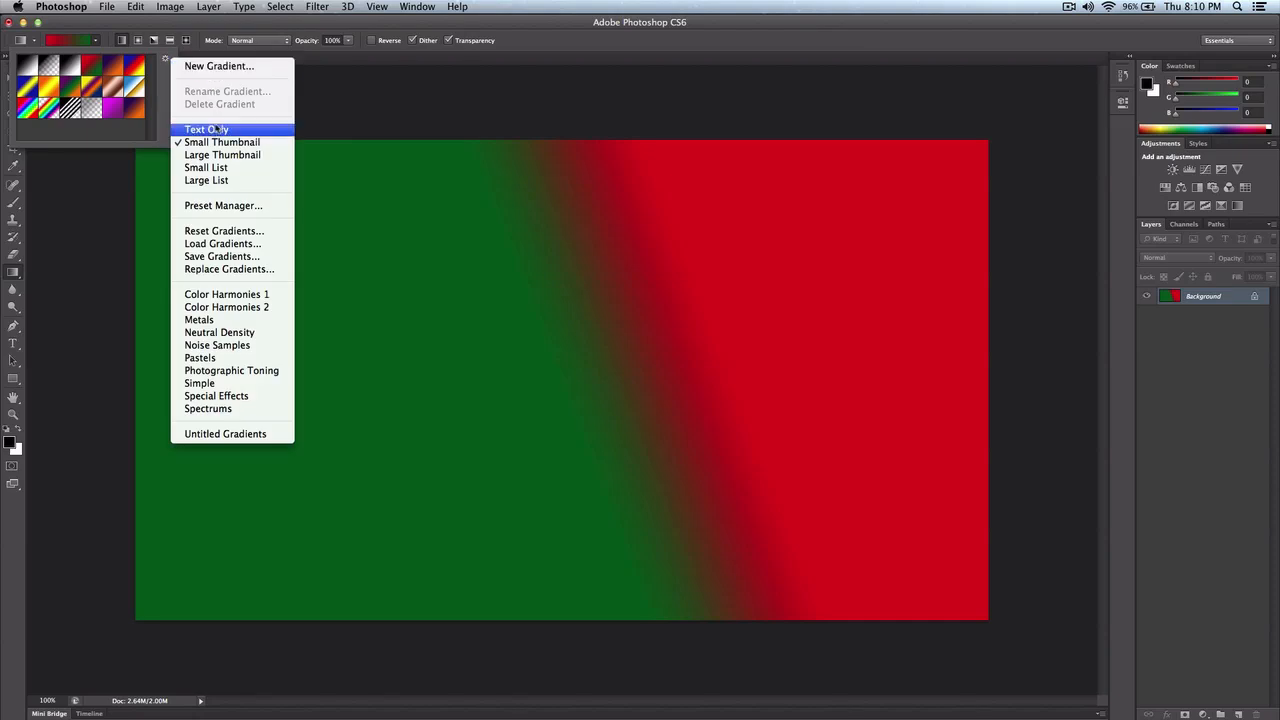
{"action": "left_click", "coordinate": [206, 129]}
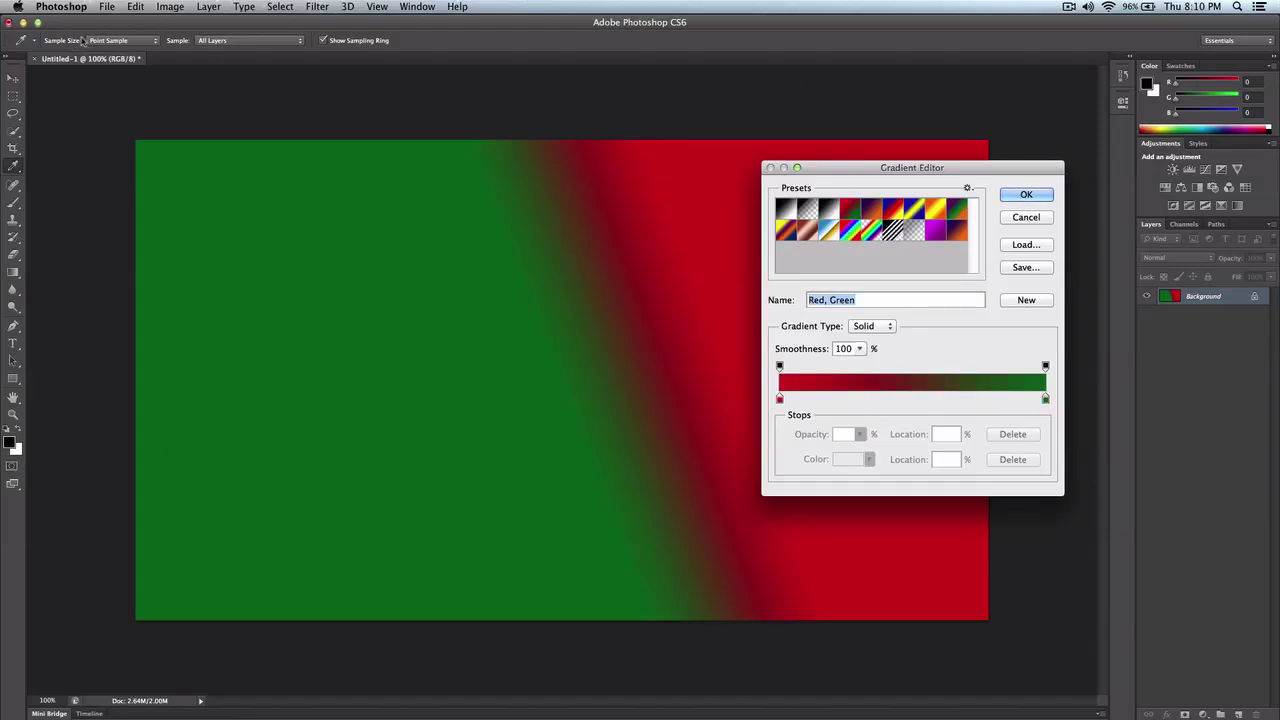
{"action": "left_click_drag", "start_coordinate": [911, 167], "coordinate": [901, 128]}
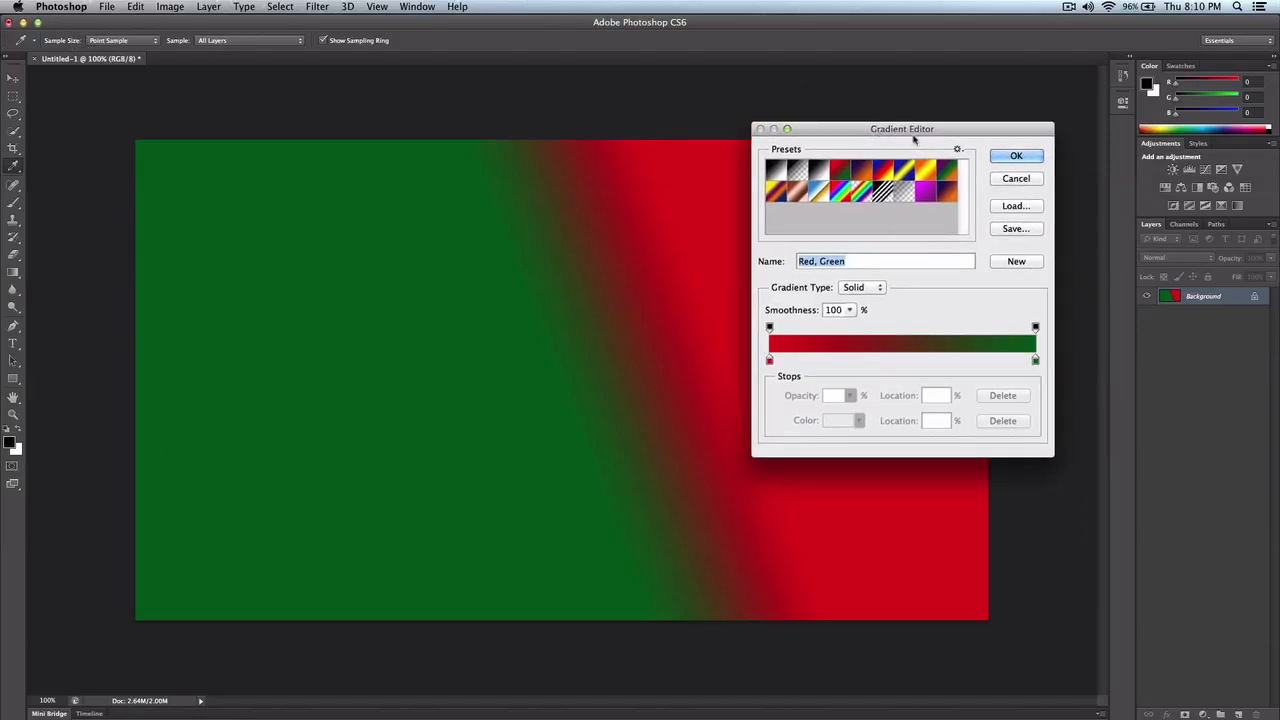
{"action": "mouse_move", "coordinate": [853, 150]}
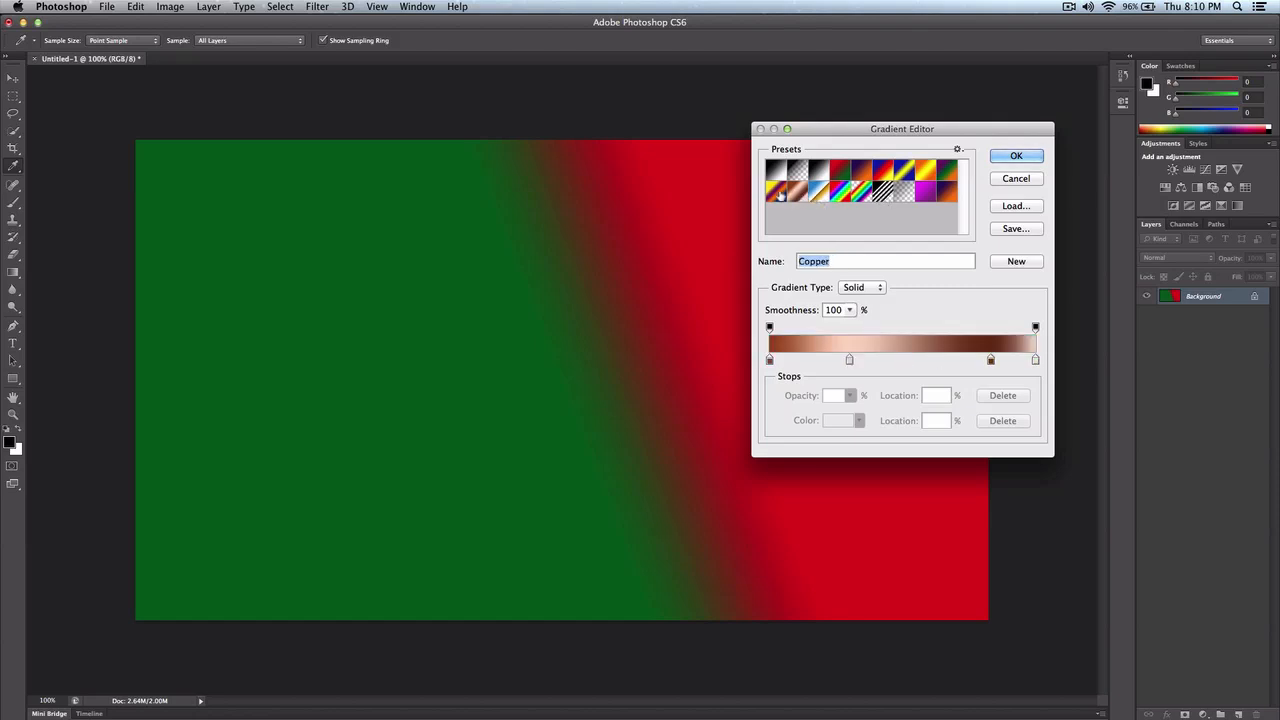
{"action": "left_click", "coordinate": [778, 169]}
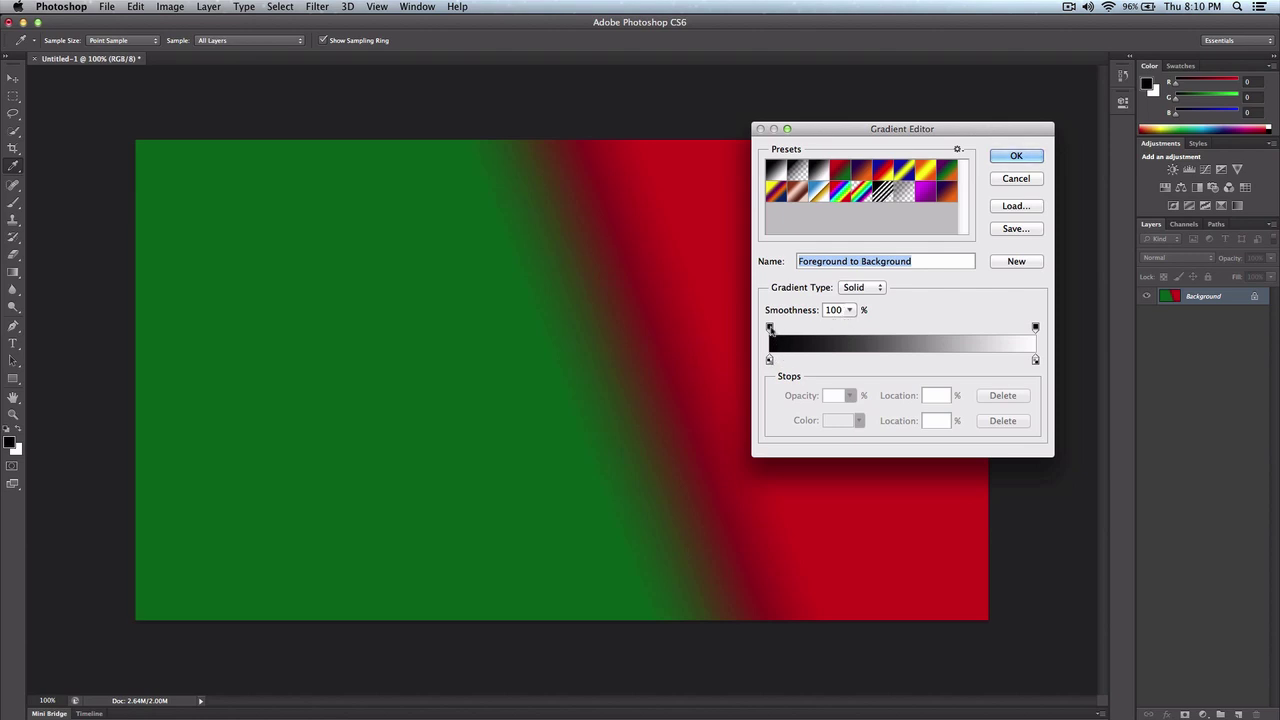
- Change the black start colour stop to bright red
{"action": "left_click", "coordinate": [769, 359]}
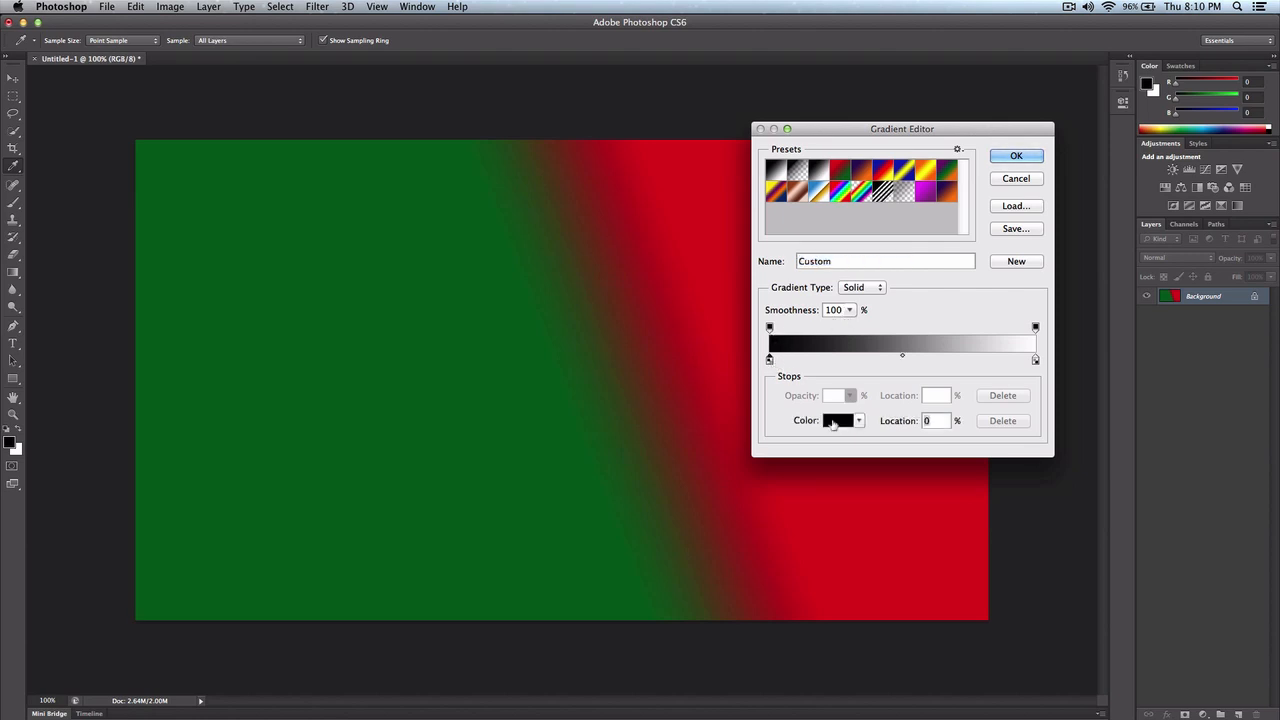
{"action": "left_click", "coordinate": [838, 420]}
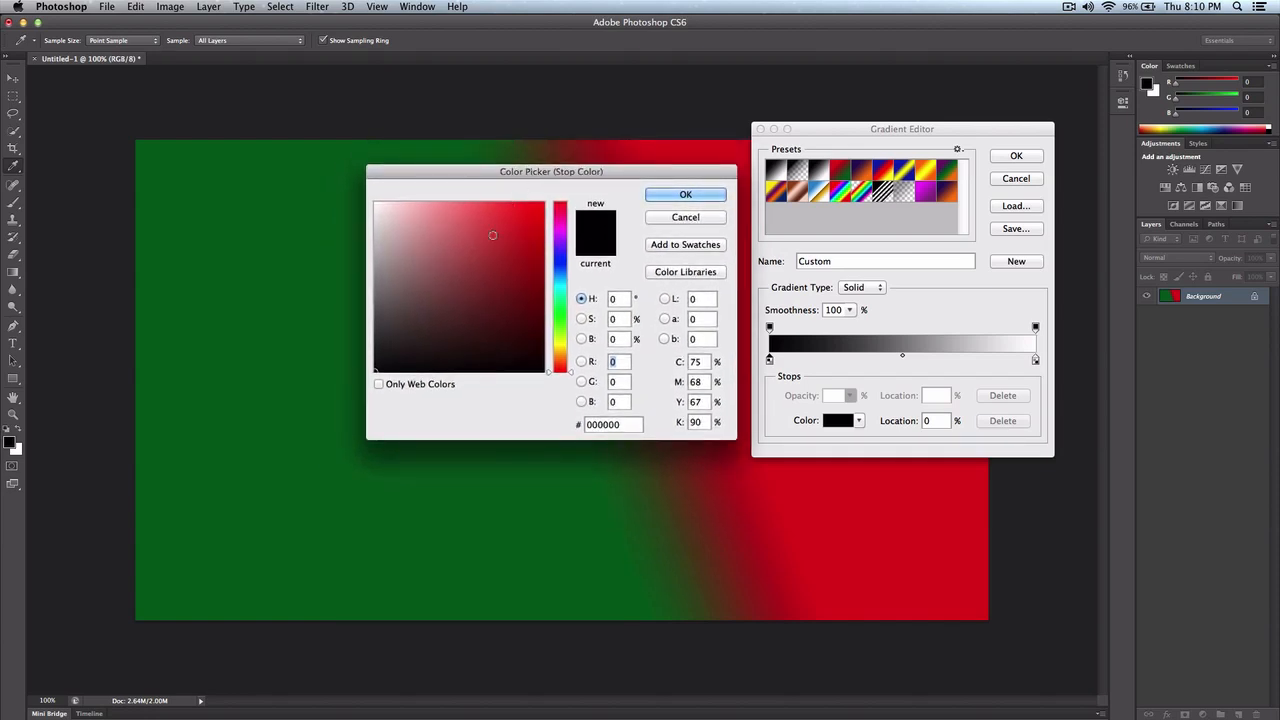
{"action": "left_click", "coordinate": [533, 218]}
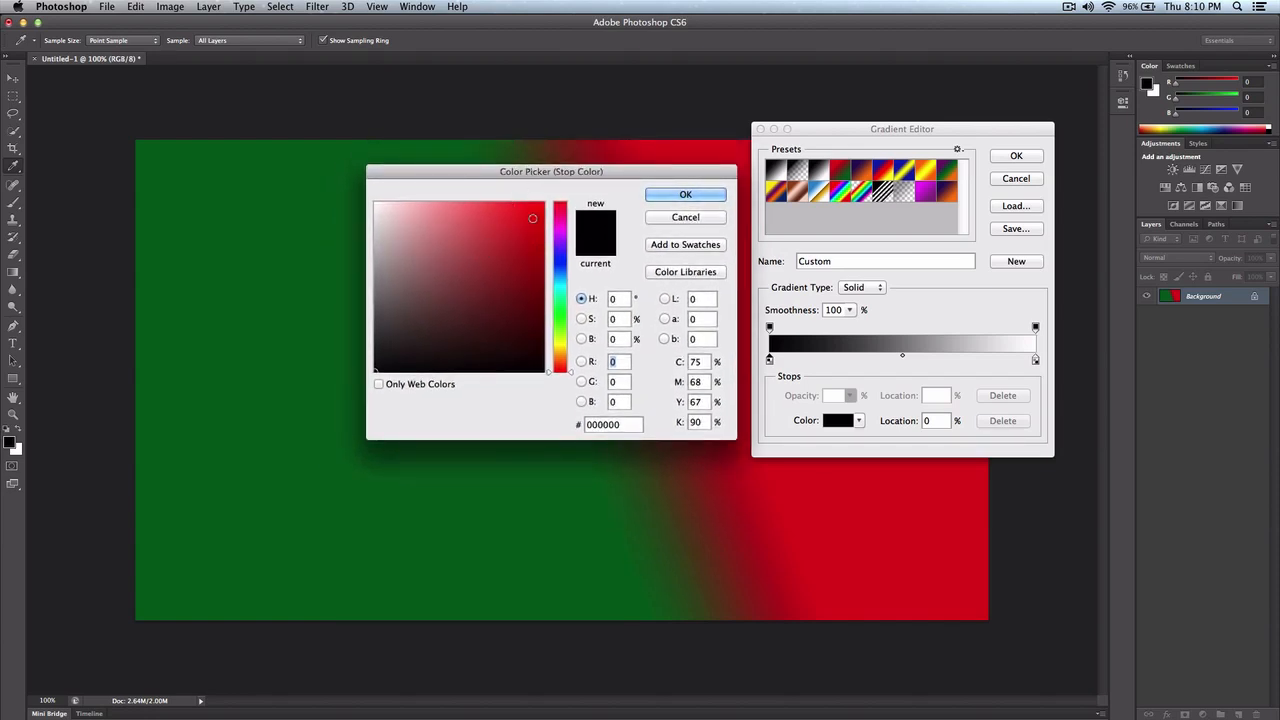
{"action": "left_click", "coordinate": [685, 194]}
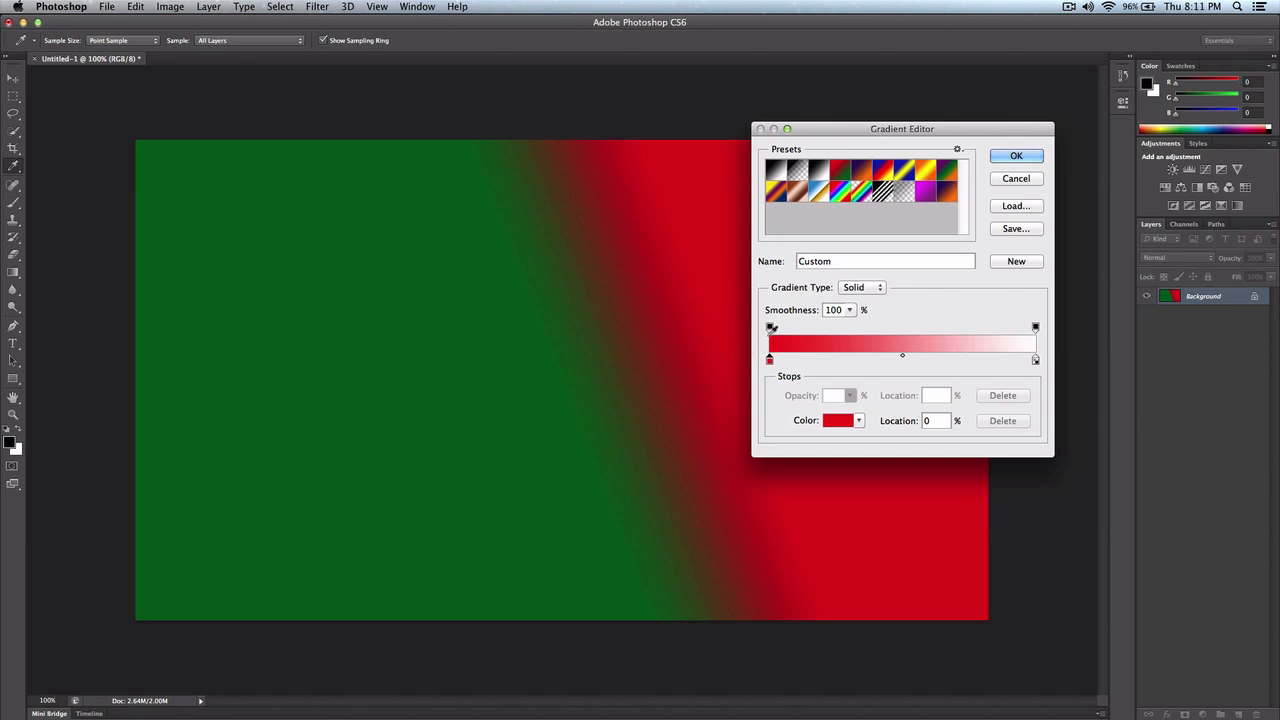
- Change the white end colour stop to a soft pink (f37070)
{"action": "left_click", "coordinate": [1035, 328]}
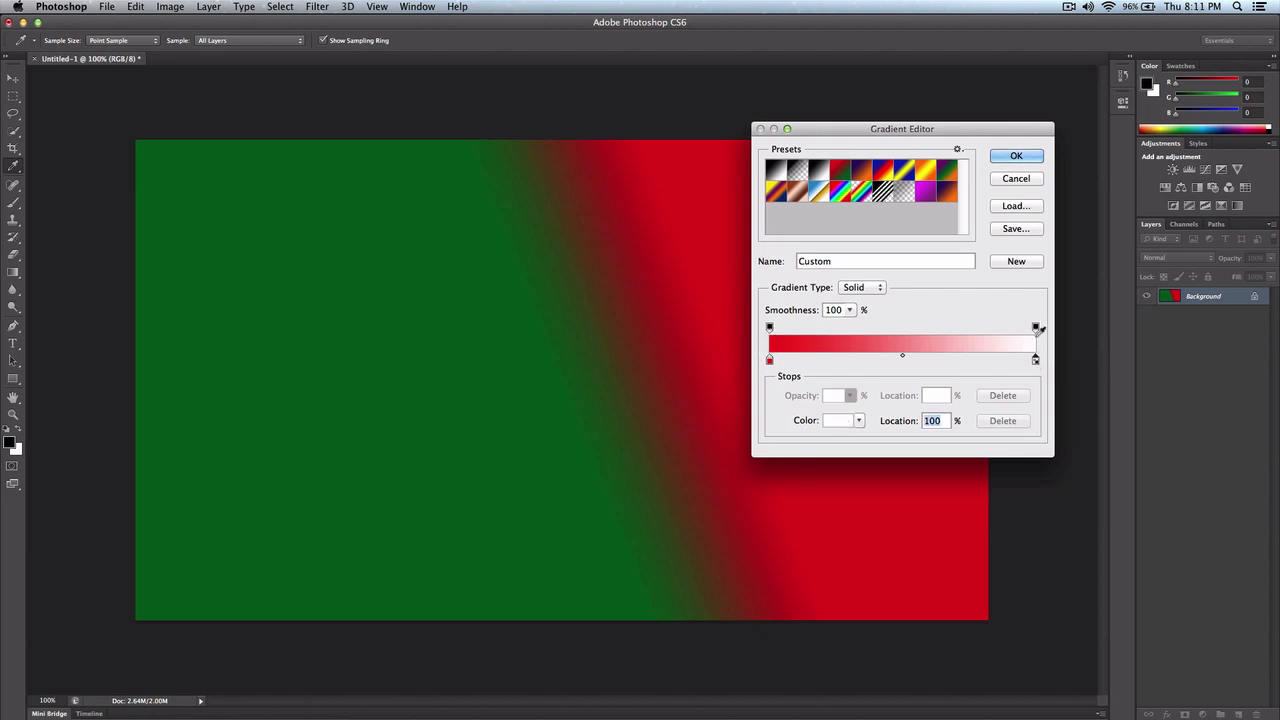
{"action": "mouse_move", "coordinate": [940, 343]}
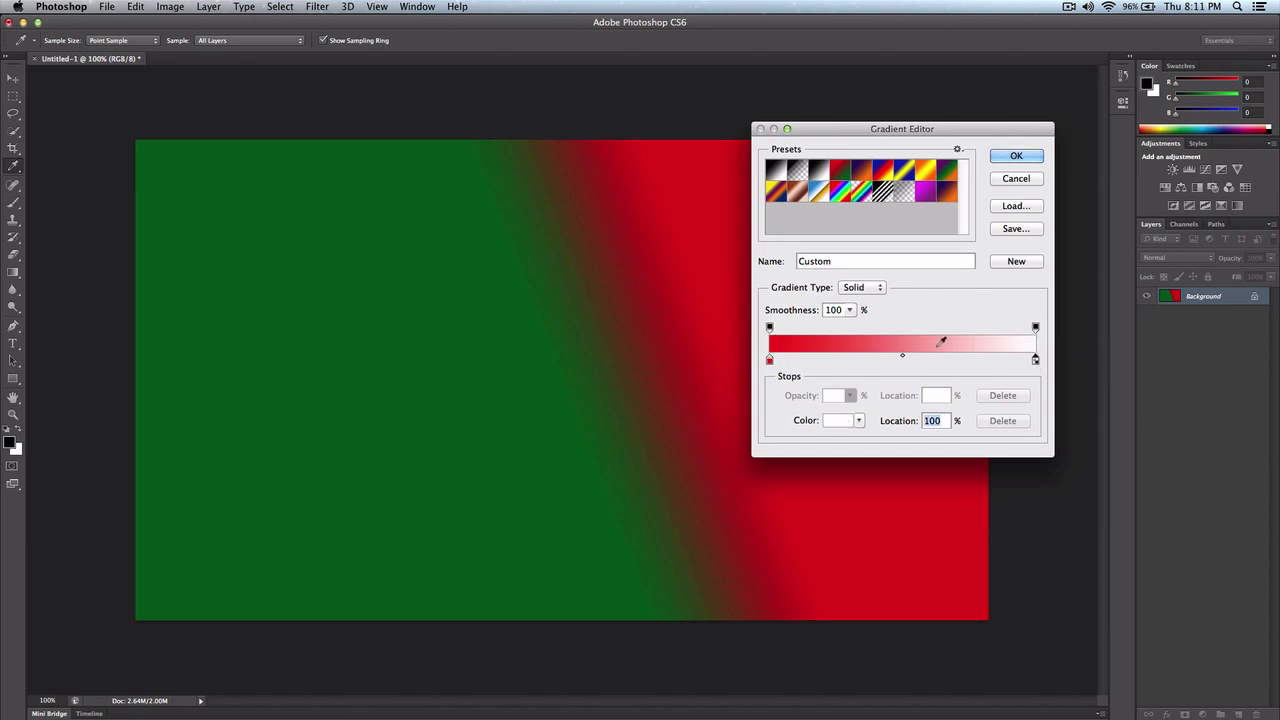
{"action": "left_click", "coordinate": [839, 420]}
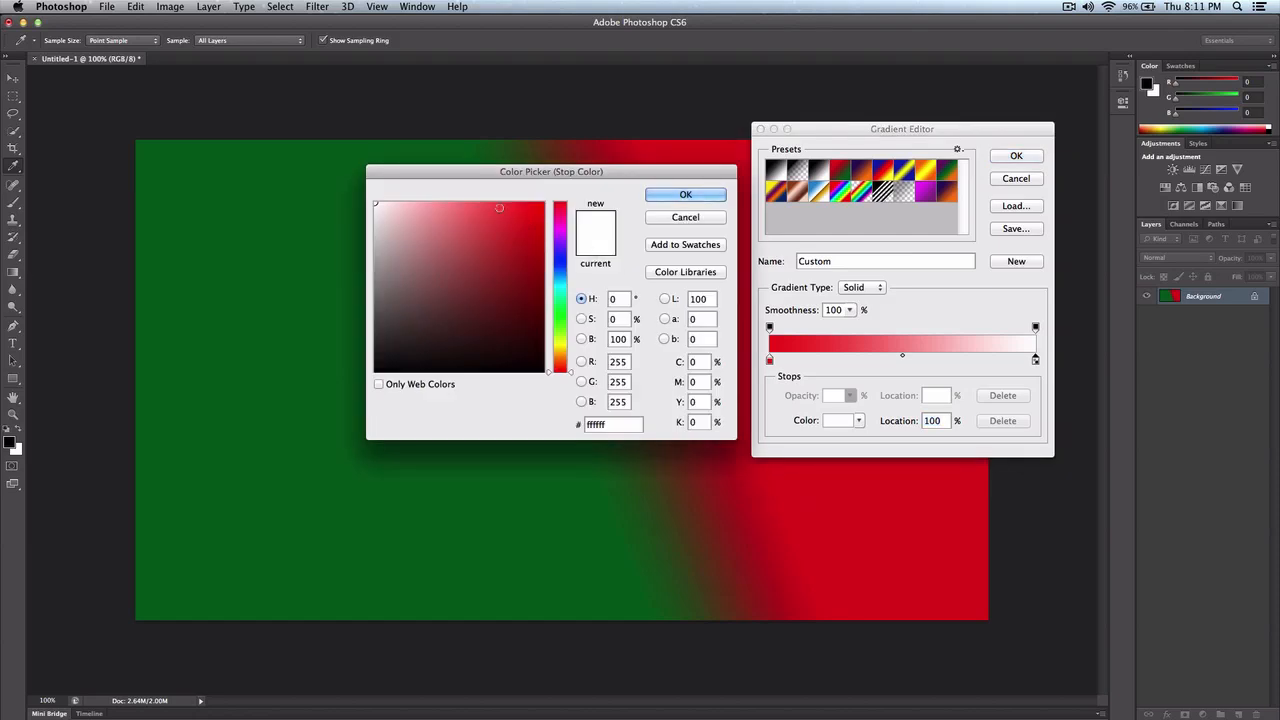
{"action": "left_click", "coordinate": [483, 204]}
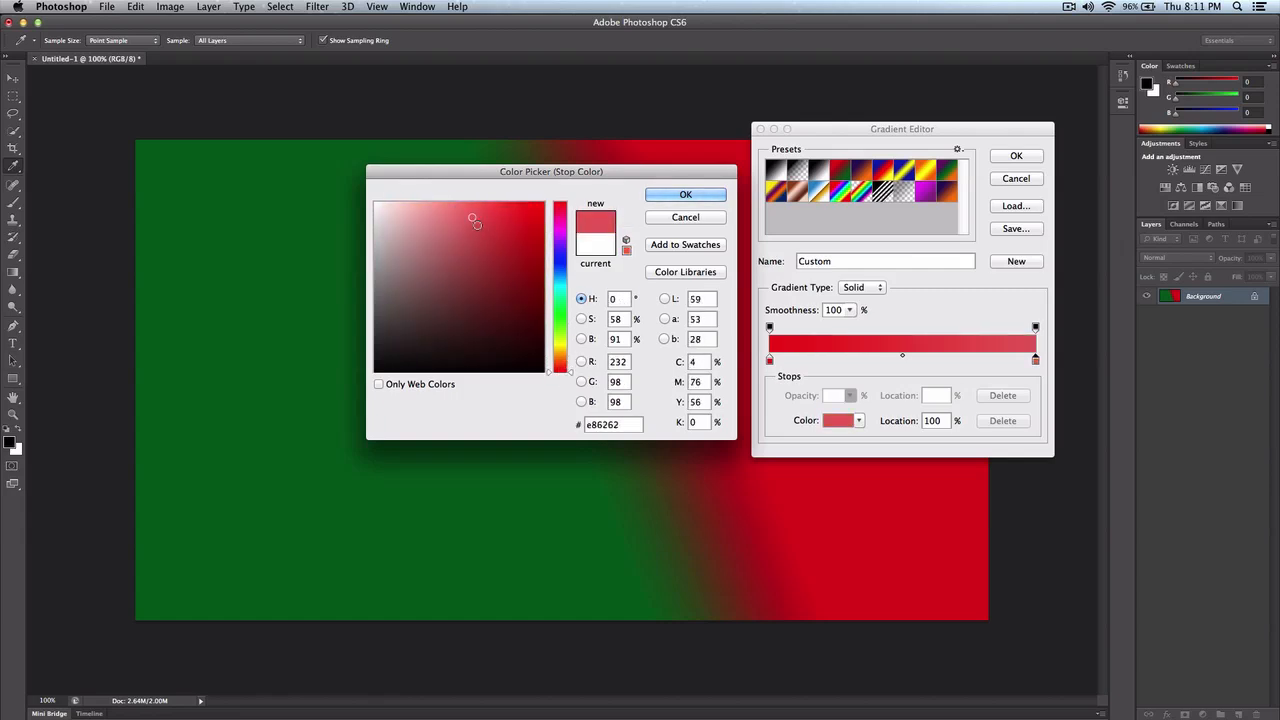
{"action": "left_click", "coordinate": [466, 210]}
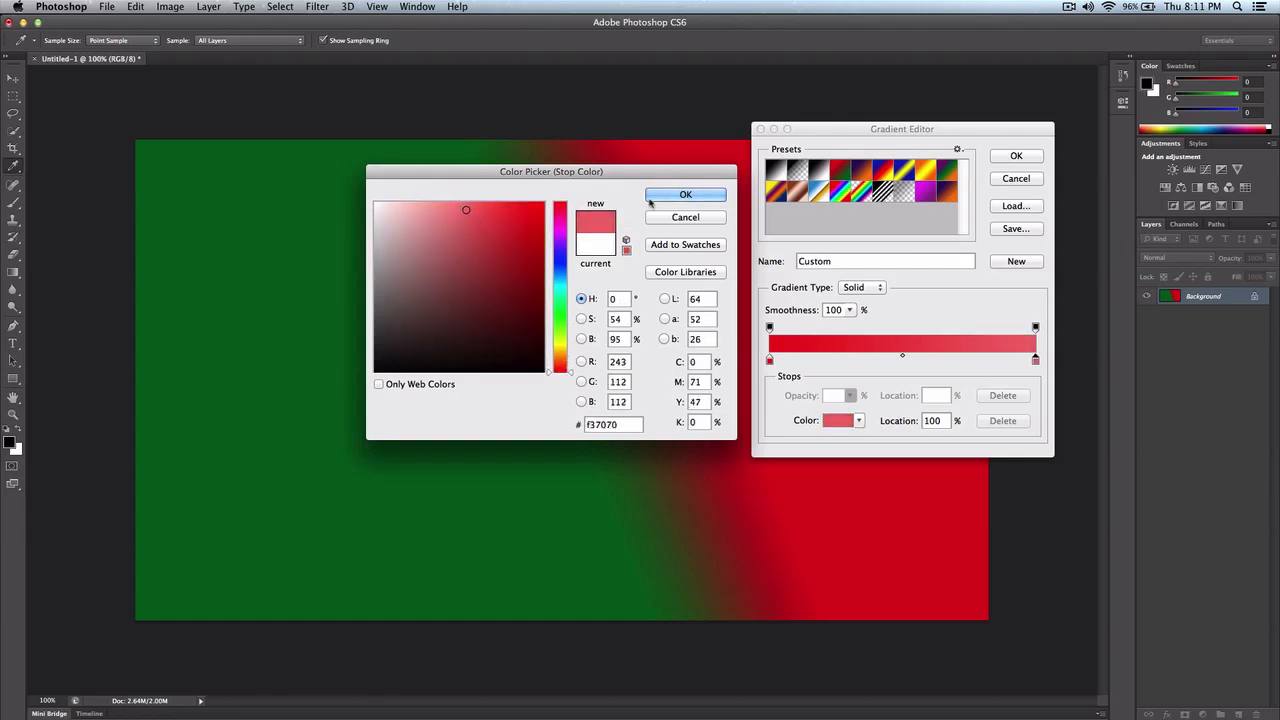
{"action": "left_click", "coordinate": [685, 194]}
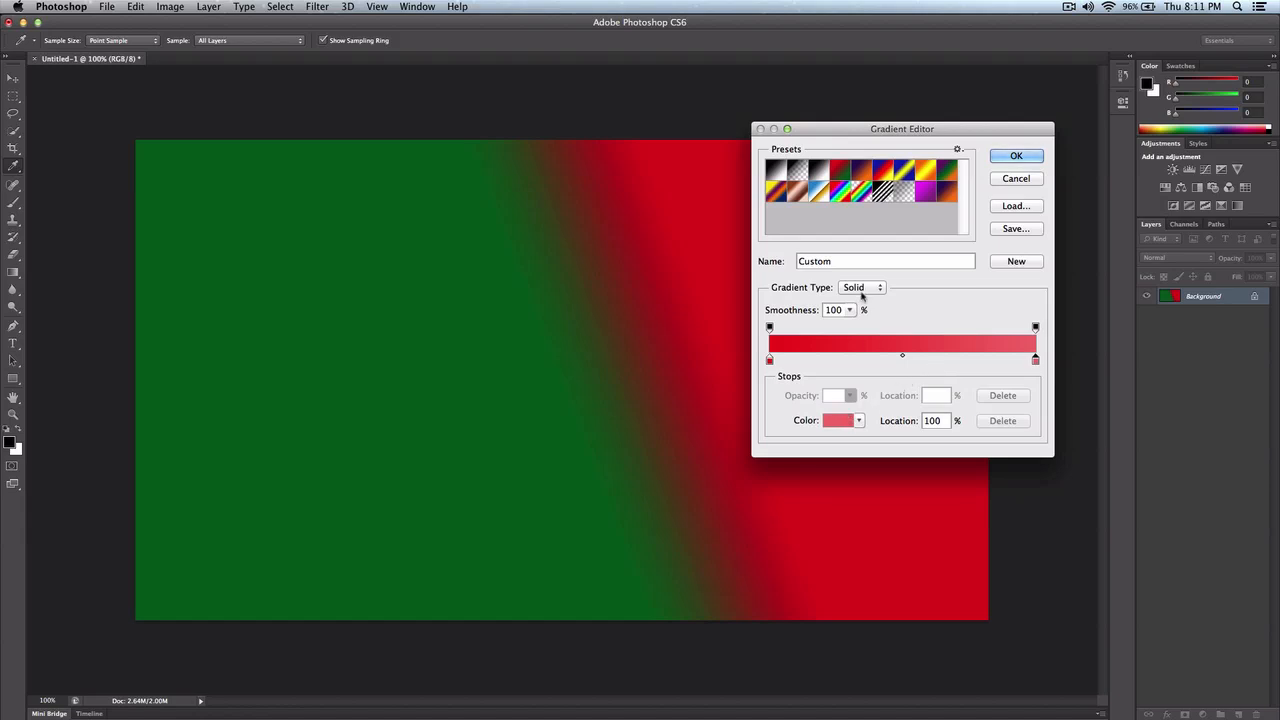
{"action": "mouse_move", "coordinate": [814, 329]}
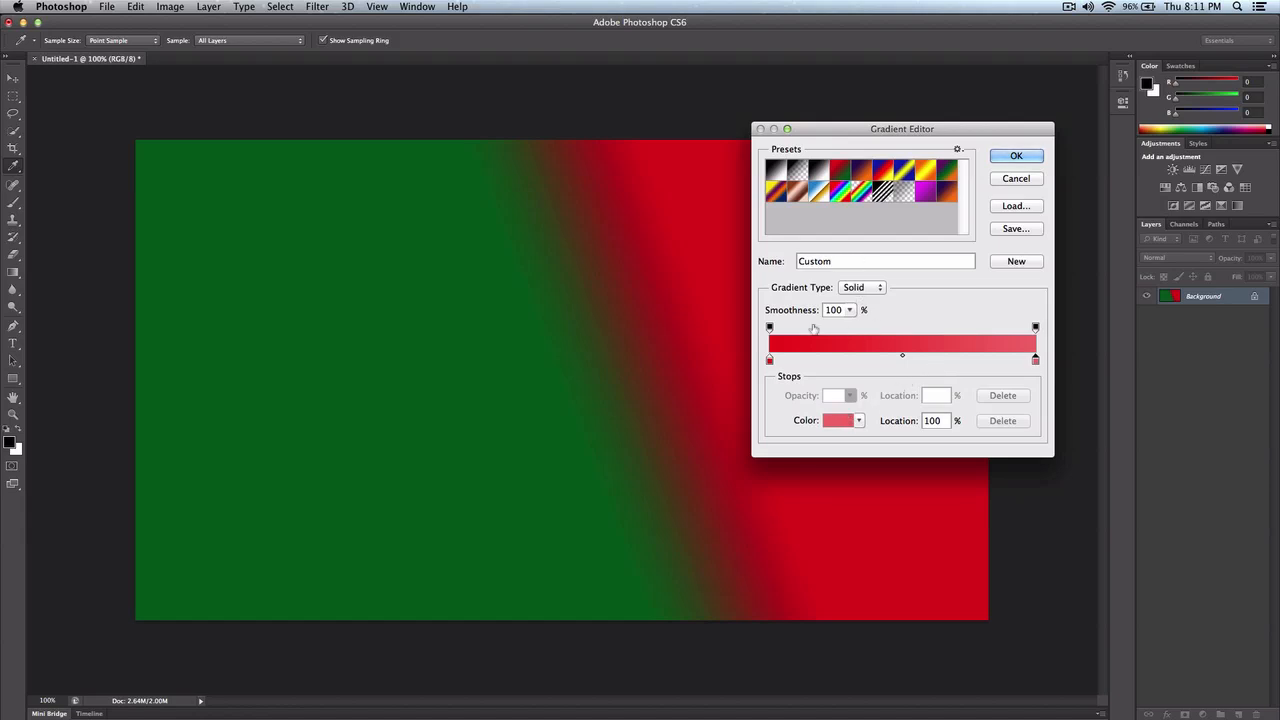
{"action": "mouse_move", "coordinate": [816, 330]}
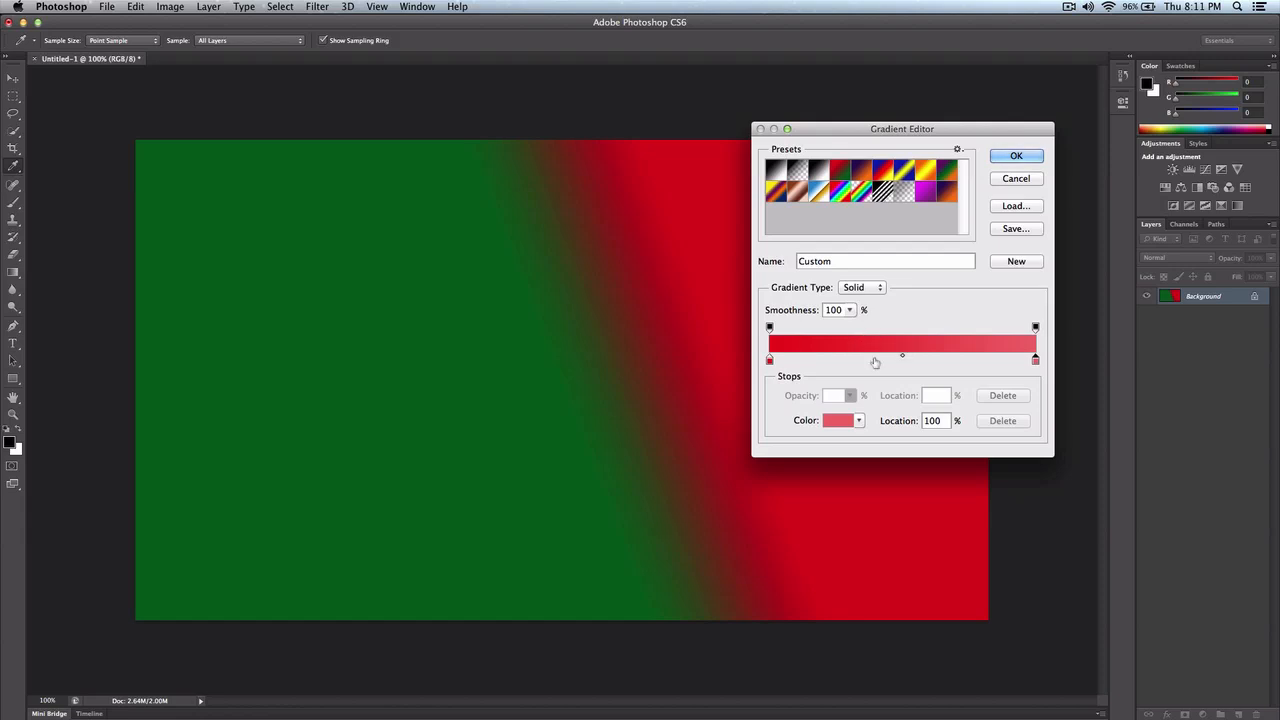
{"action": "mouse_move", "coordinate": [907, 300]}
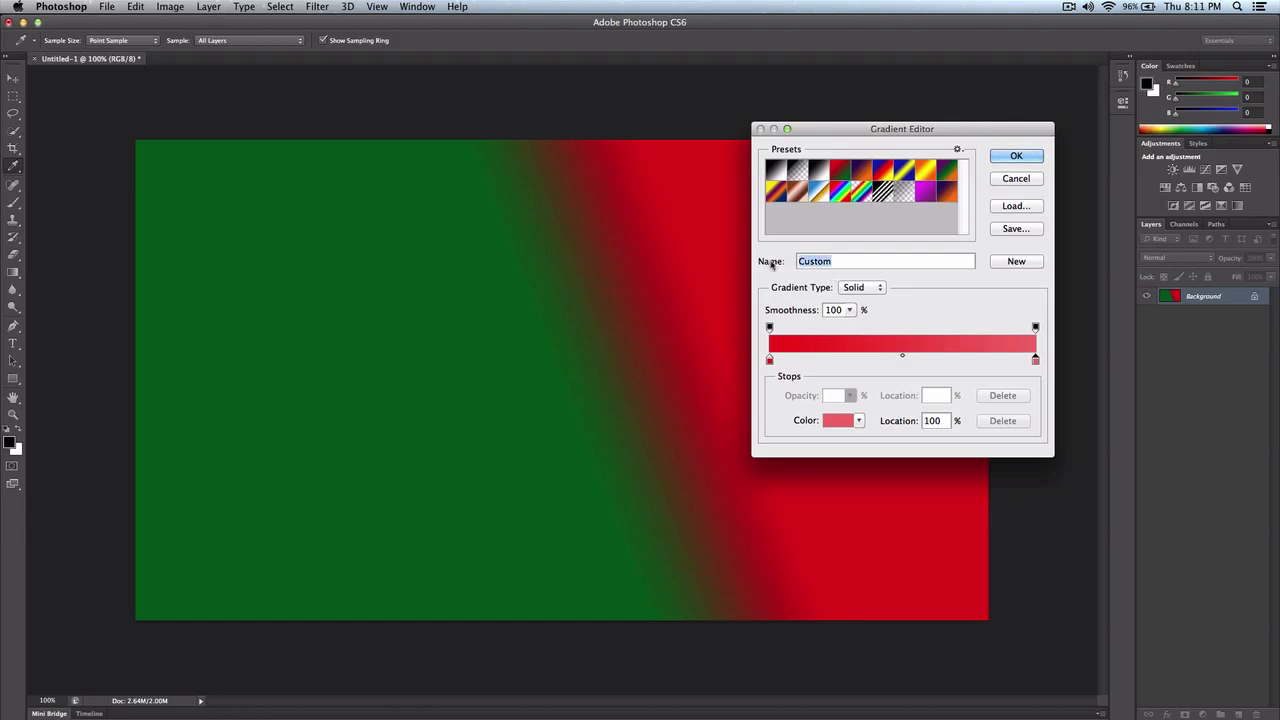
{"action": "mouse_move", "coordinate": [868, 272]}
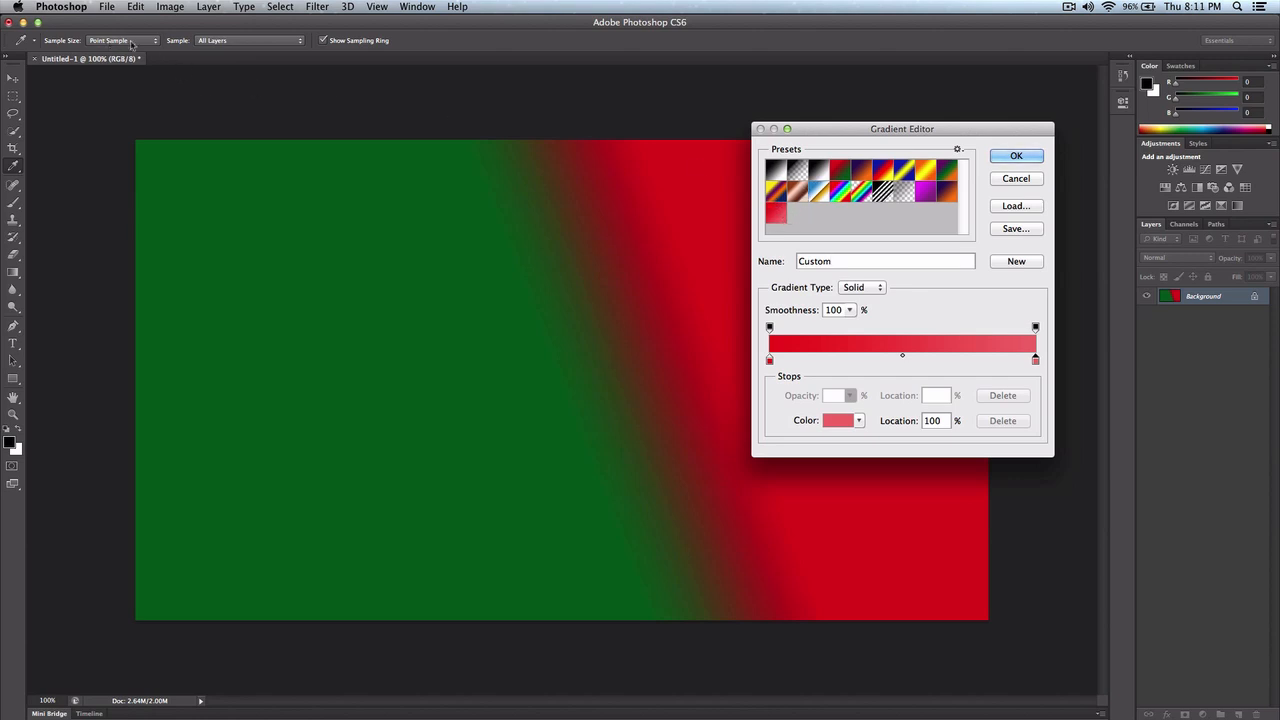
- Add the Custom red-to-pink gradient to Presets with New, then confirm with OK
{"action": "left_click", "coordinate": [884, 261]}
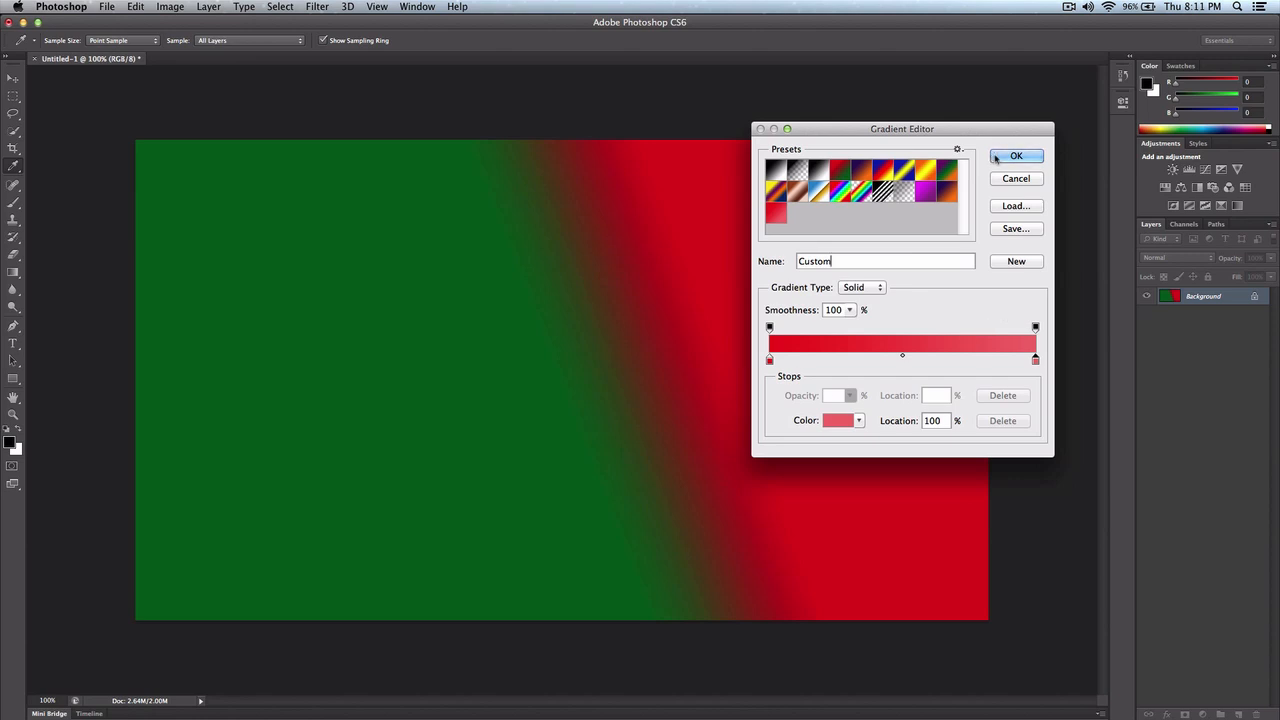
{"action": "left_click", "coordinate": [1016, 156]}
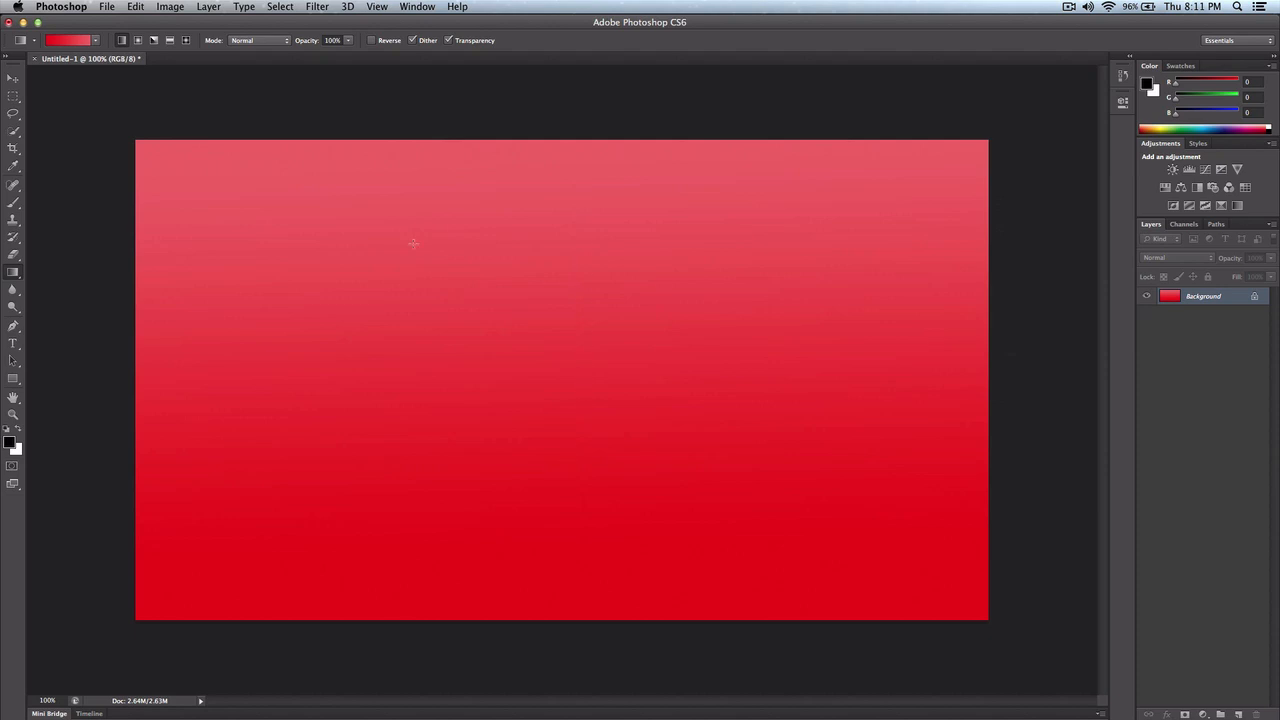
{"action": "mouse_move", "coordinate": [463, 178]}
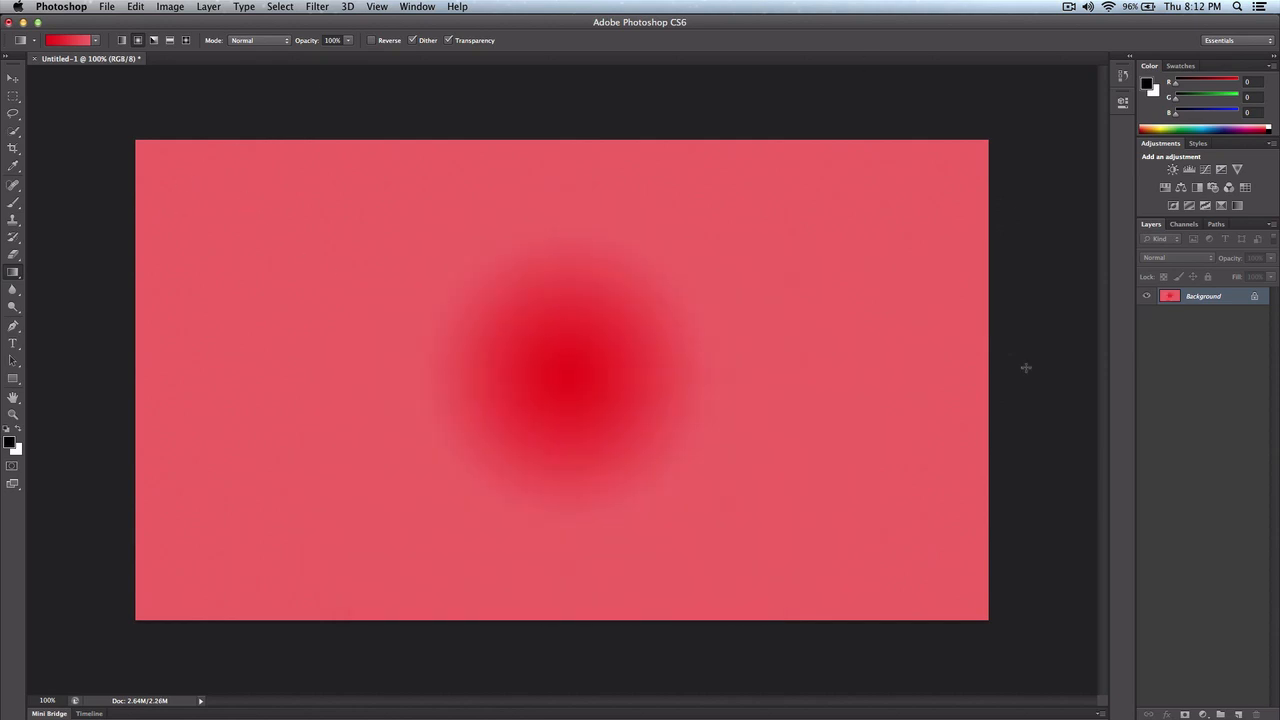
{"action": "mouse_move", "coordinate": [368, 67]}
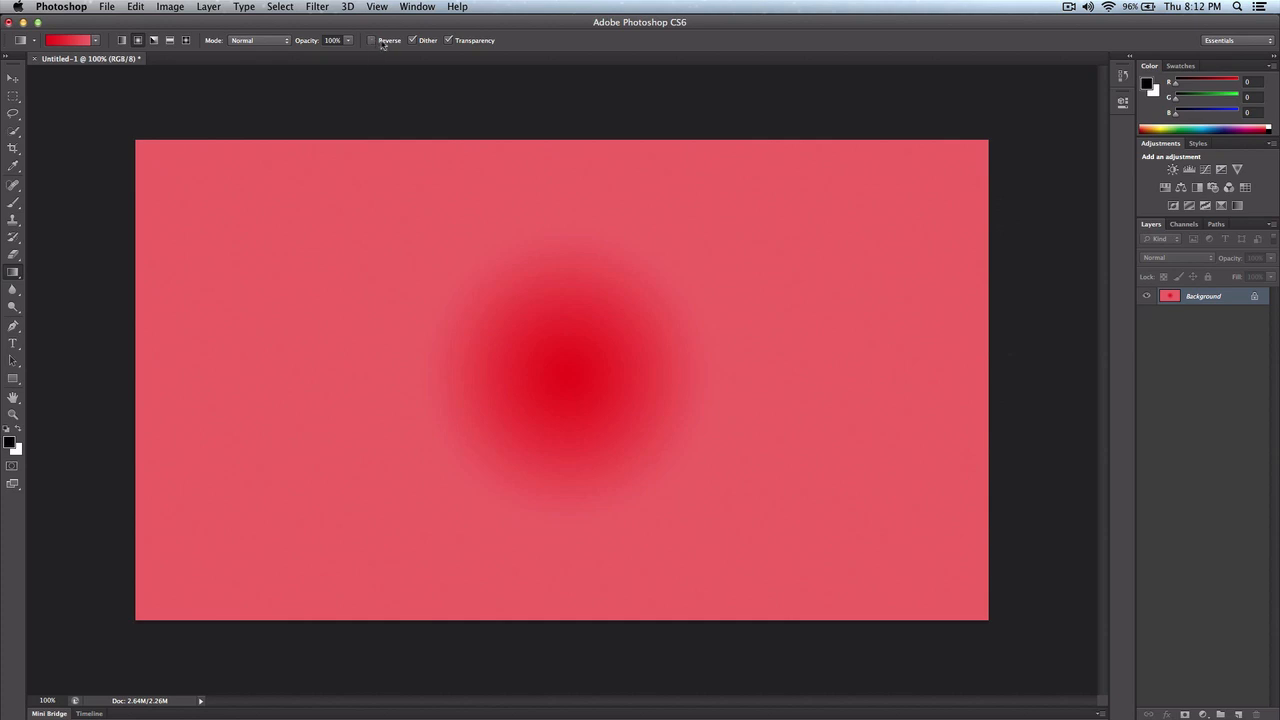
{"action": "mouse_move", "coordinate": [387, 48]}
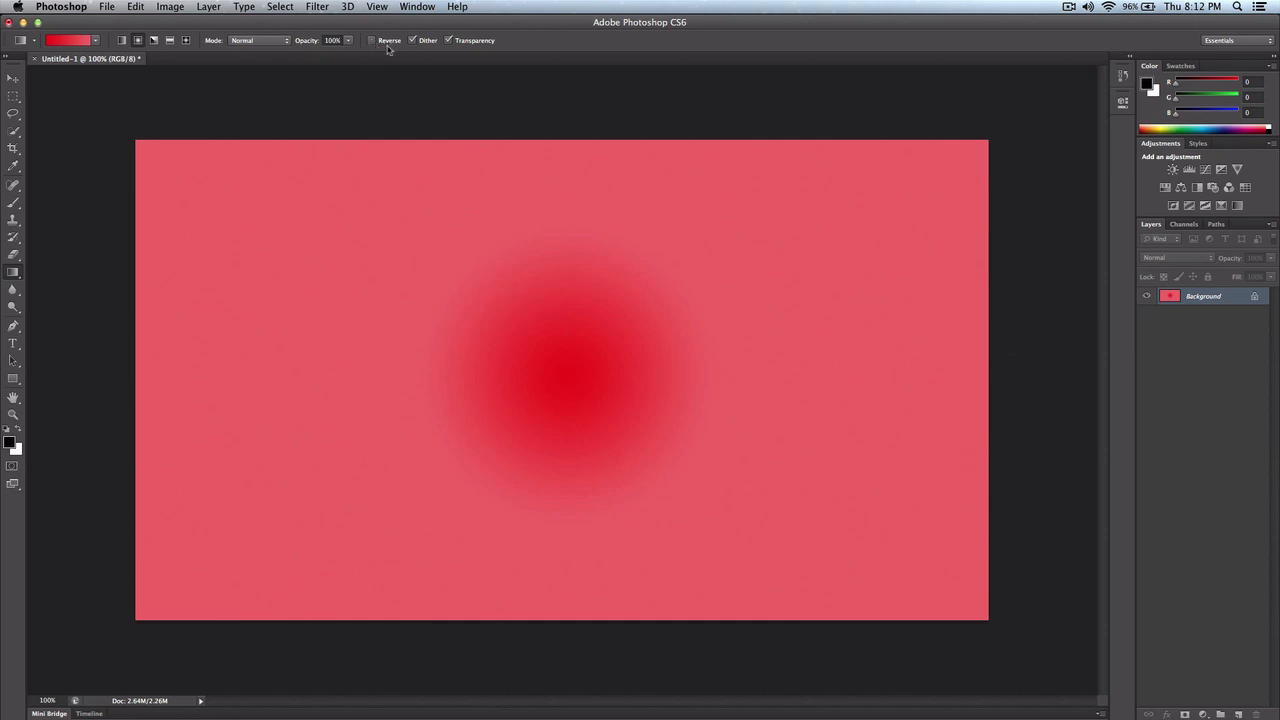
{"action": "mouse_move", "coordinate": [375, 47]}
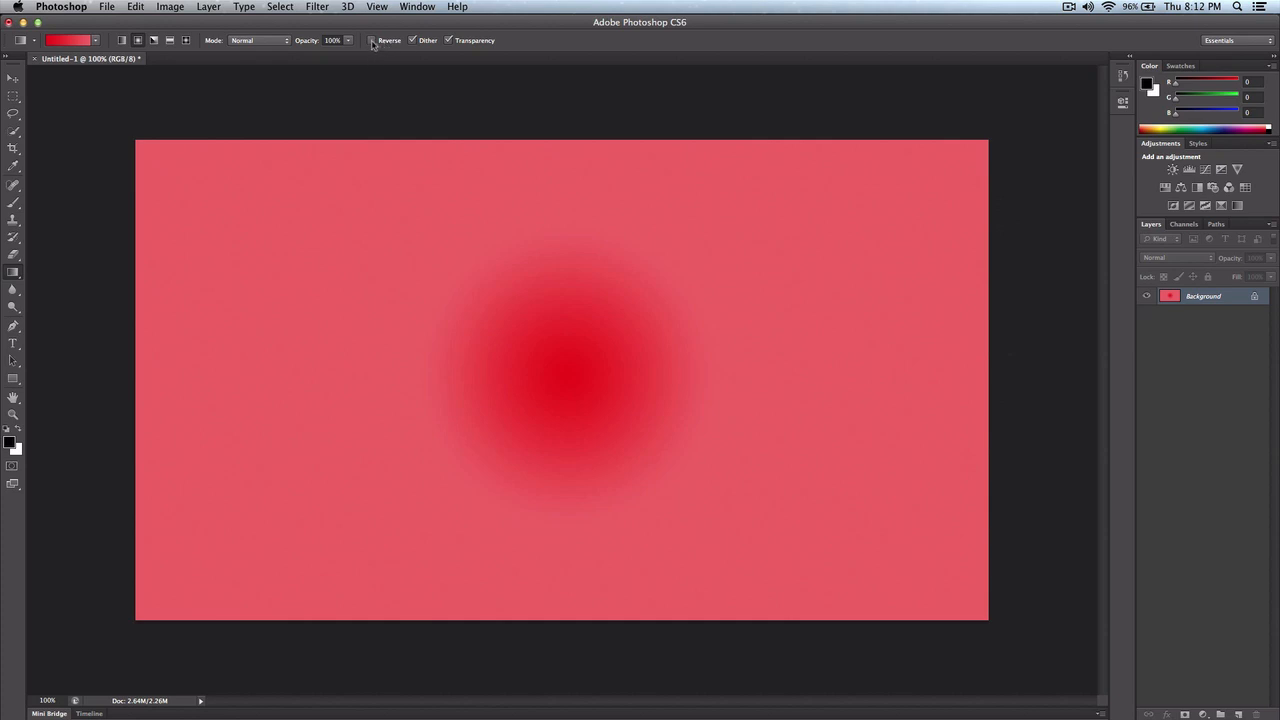
- Drag from the canvas centre downward to draw the reversed radial red-to-pink gradient
{"action": "left_click_drag", "start_coordinate": [577, 218], "coordinate": [580, 470]}
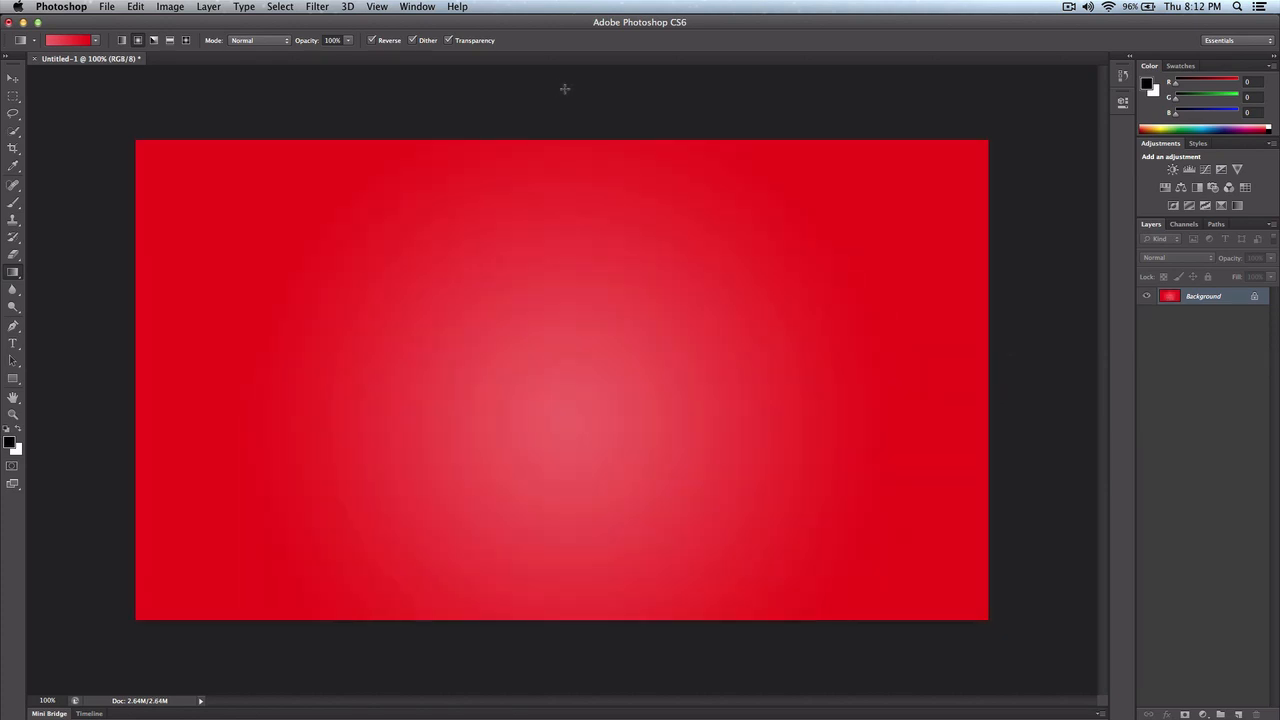
{"action": "mouse_move", "coordinate": [479, 263]}
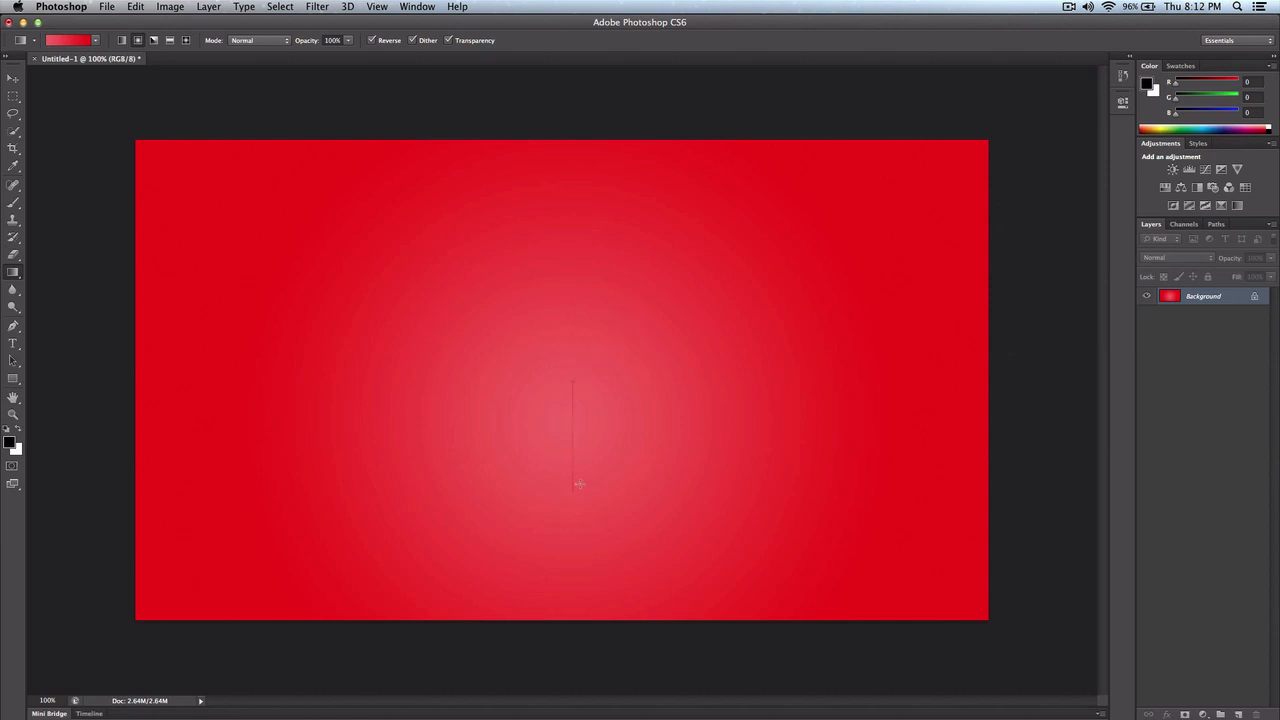
{"action": "mouse_move", "coordinate": [620, 426]}
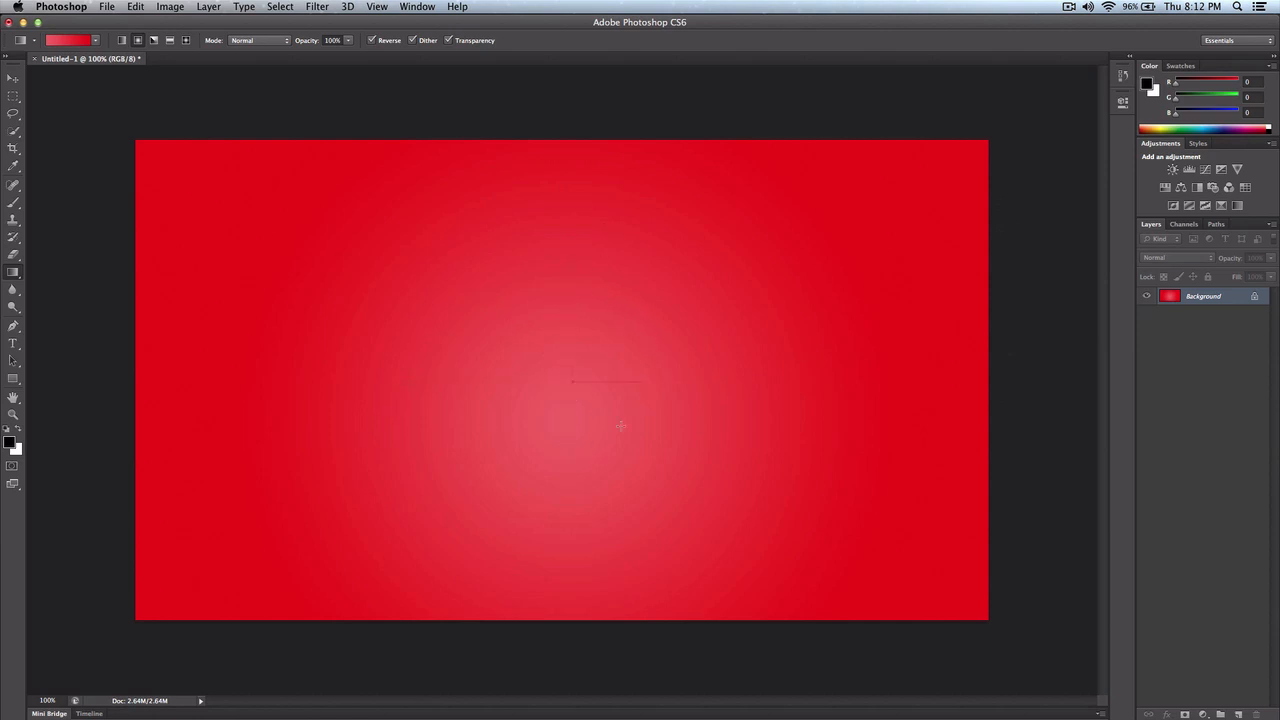
{"action": "mouse_move", "coordinate": [555, 343]}
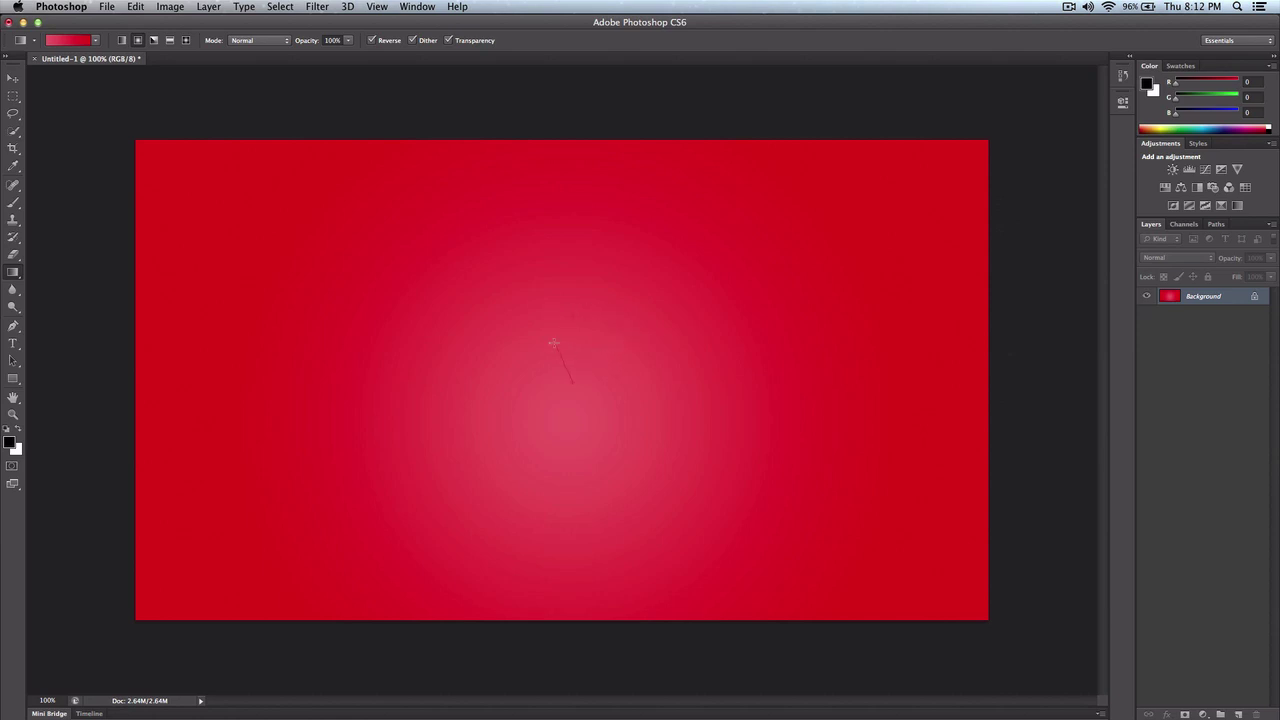
{"action": "mouse_move", "coordinate": [580, 340]}
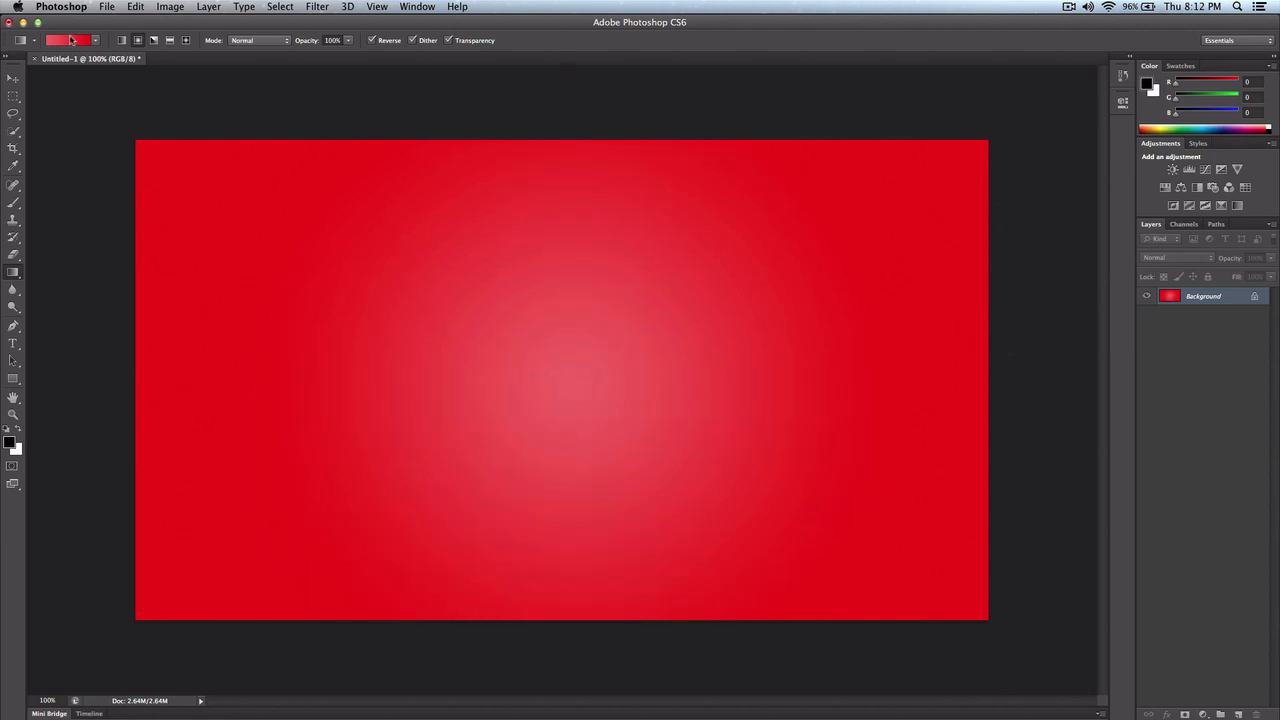
- Open the red-to-pink gradient in the Gradient Editor and add a black stop at 49%
{"action": "left_click", "coordinate": [65, 40]}
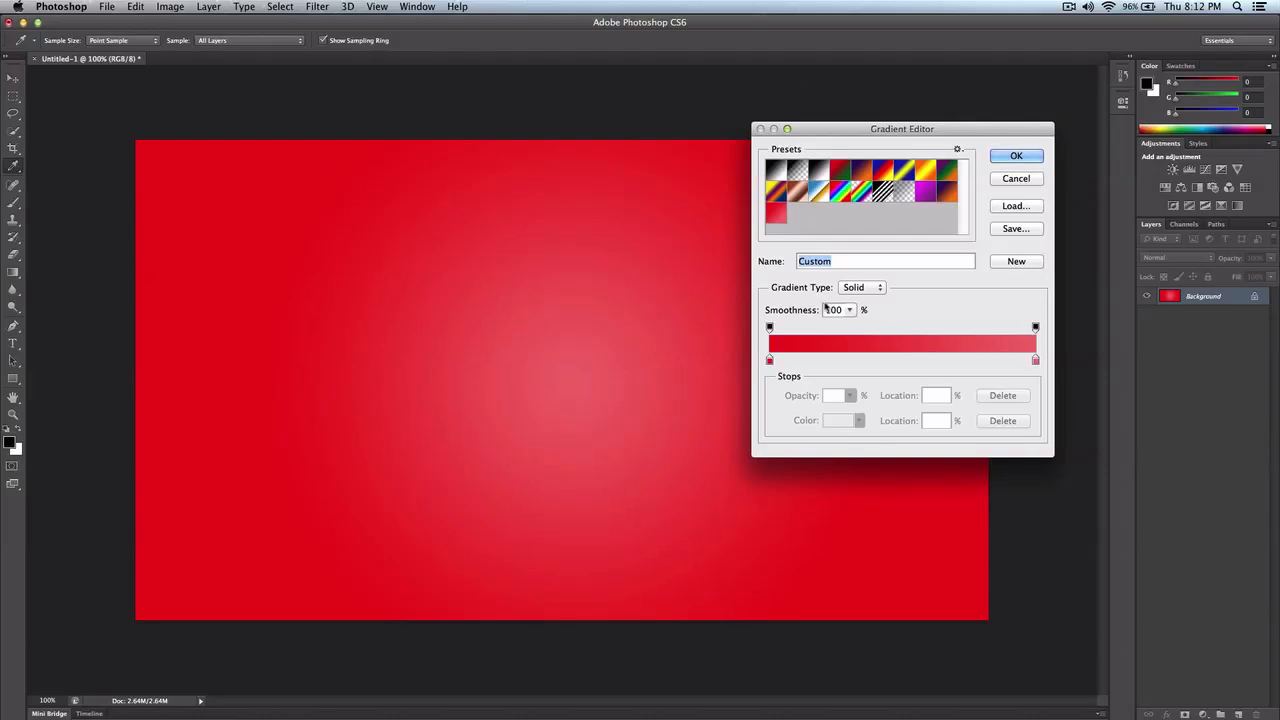
{"action": "mouse_move", "coordinate": [884, 345]}
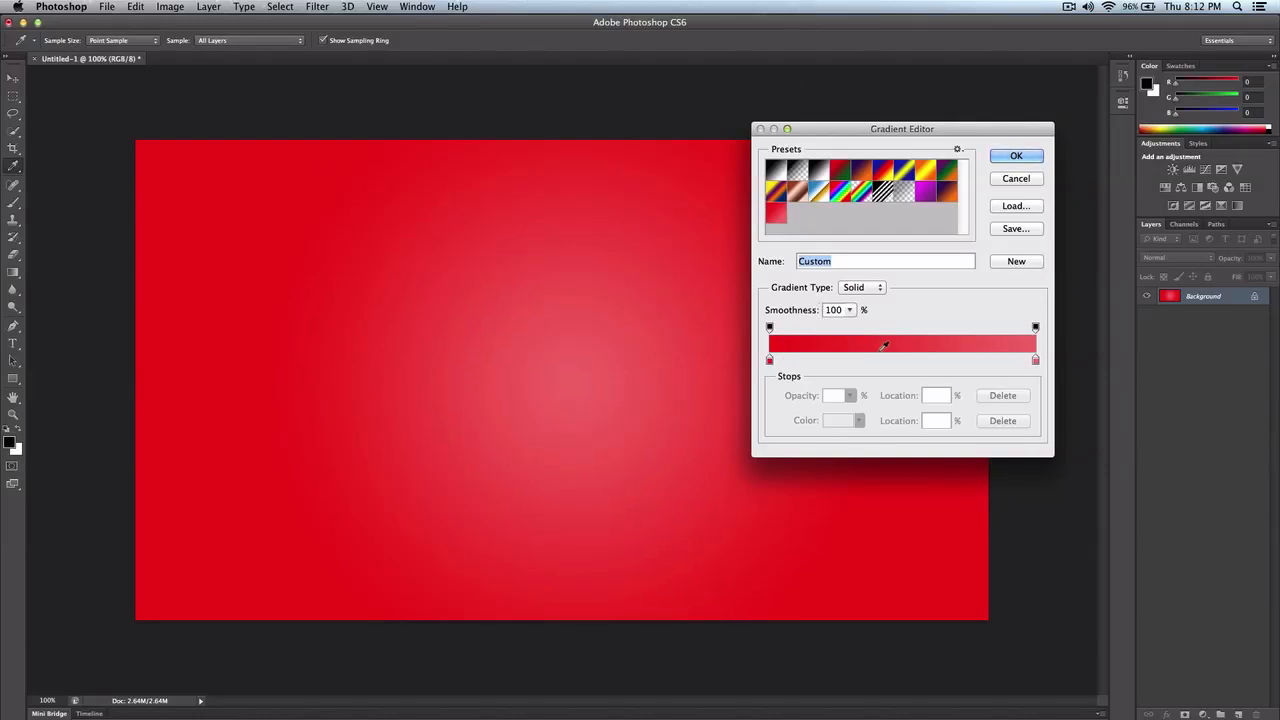
{"action": "mouse_move", "coordinate": [901, 365]}
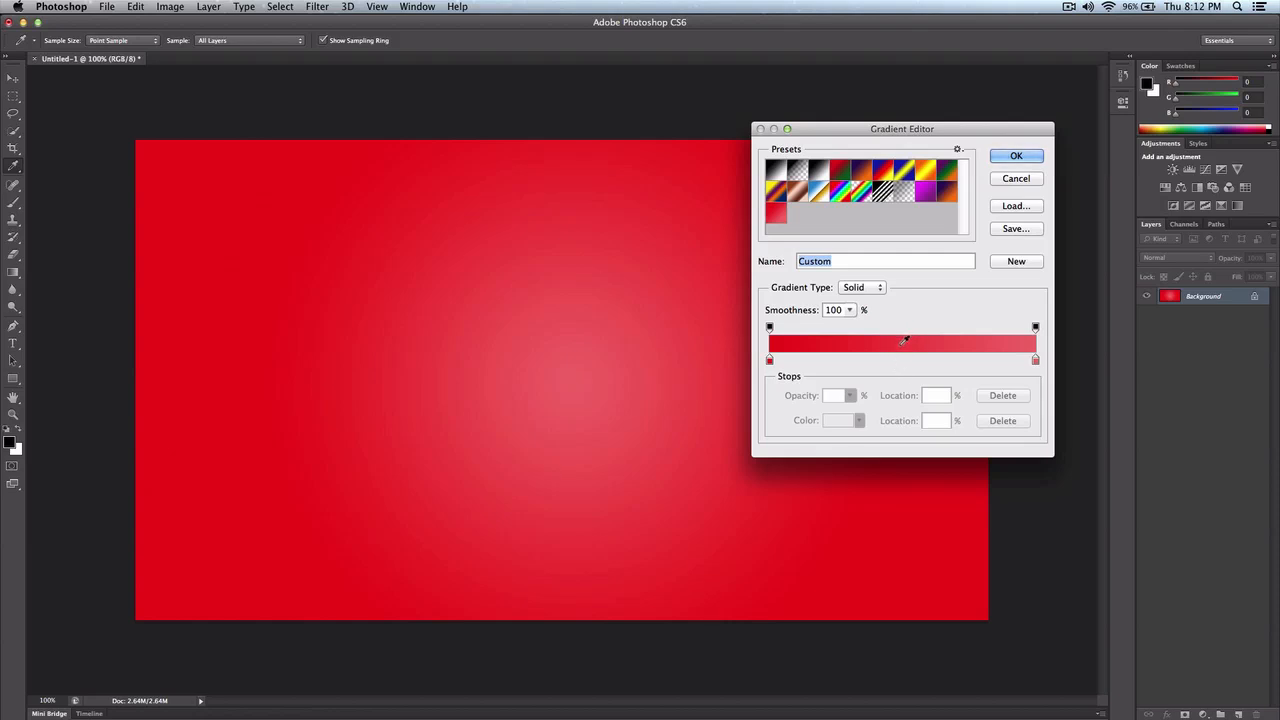
{"action": "left_click", "coordinate": [900, 359]}
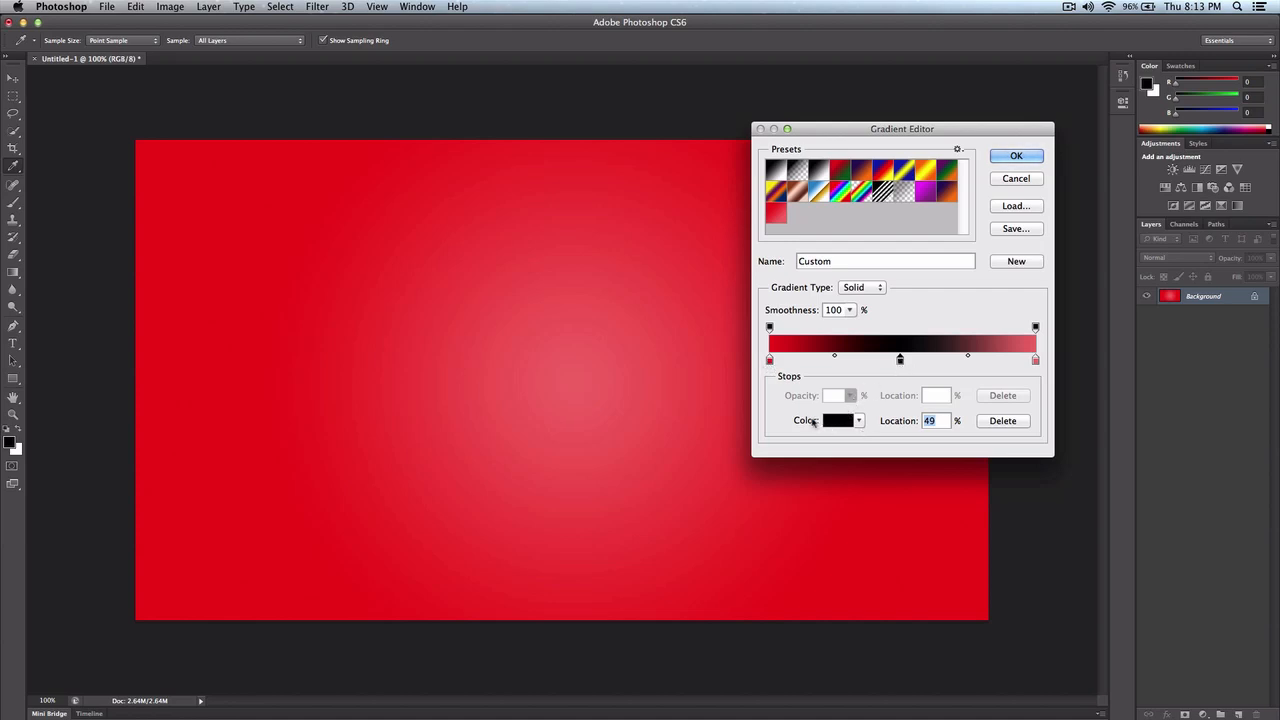
- Pick a deep, fully saturated dark red for the middle colour stop
{"action": "left_click", "coordinate": [838, 420]}
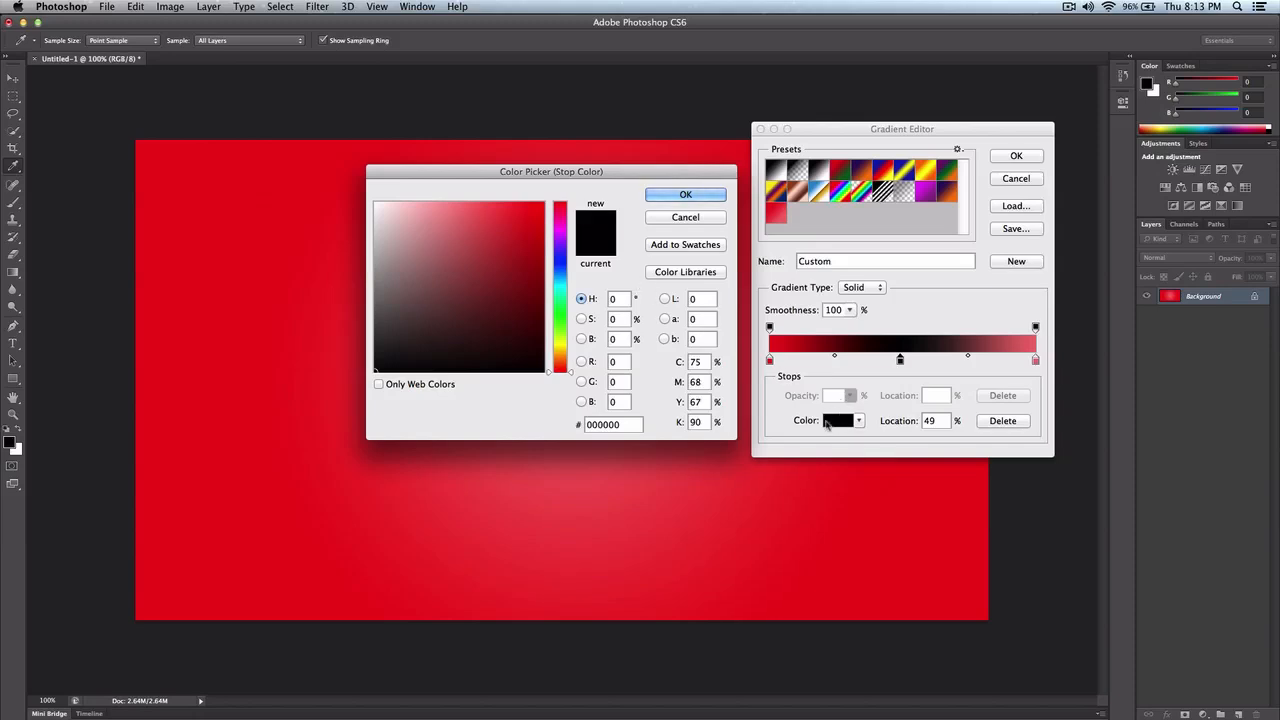
{"action": "mouse_move", "coordinate": [573, 240]}
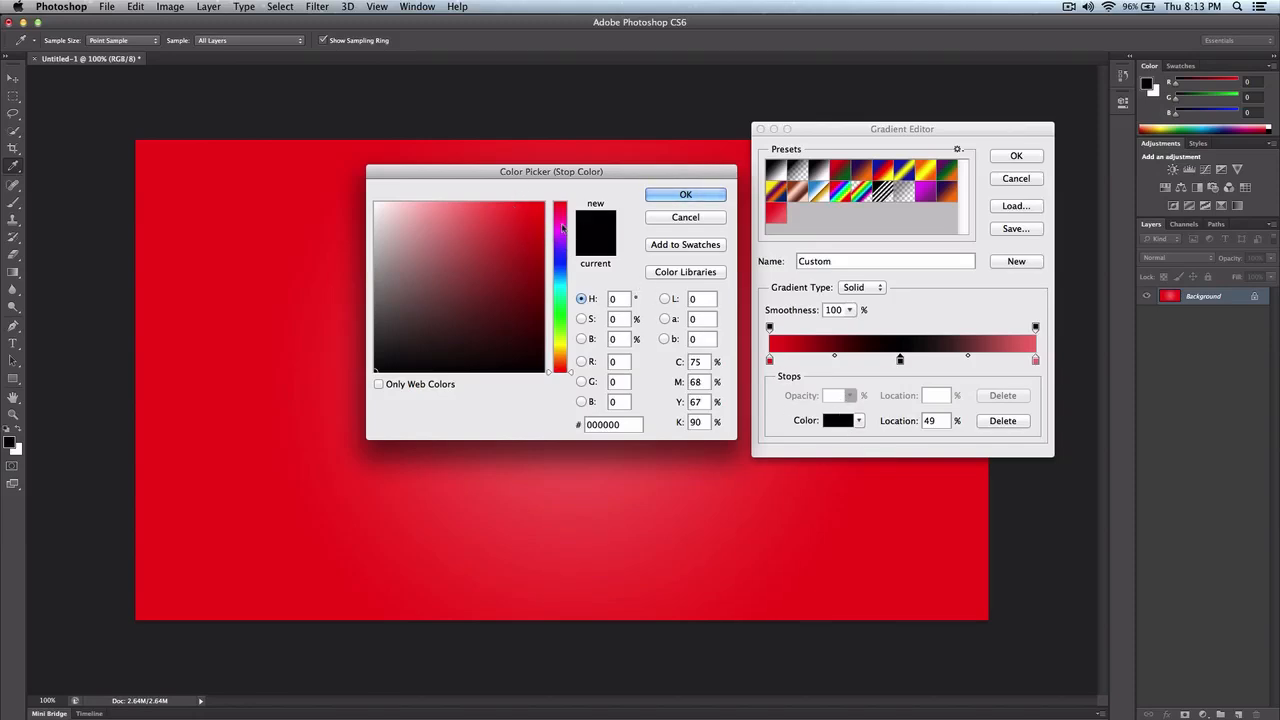
{"action": "left_click", "coordinate": [512, 263]}
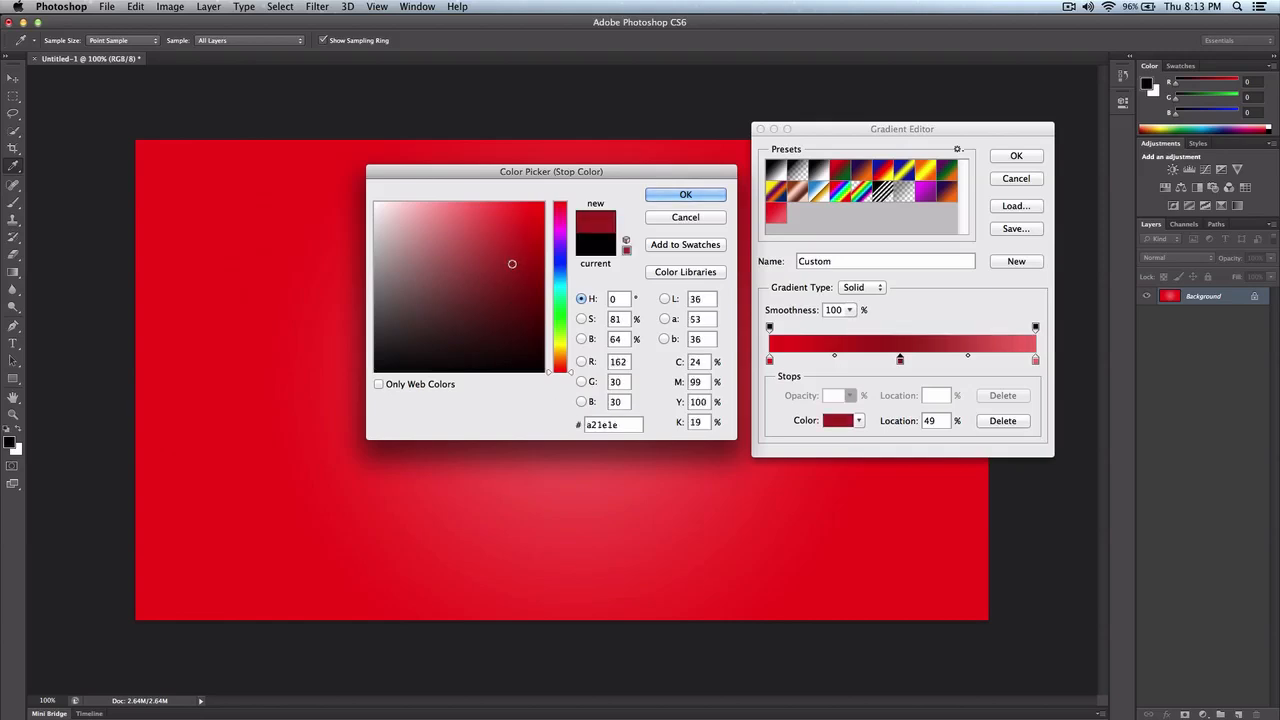
{"action": "left_click", "coordinate": [533, 273]}
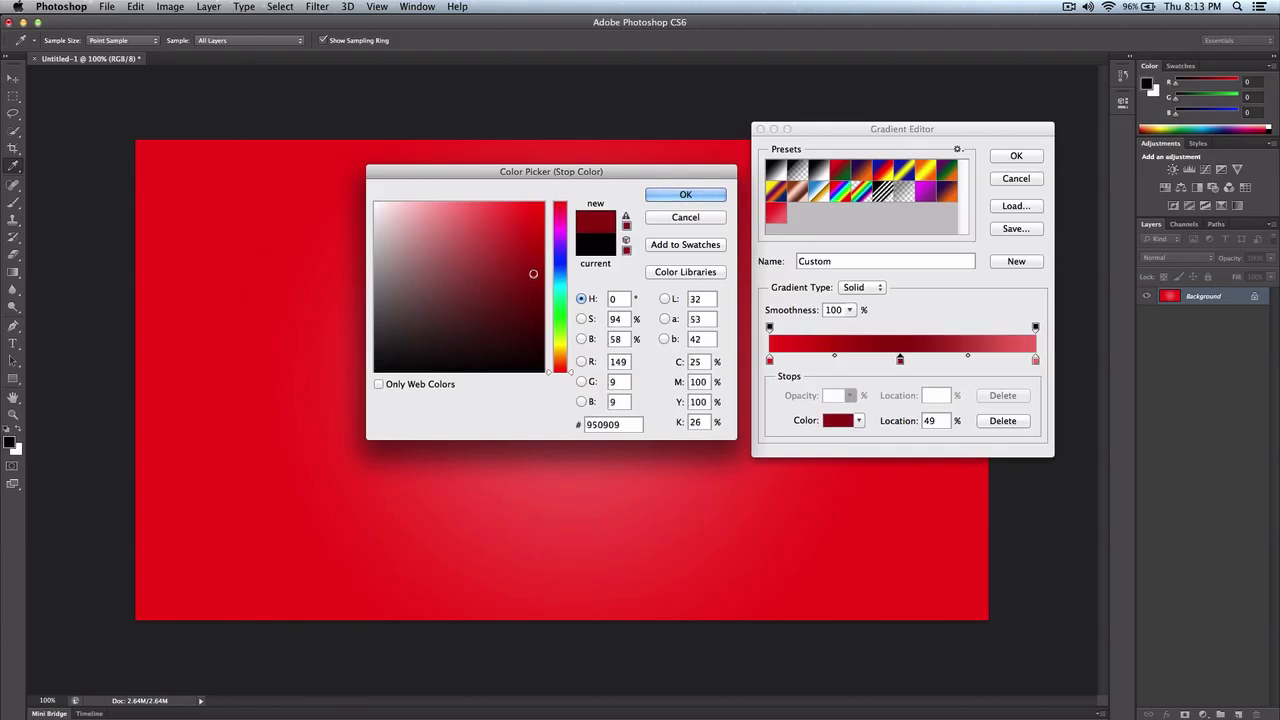
{"action": "left_click", "coordinate": [545, 263]}
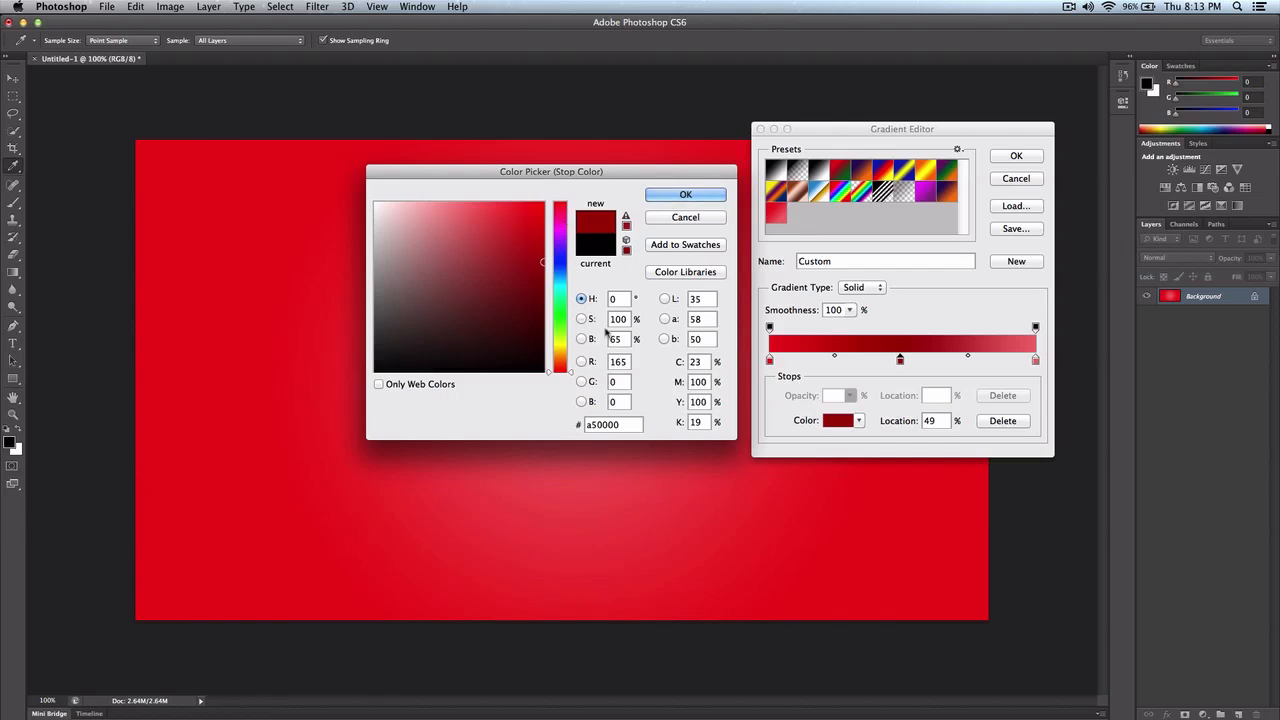
{"action": "mouse_move", "coordinate": [627, 261]}
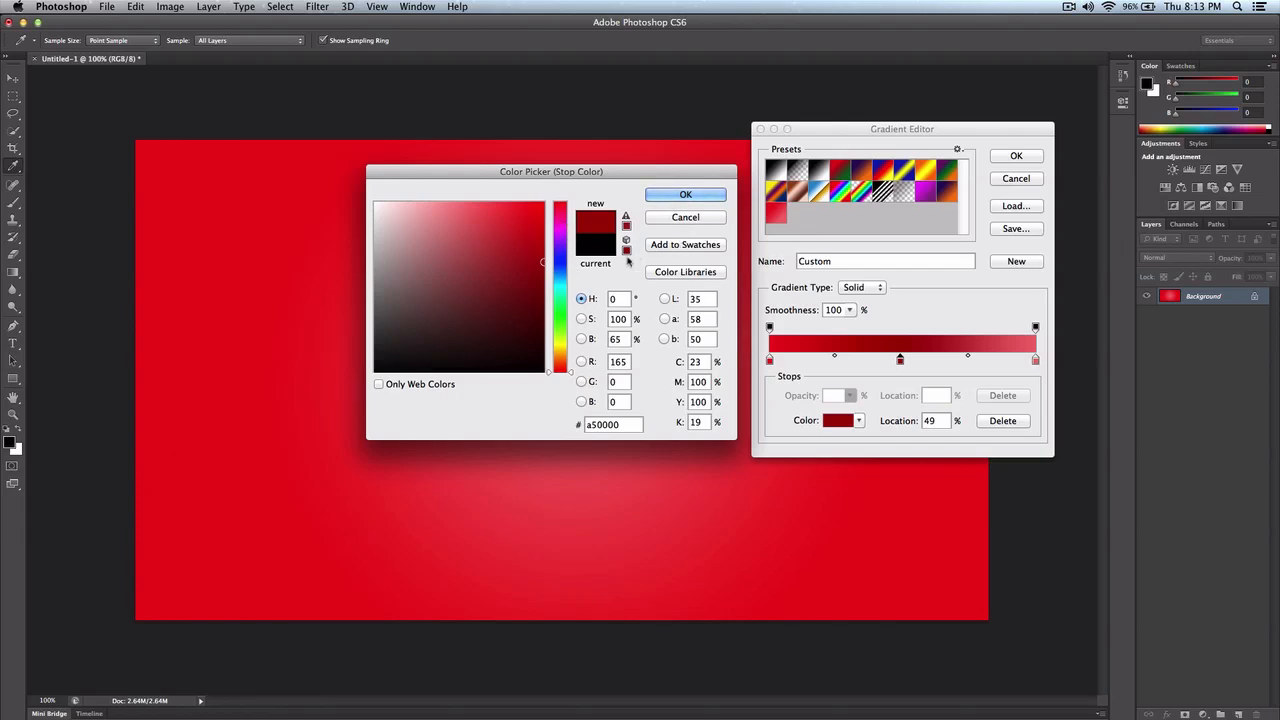
- Compare the red, blue and saturation colour views, settle on a brighter dark red, and confirm
{"action": "left_click", "coordinate": [581, 318]}
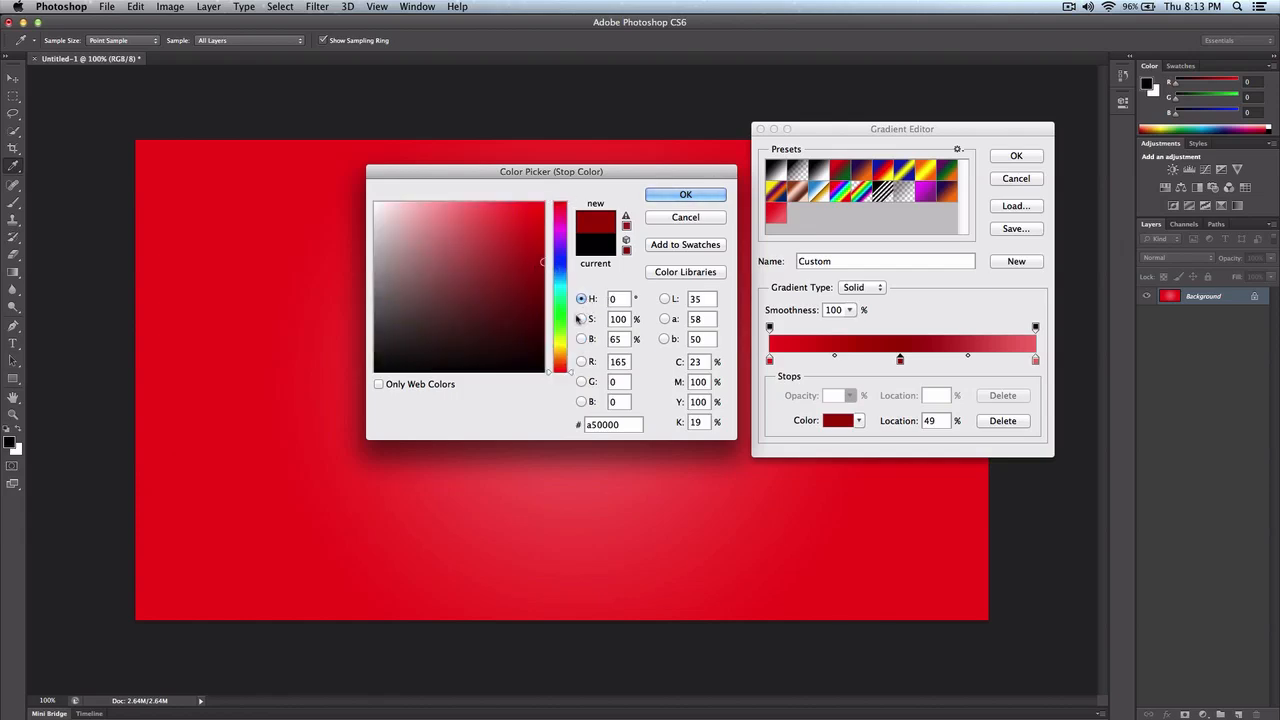
{"action": "left_click", "coordinate": [582, 361]}
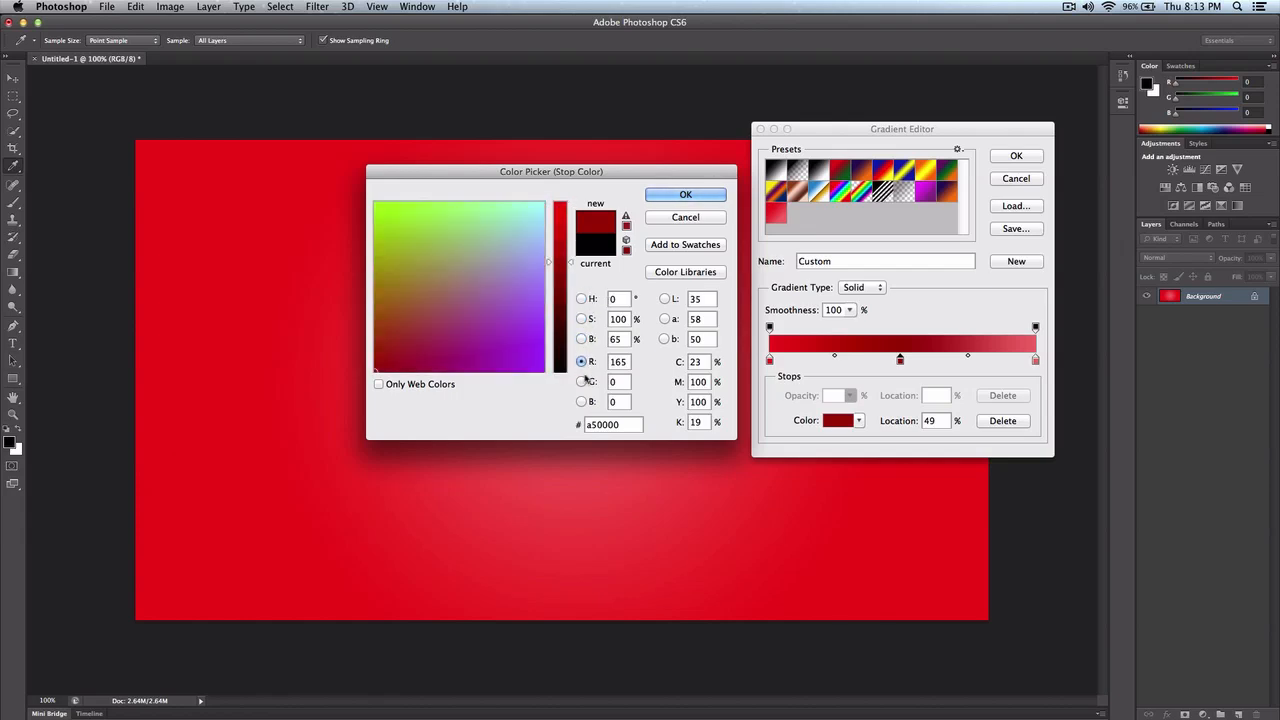
{"action": "left_click", "coordinate": [581, 401]}
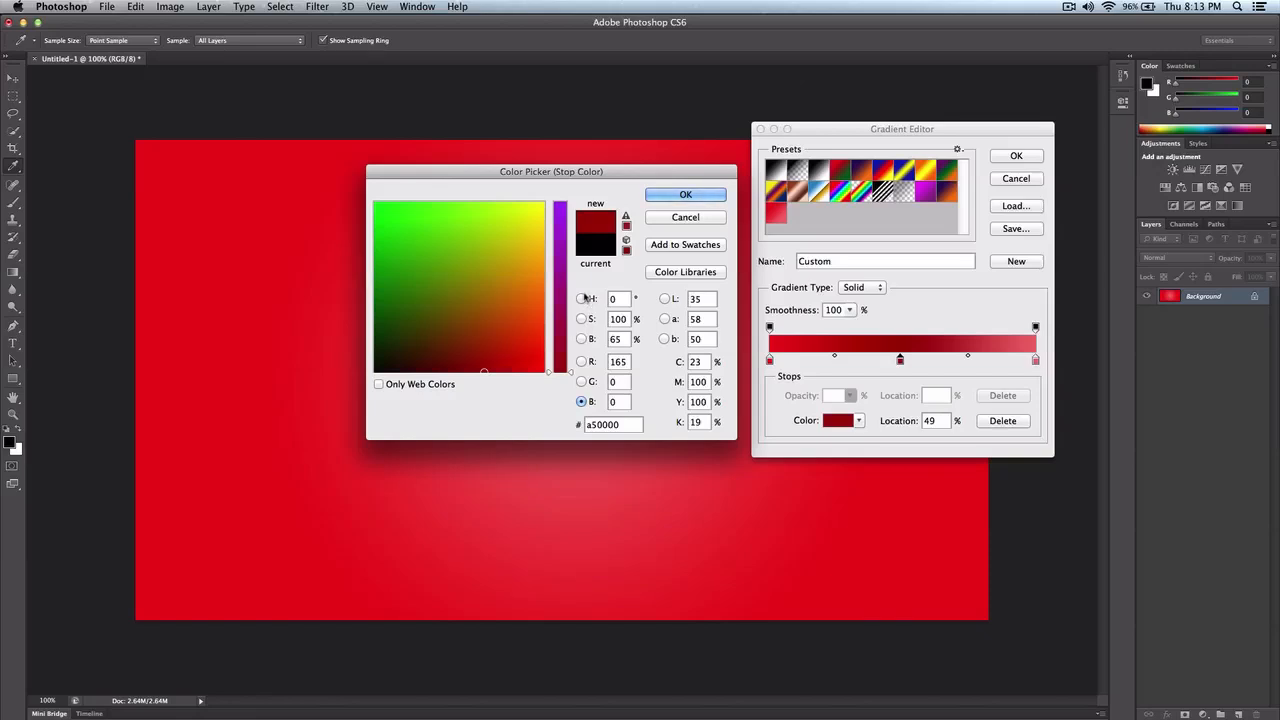
{"action": "left_click", "coordinate": [582, 298]}
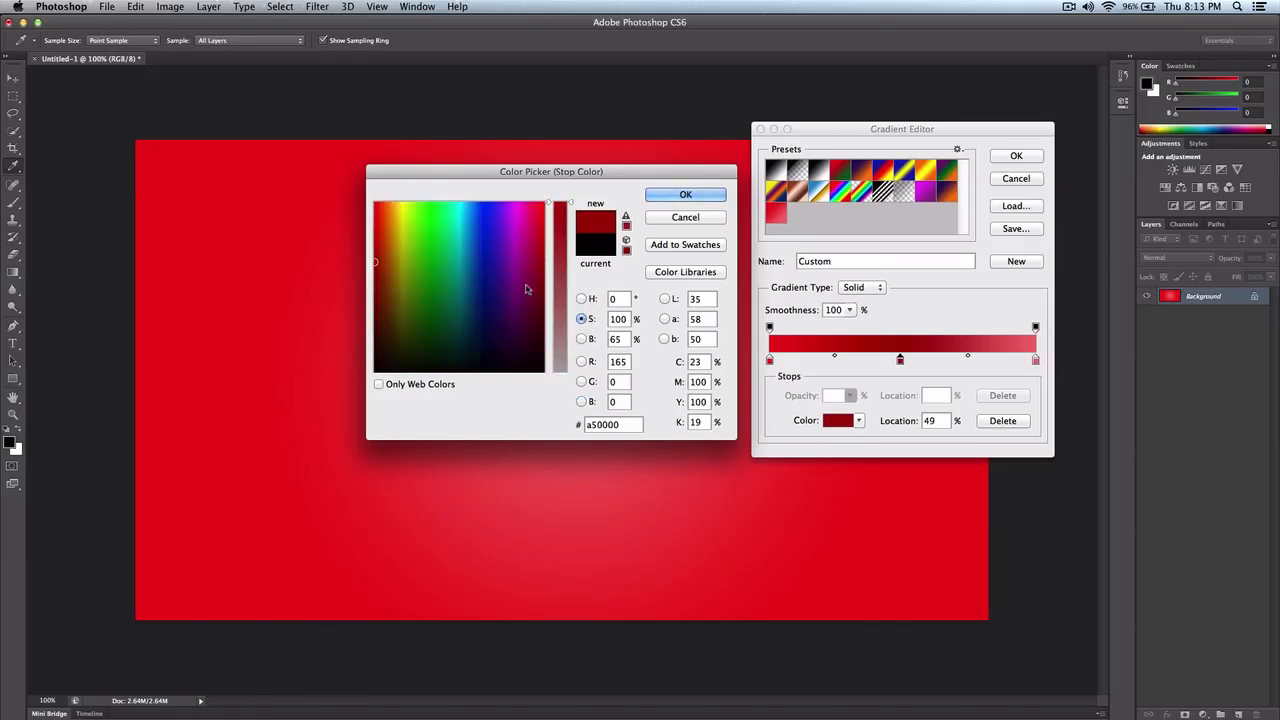
{"action": "left_click", "coordinate": [403, 271]}
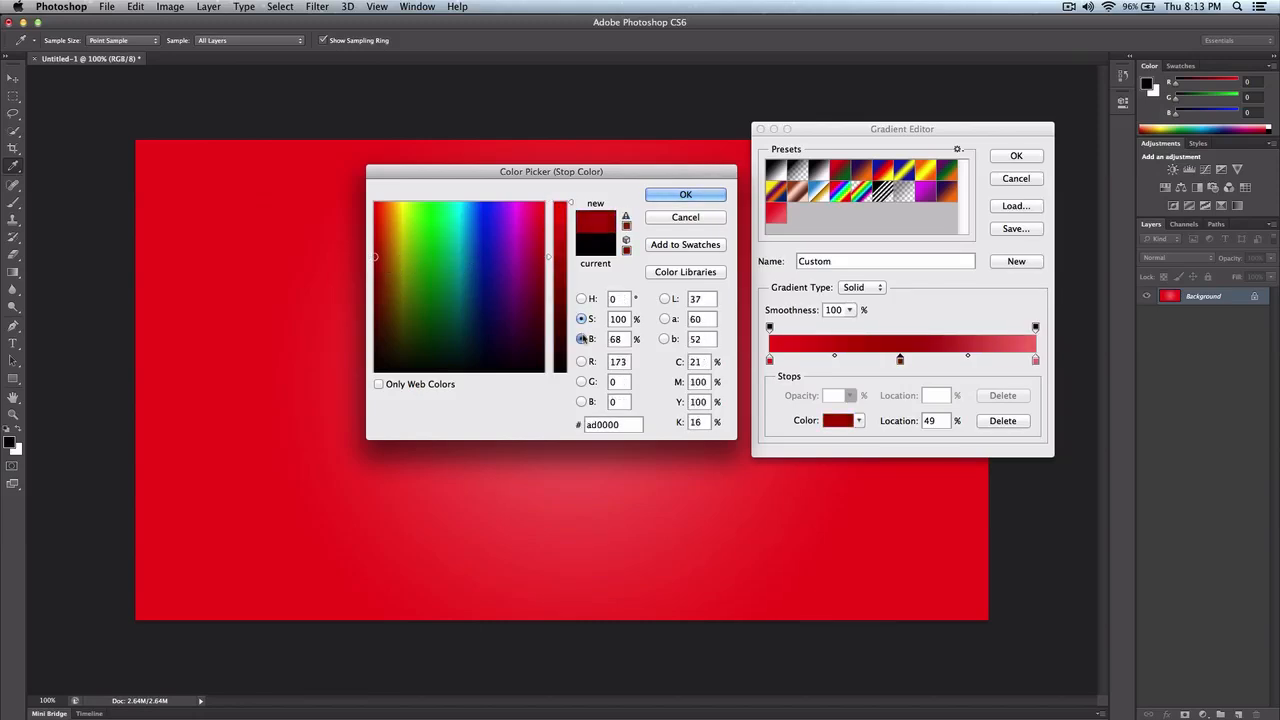
{"action": "left_click", "coordinate": [581, 361]}
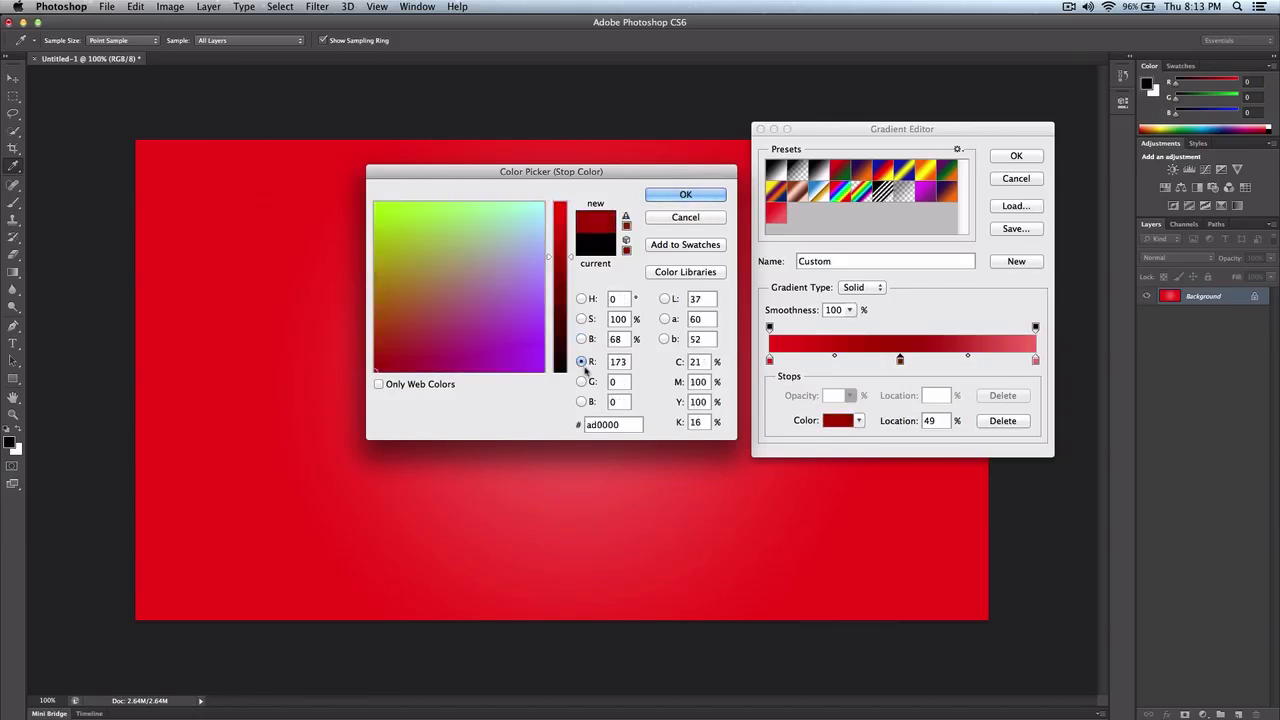
{"action": "left_click", "coordinate": [581, 401]}
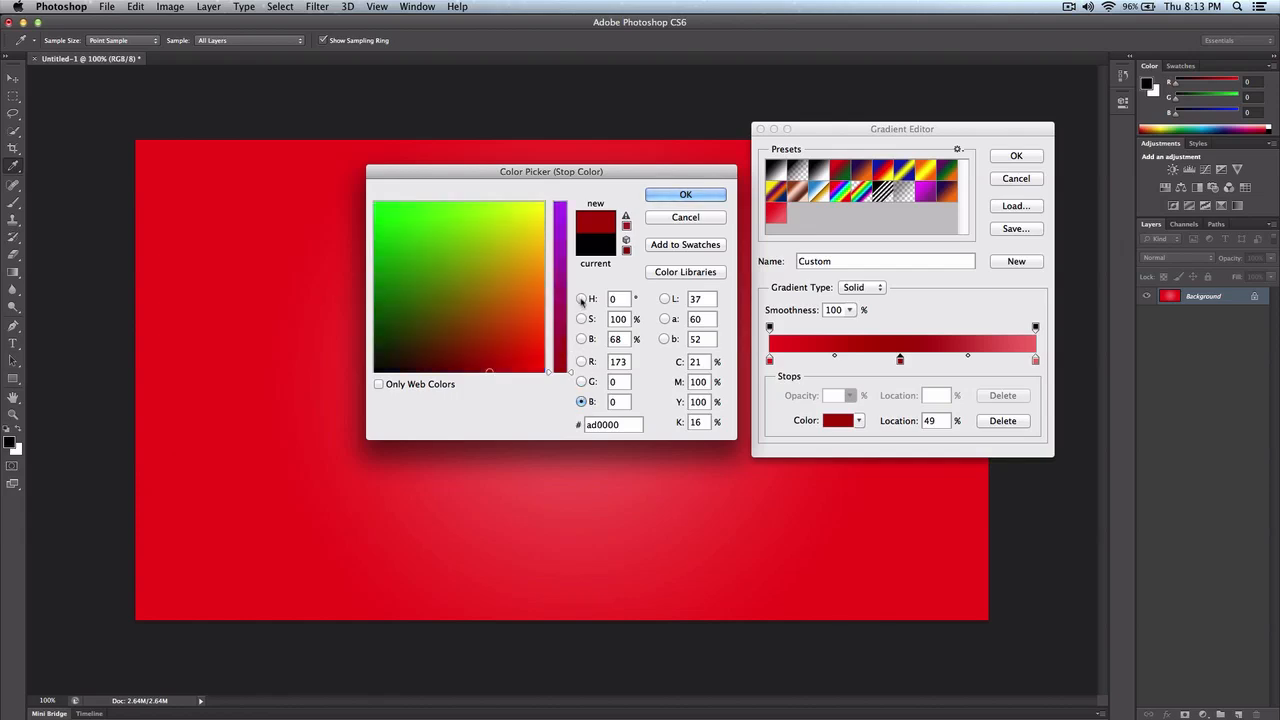
{"action": "left_click", "coordinate": [542, 260]}
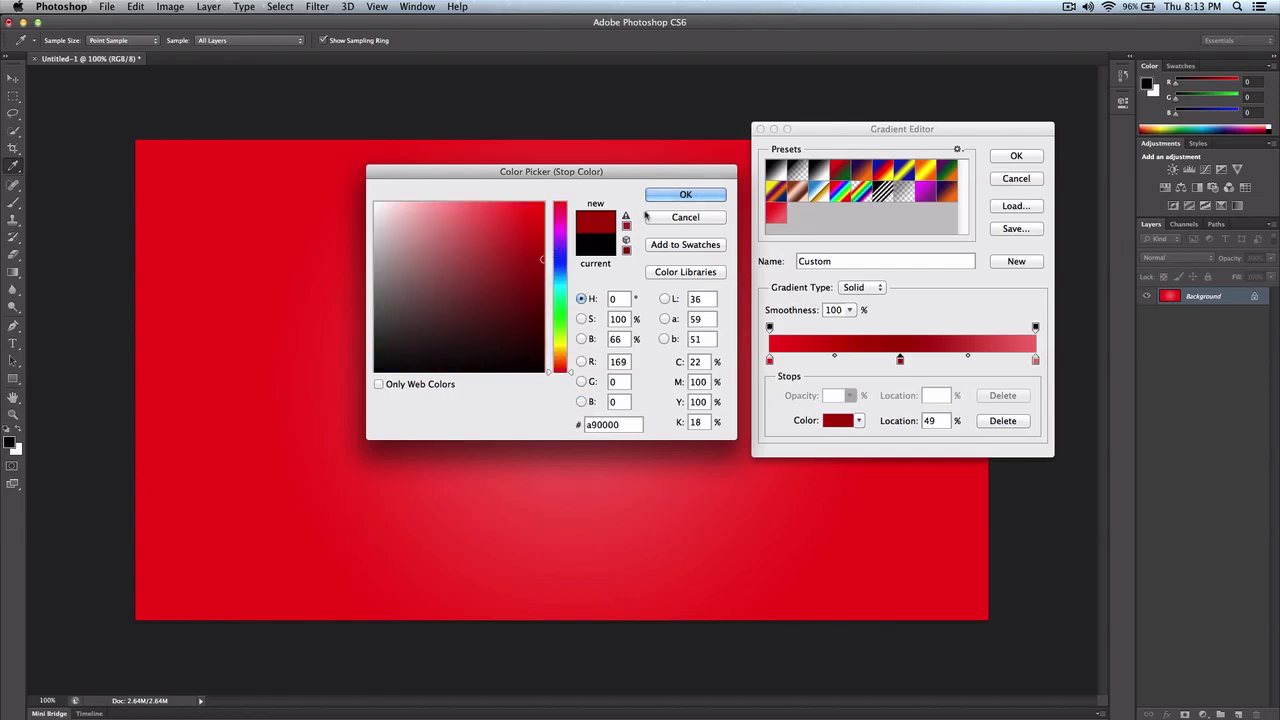
{"action": "left_click", "coordinate": [685, 194]}
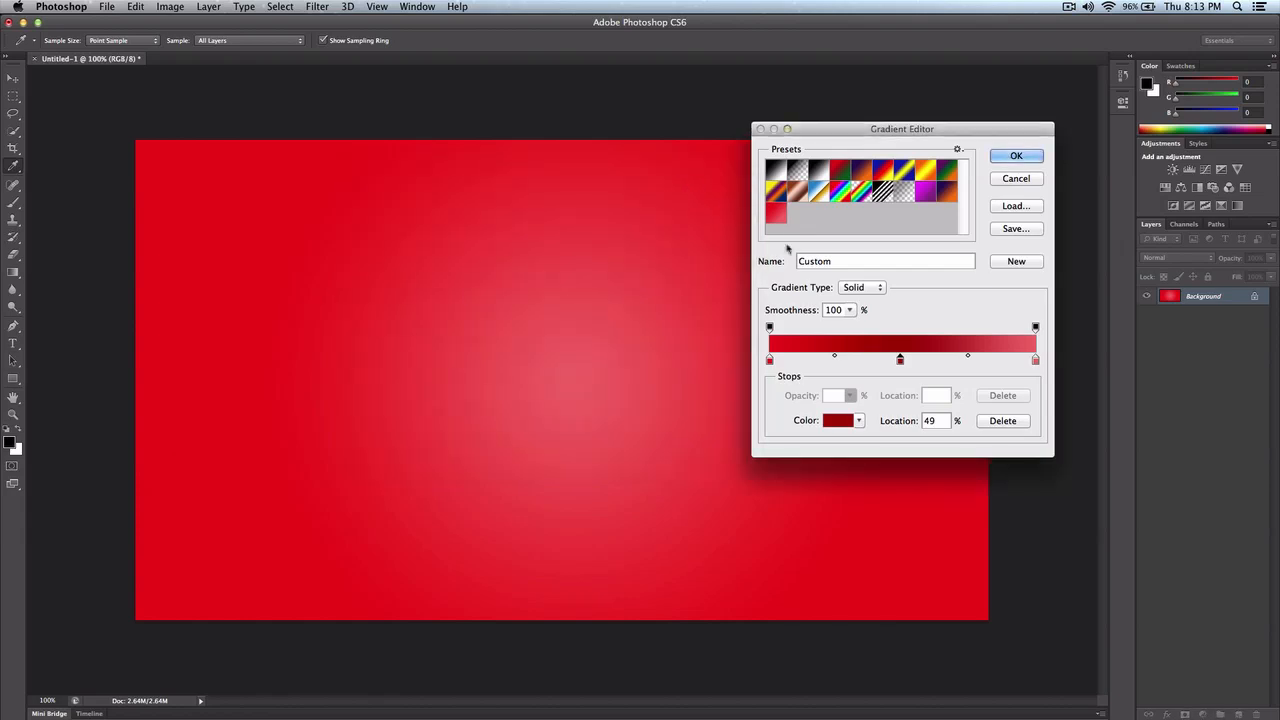
- Set the middle stop to hex ac0005 and the right-end stop to bright red
{"action": "left_click", "coordinate": [838, 420]}
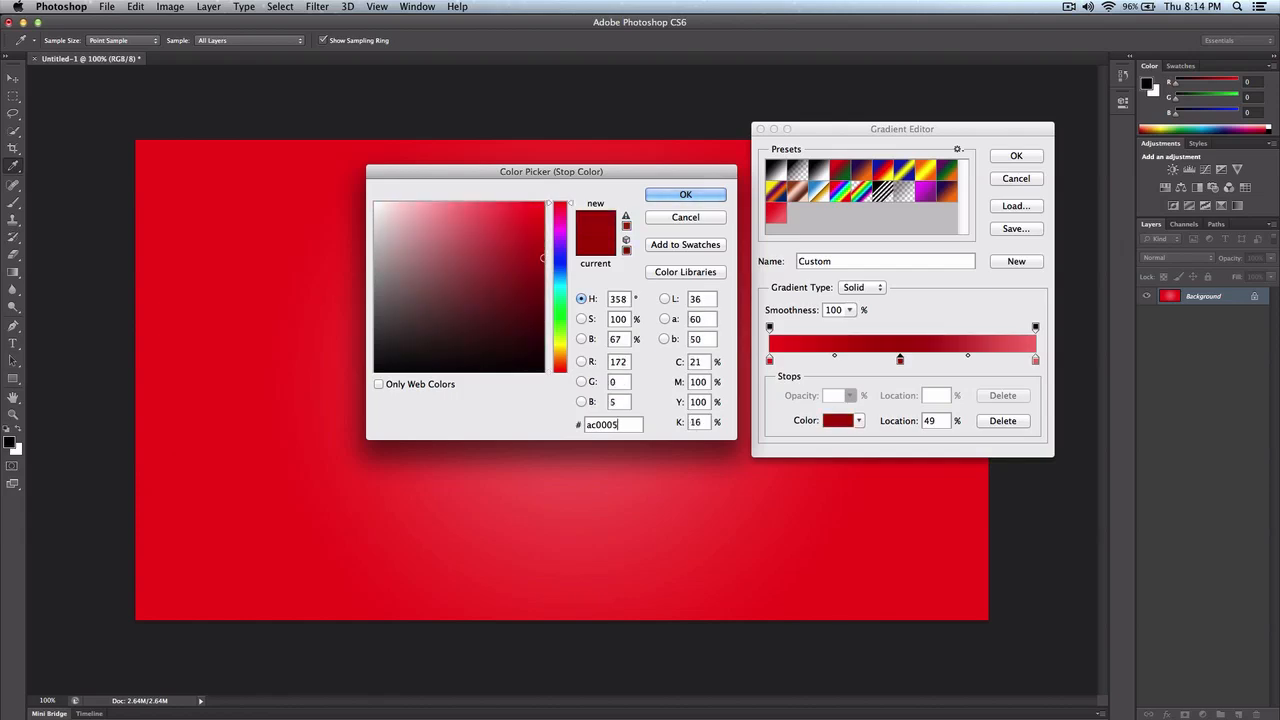
{"action": "left_click", "coordinate": [685, 194]}
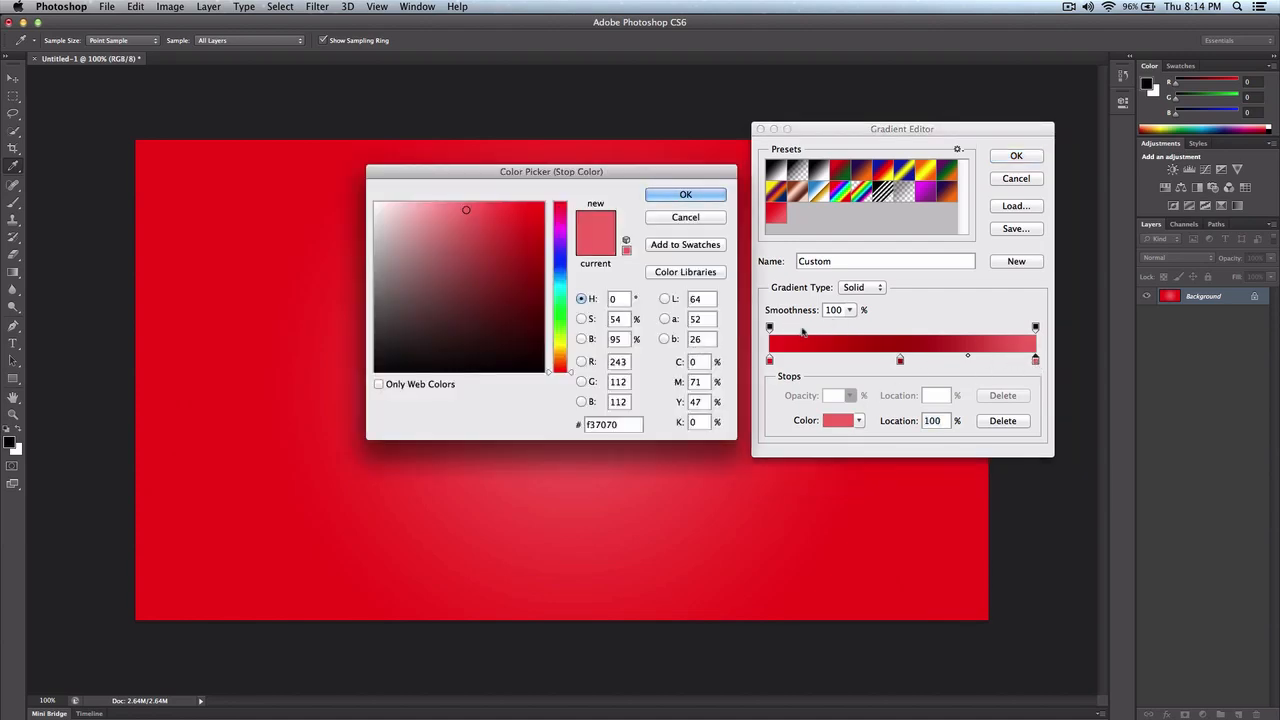
{"action": "left_click", "coordinate": [685, 194]}
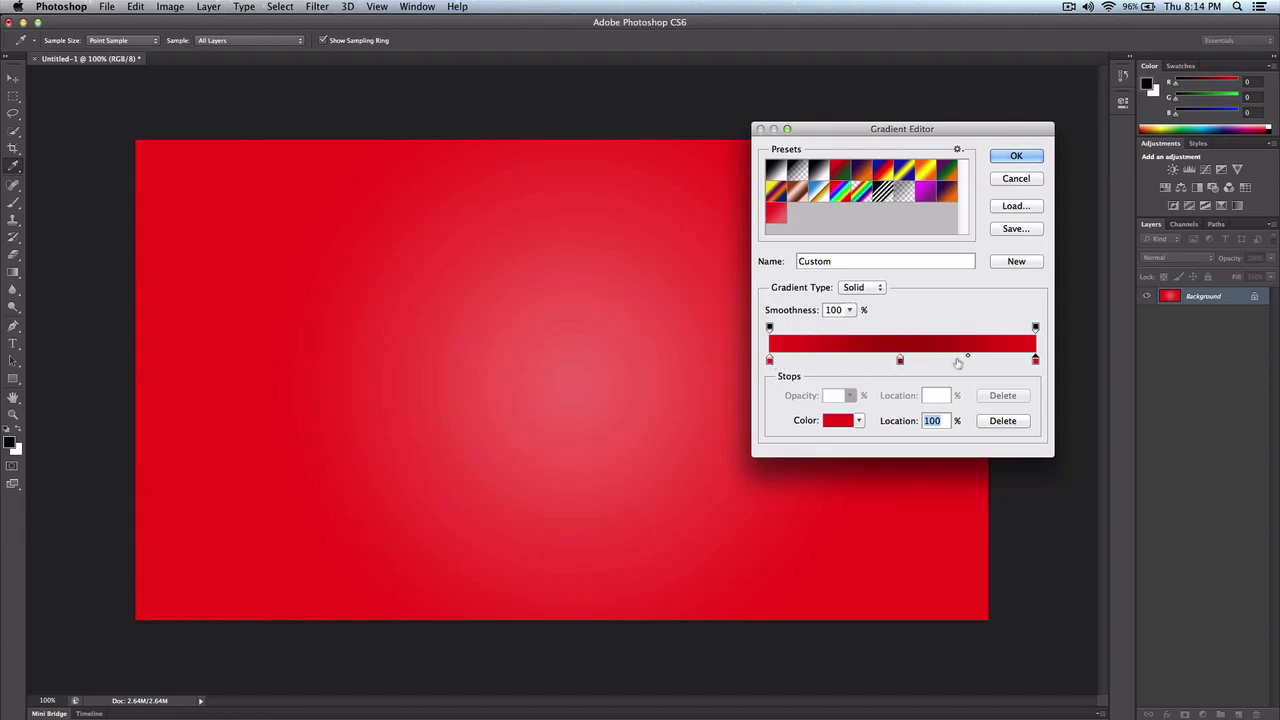
{"action": "mouse_move", "coordinate": [968, 360]}
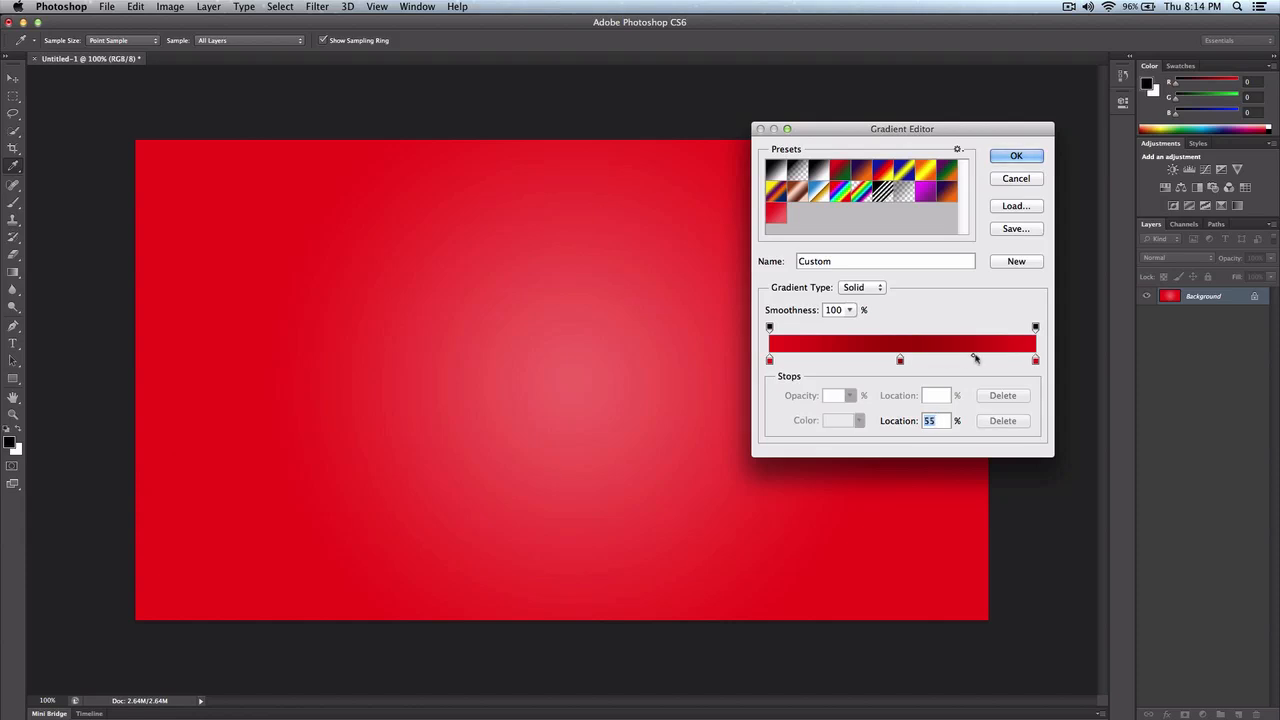
- Drag the midpoint between the dark red and right red stops back and forth
{"action": "left_click_drag", "start_coordinate": [975, 360], "coordinate": [1012, 360]}
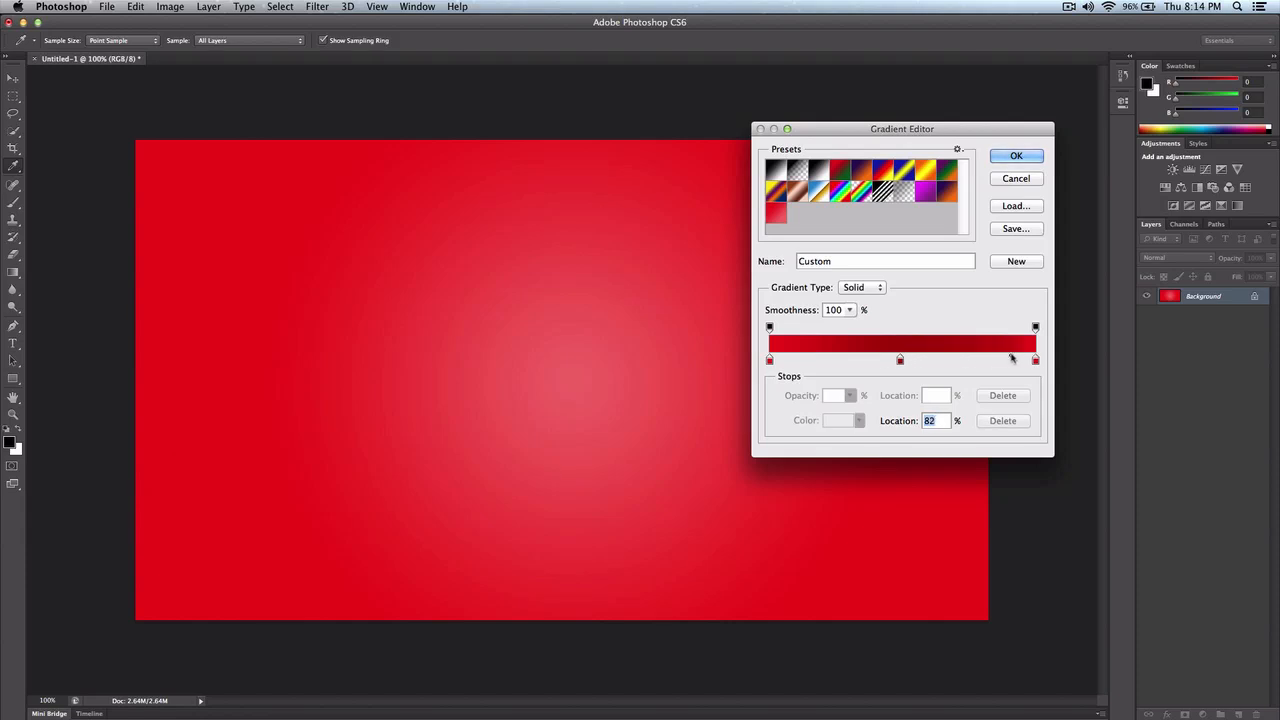
{"action": "left_click_drag", "start_coordinate": [1012, 358], "coordinate": [961, 358]}
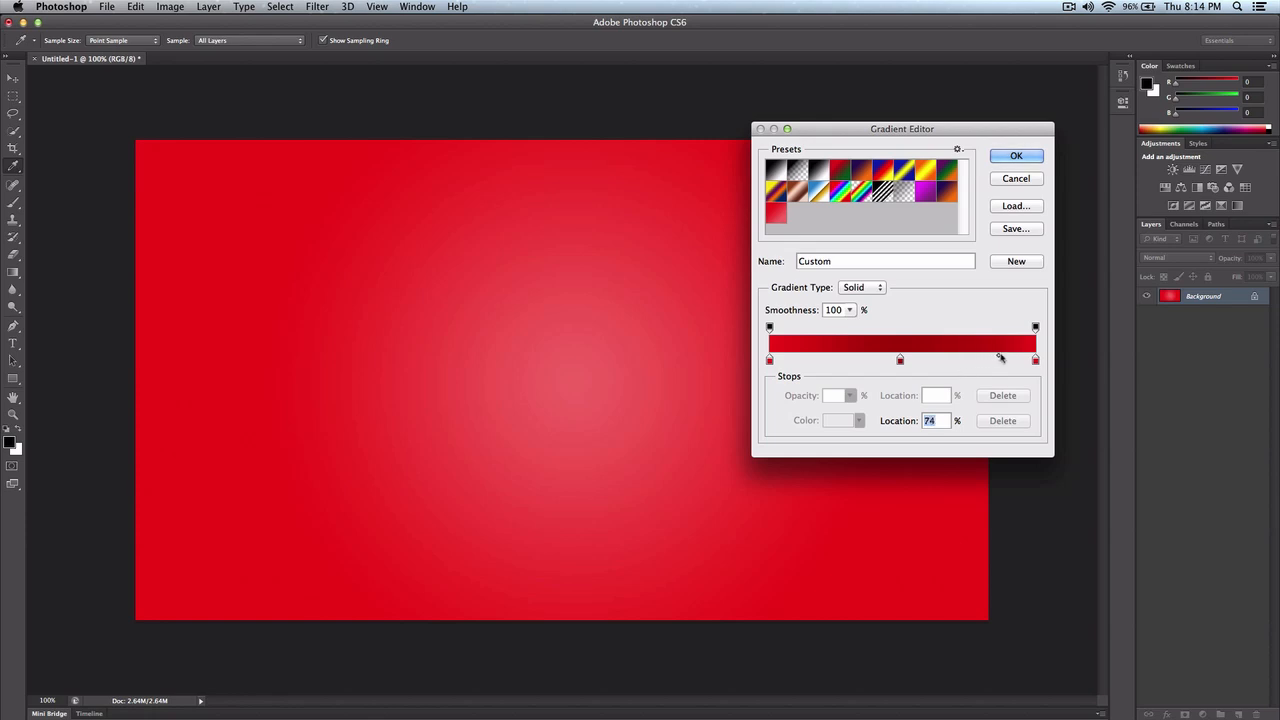
{"action": "left_click_drag", "start_coordinate": [1000, 359], "coordinate": [1034, 359]}
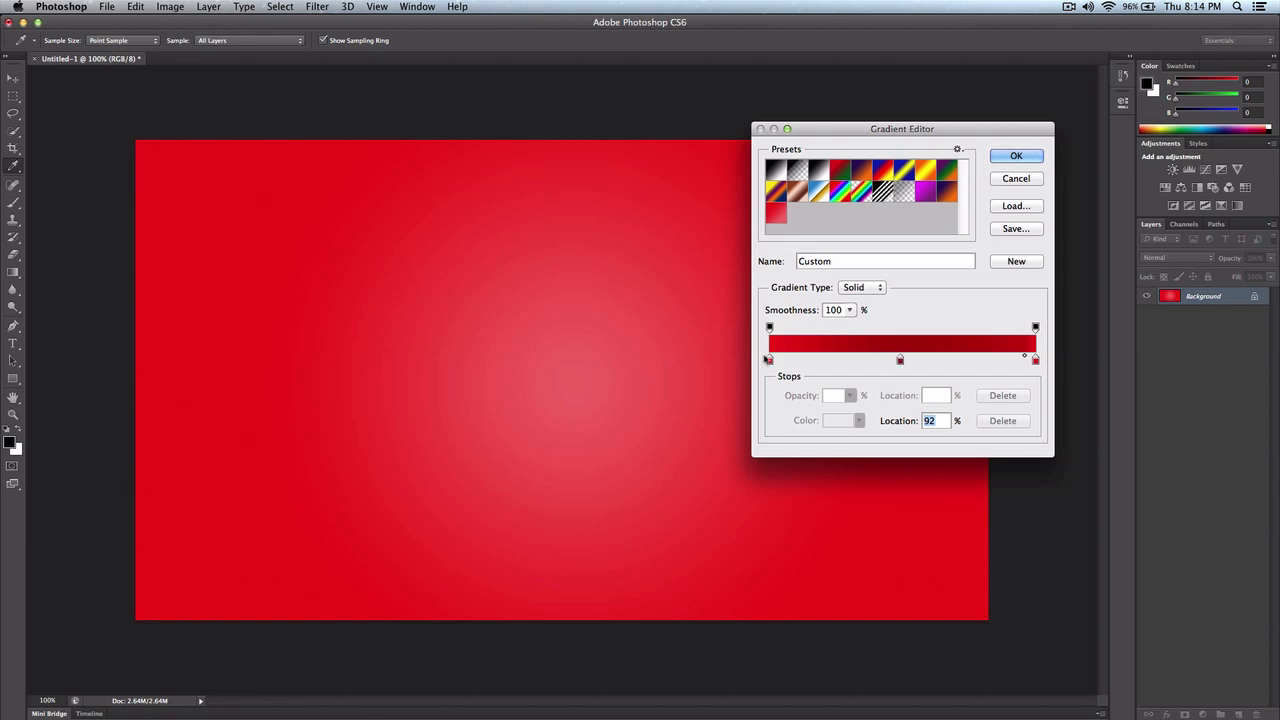
{"action": "left_click_drag", "start_coordinate": [1035, 358], "coordinate": [953, 358]}
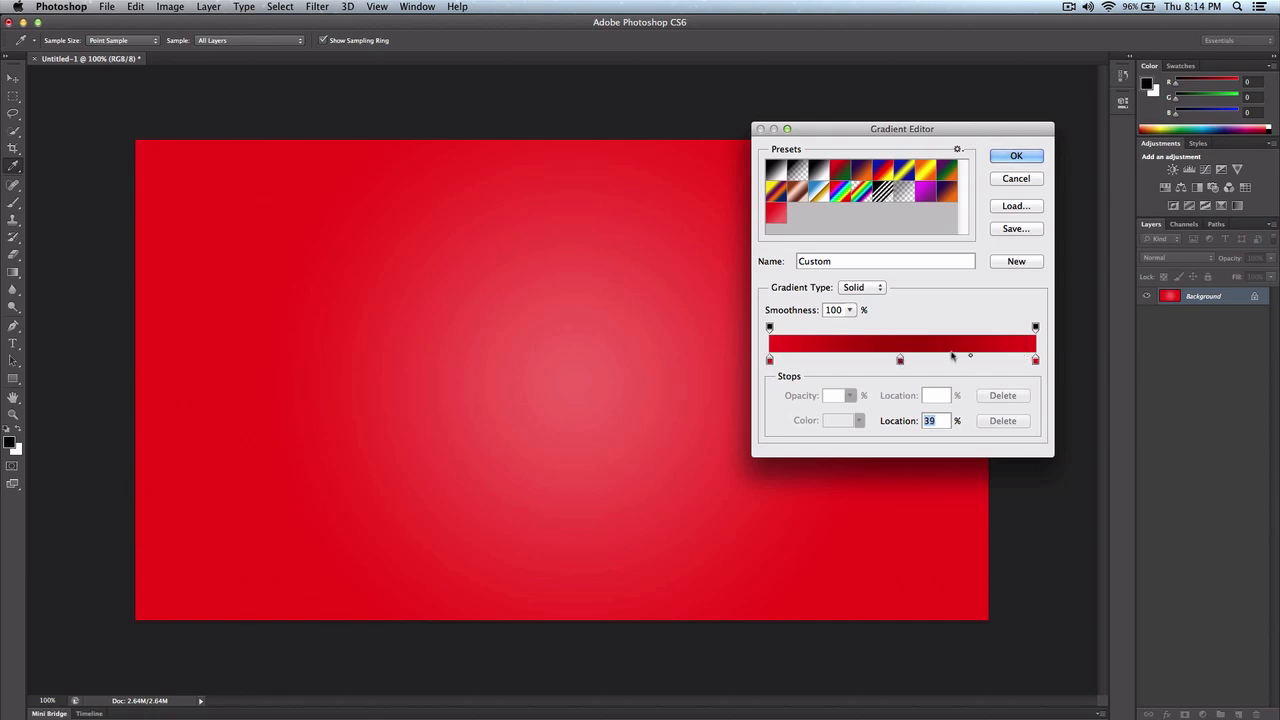
{"action": "left_click_drag", "start_coordinate": [970, 358], "coordinate": [935, 358]}
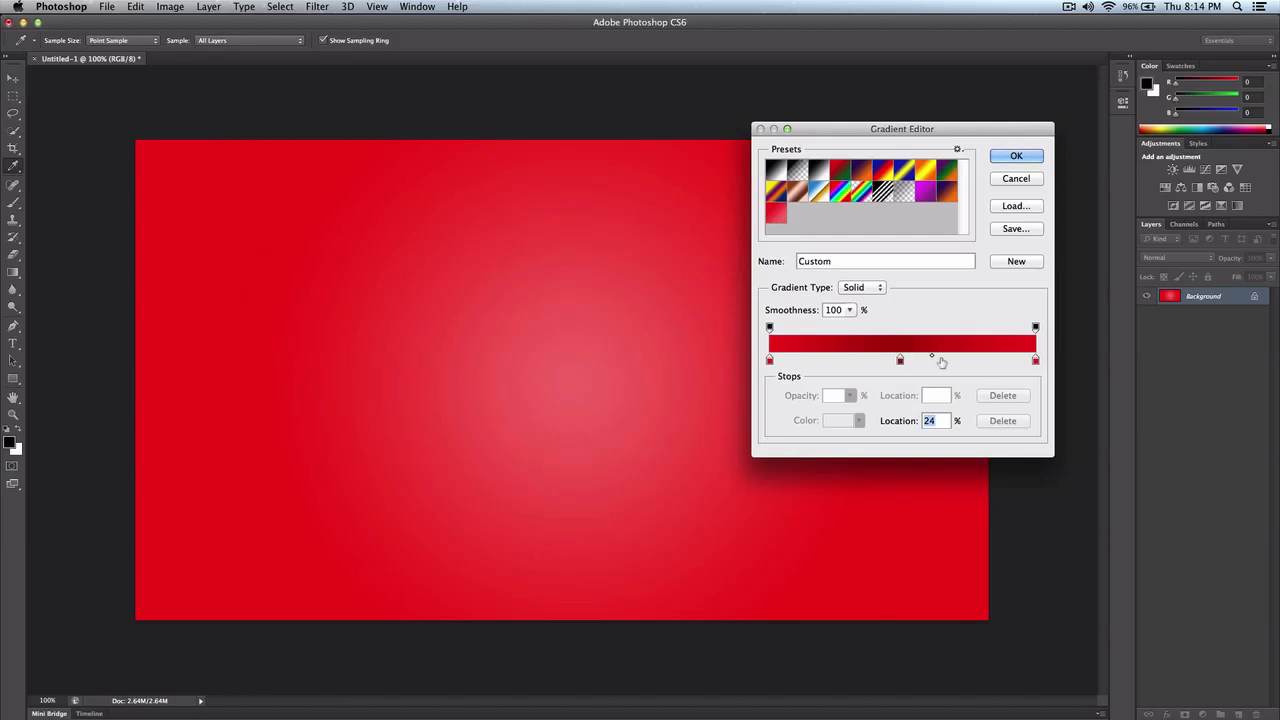
{"action": "left_click_drag", "start_coordinate": [899, 360], "coordinate": [971, 360]}
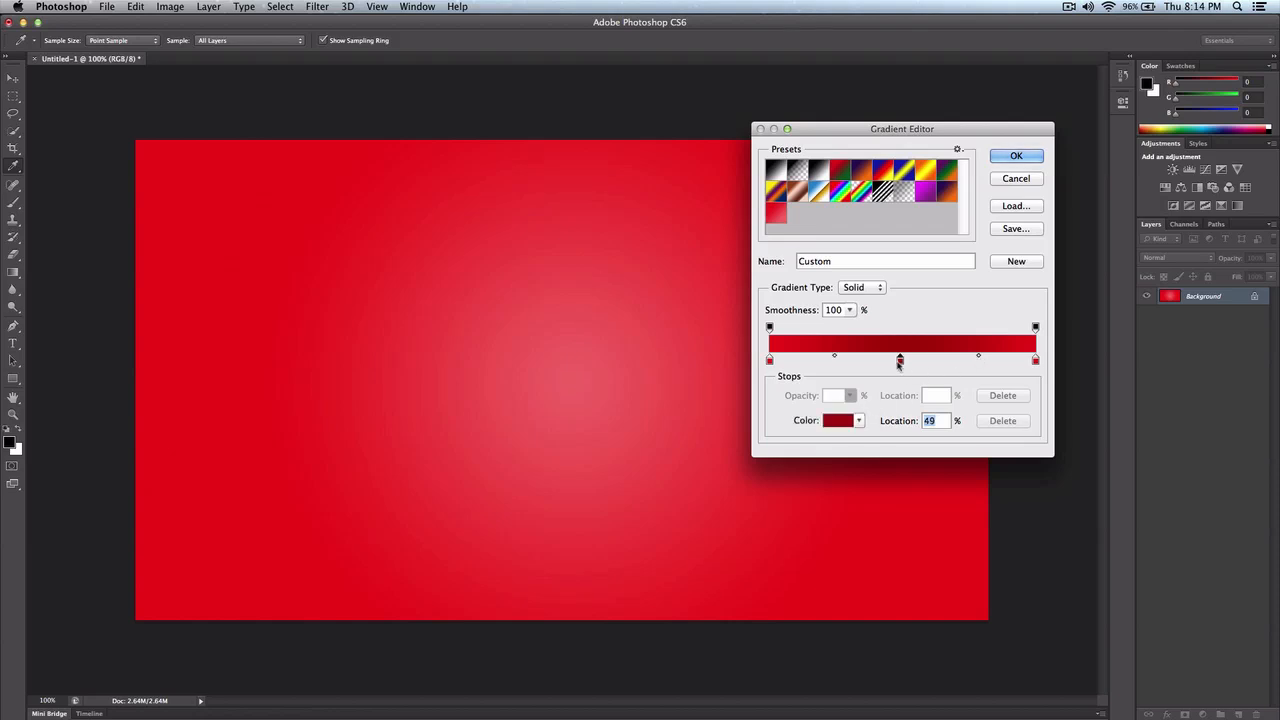
- Reposition the blend midpoints on both sides of the blue middle stop
{"action": "left_click", "coordinate": [838, 420]}
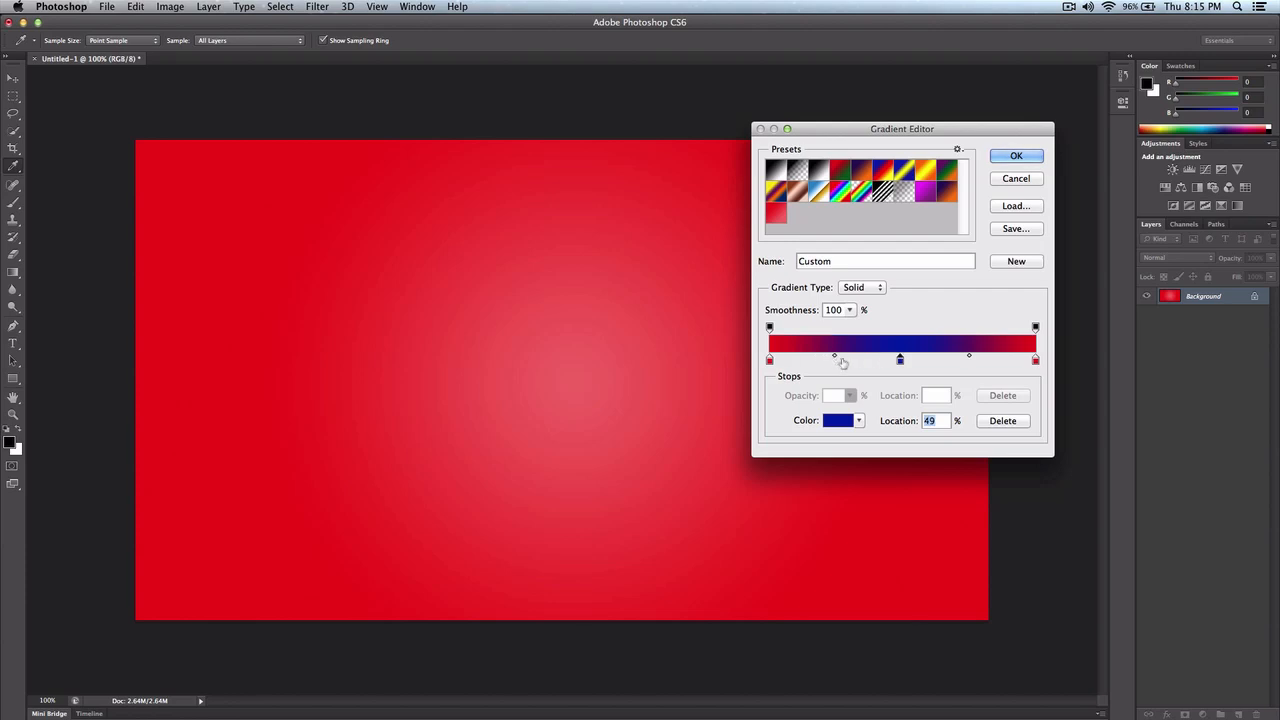
{"action": "left_click_drag", "start_coordinate": [835, 357], "coordinate": [825, 357]}
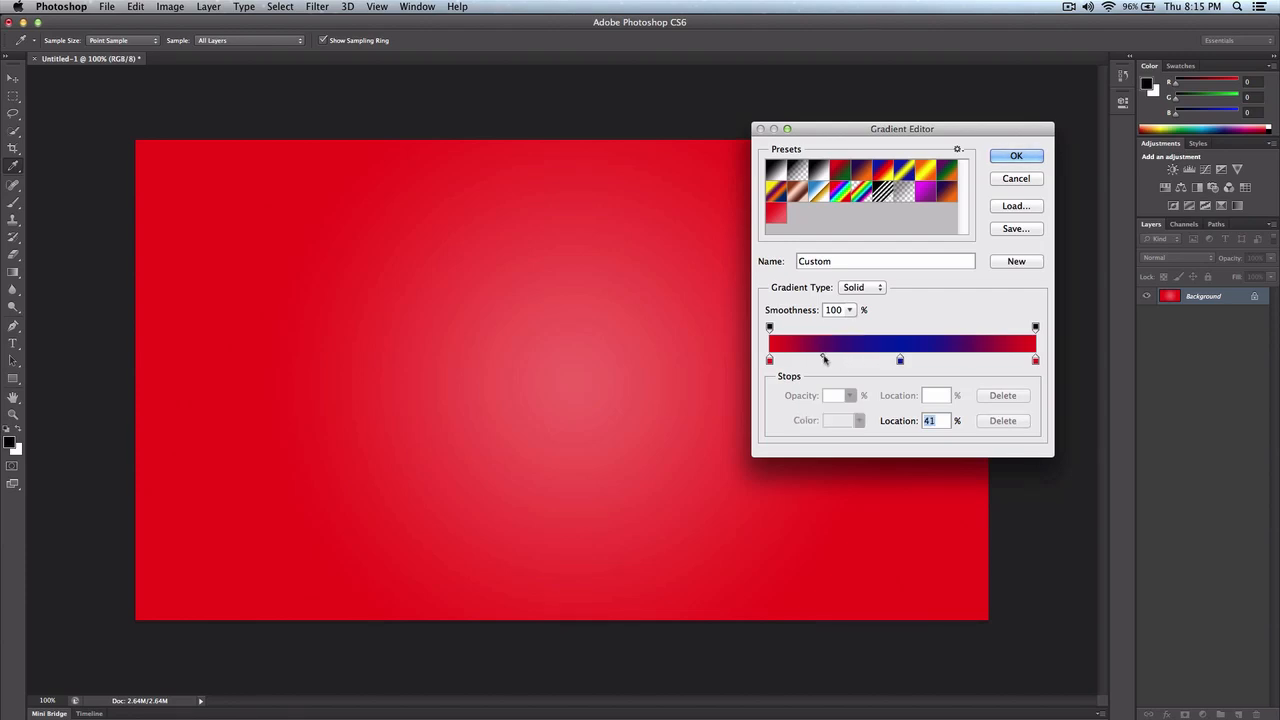
{"action": "left_click_drag", "start_coordinate": [824, 359], "coordinate": [863, 359]}
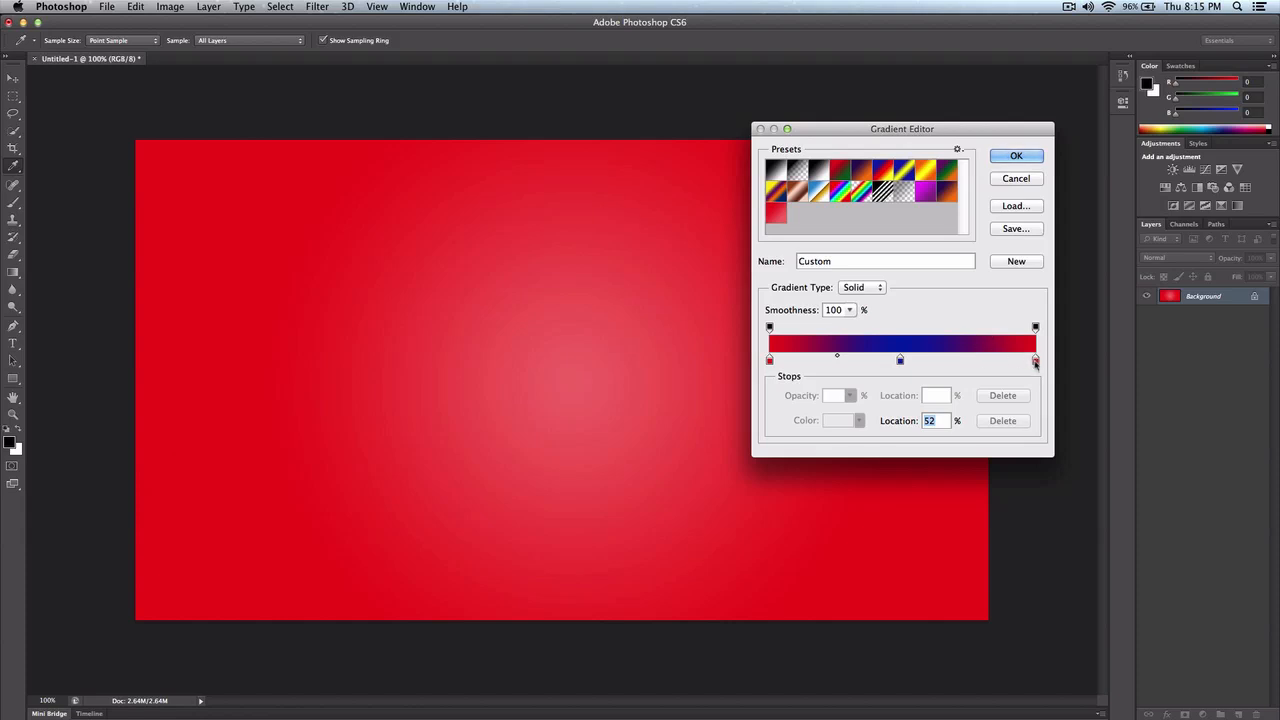
{"action": "left_click", "coordinate": [1035, 361]}
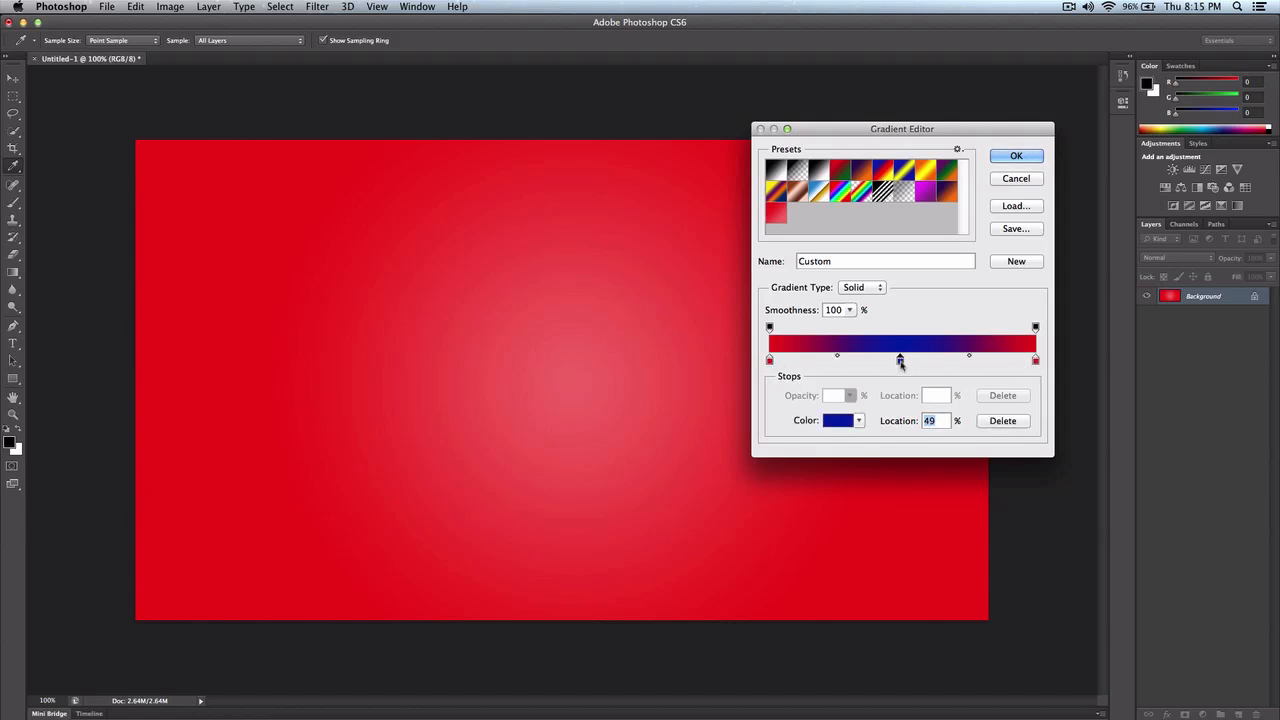
{"action": "left_click_drag", "start_coordinate": [900, 361], "coordinate": [888, 361]}
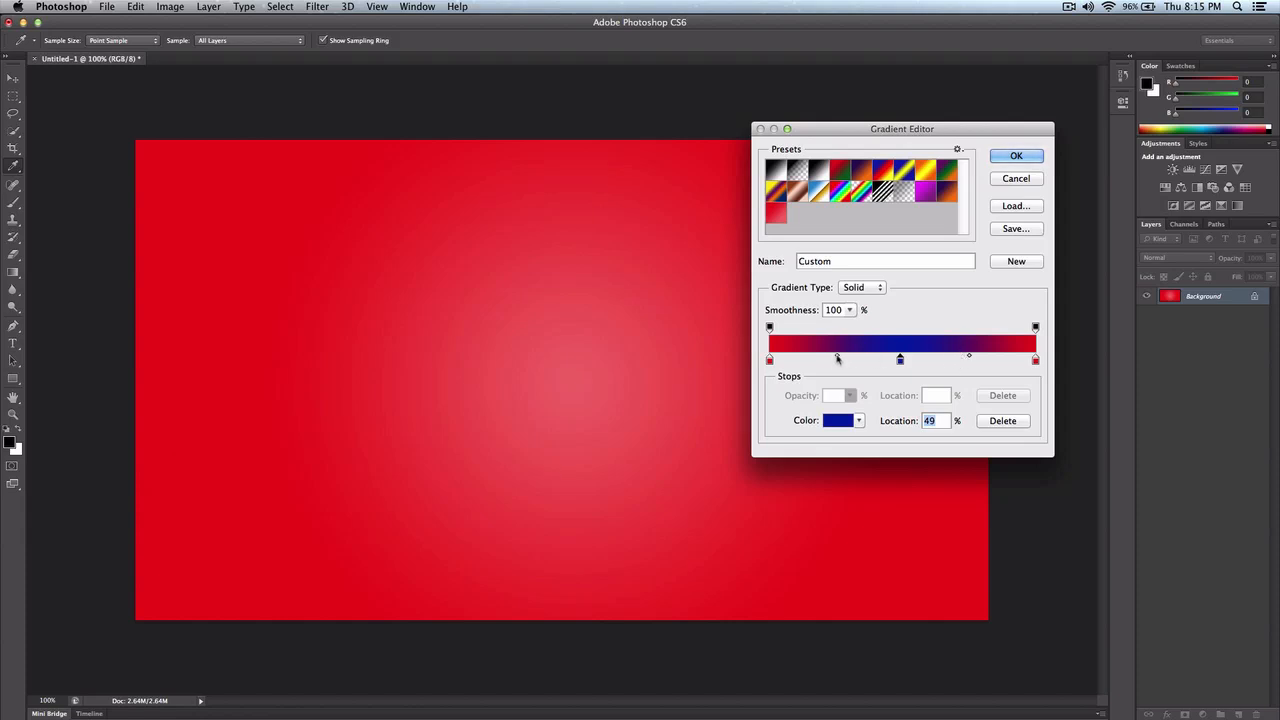
{"action": "mouse_move", "coordinate": [838, 357]}
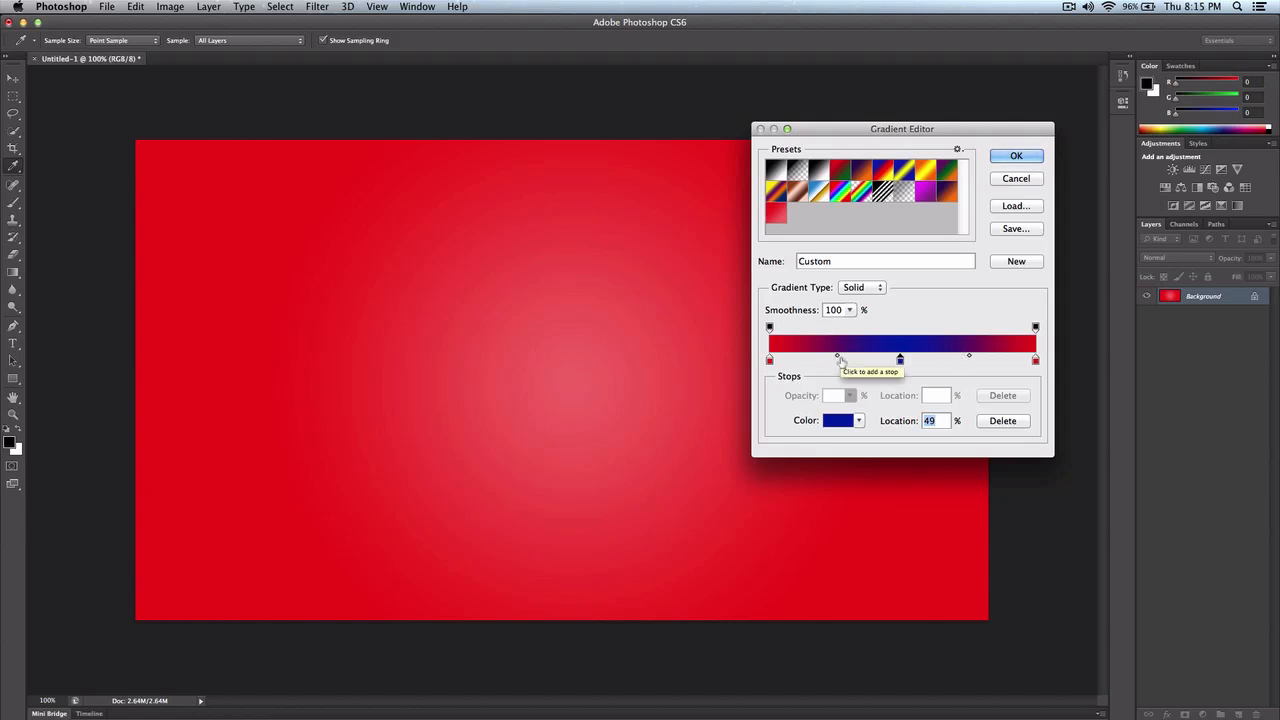
{"action": "mouse_move", "coordinate": [960, 343]}
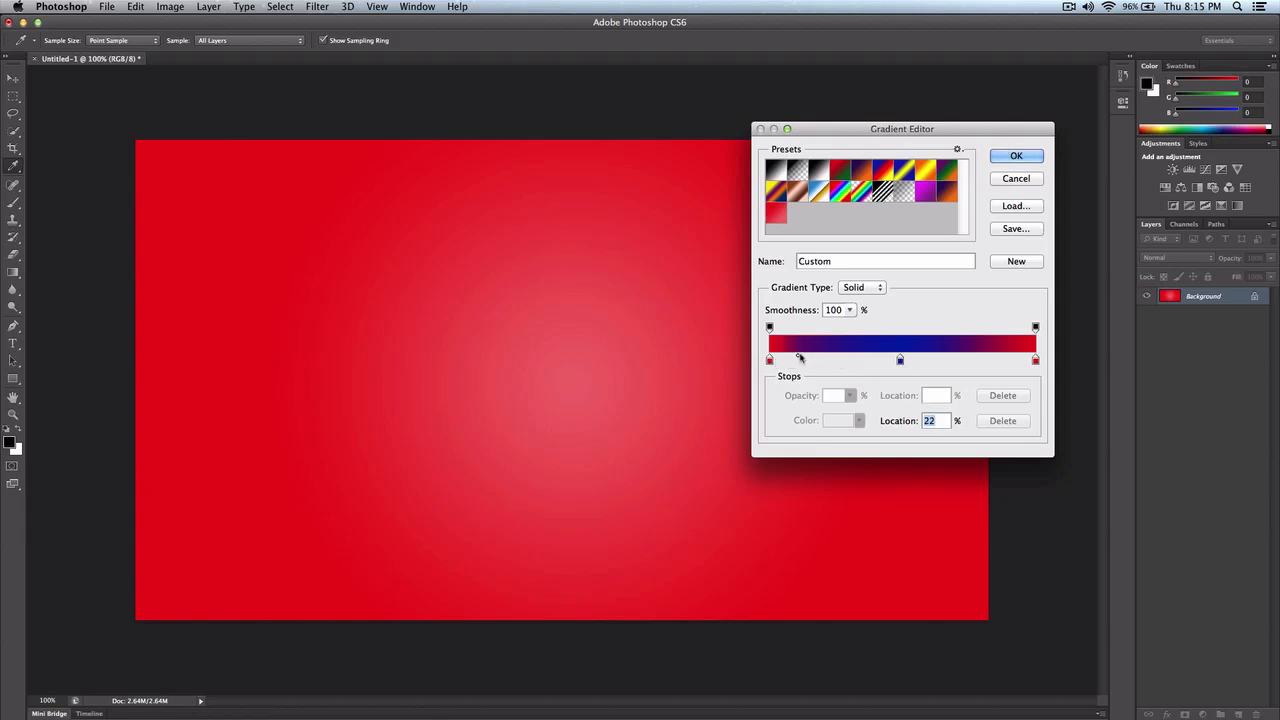
- Shift the left blend midpoint toward blue, then drag the right red stop to 82%
{"action": "left_click_drag", "start_coordinate": [800, 360], "coordinate": [785, 360]}
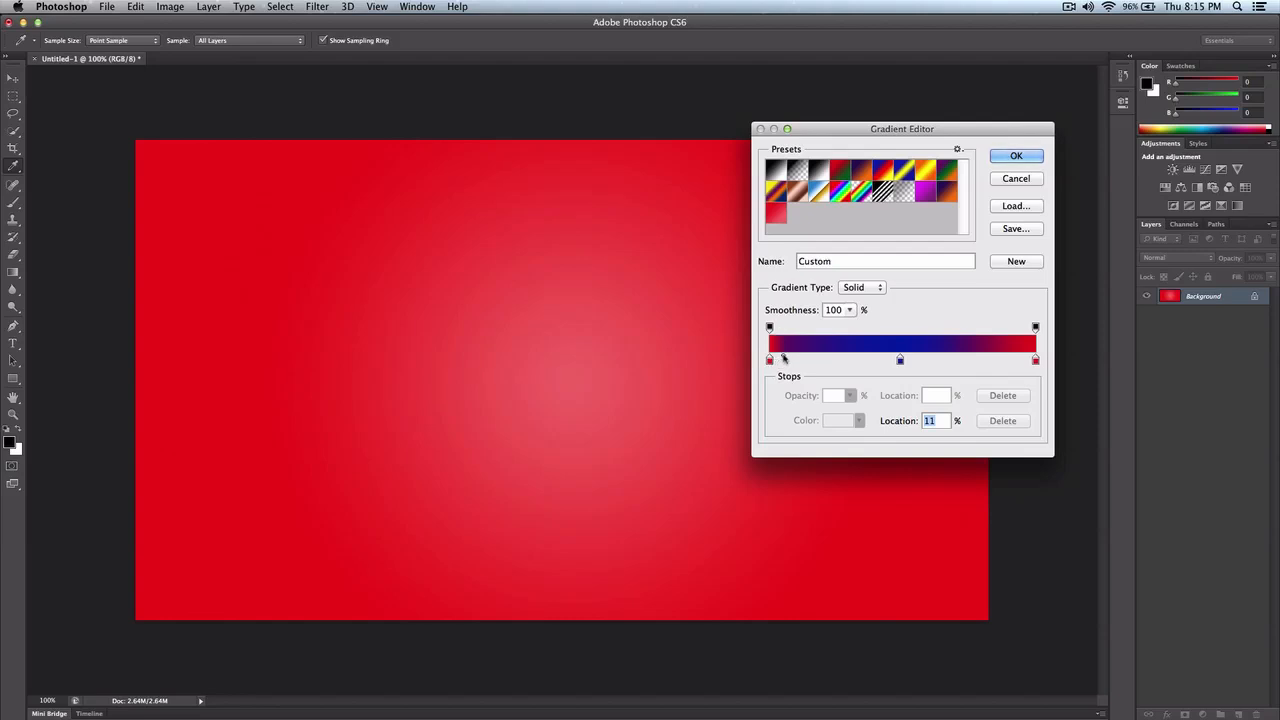
{"action": "left_click_drag", "start_coordinate": [783, 360], "coordinate": [898, 360]}
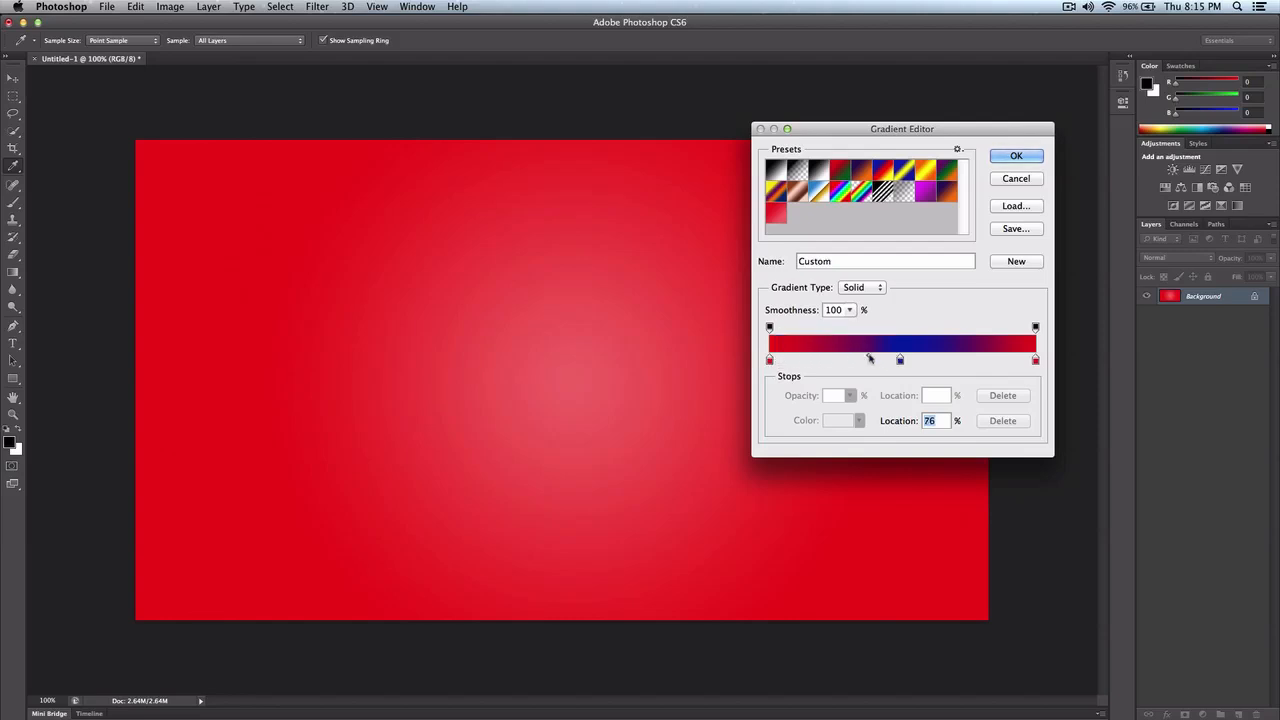
{"action": "left_click_drag", "start_coordinate": [899, 360], "coordinate": [842, 360]}
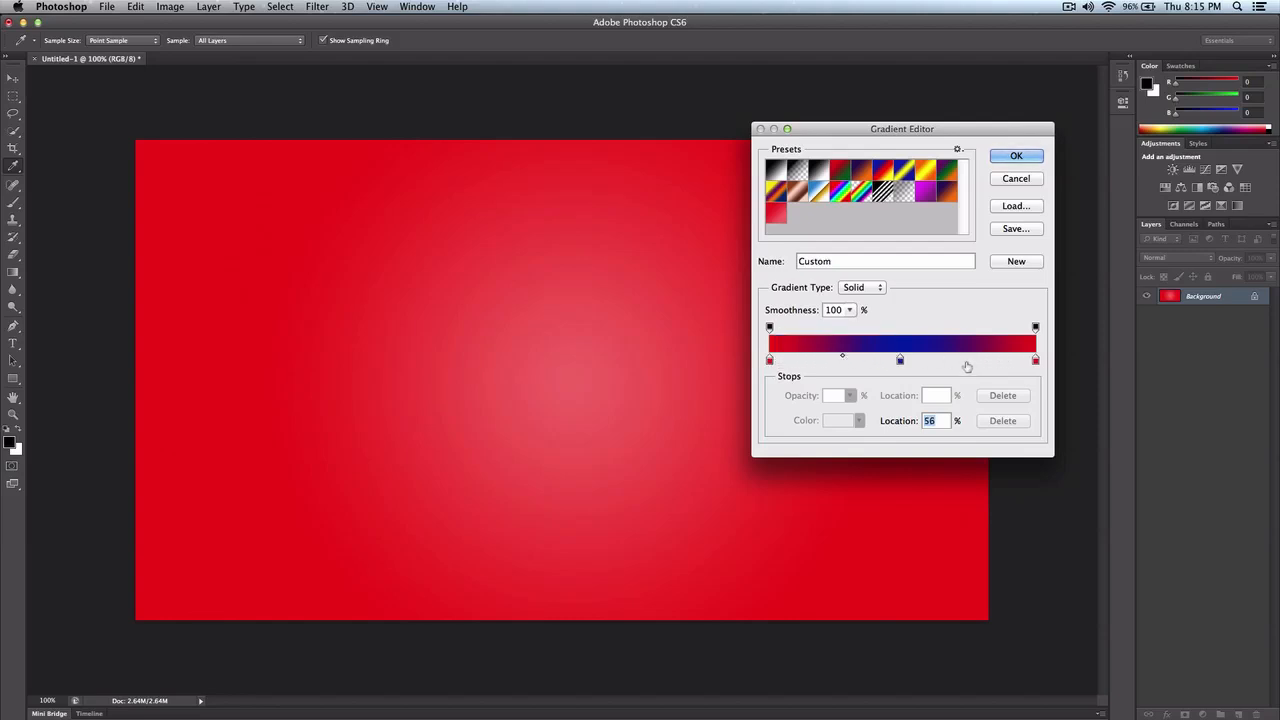
{"action": "left_click", "coordinate": [968, 360]}
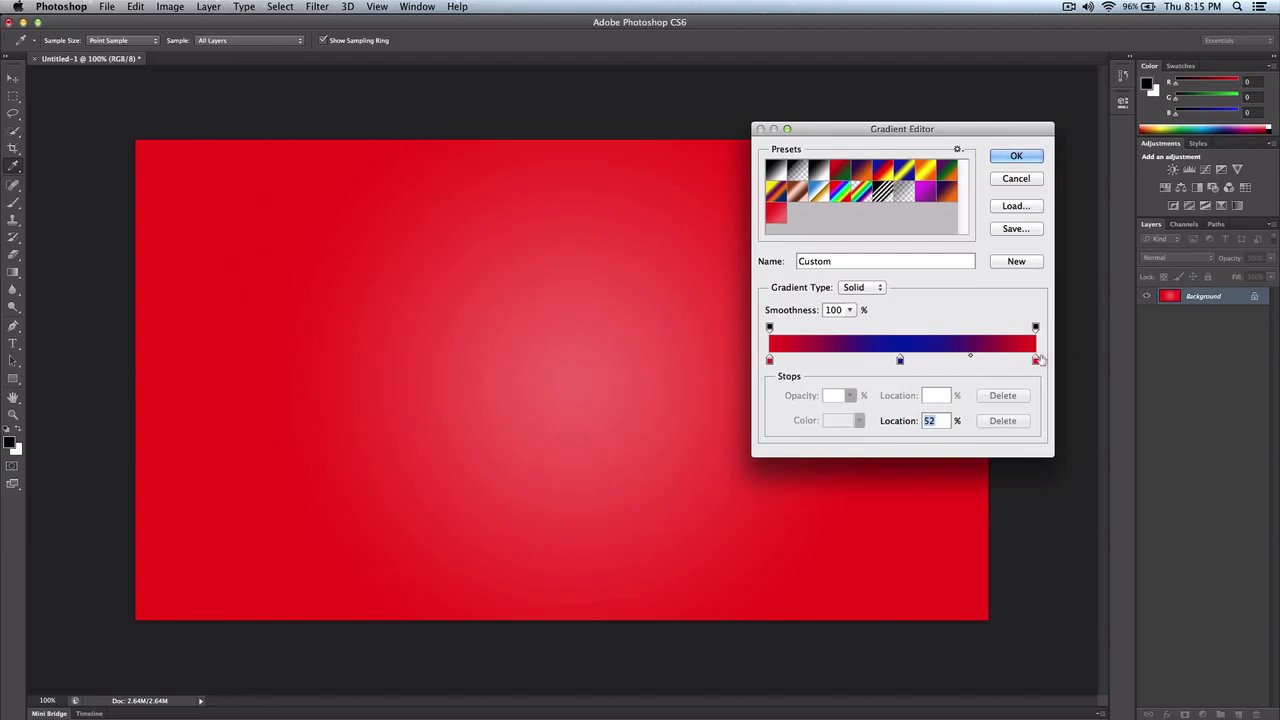
{"action": "left_click_drag", "start_coordinate": [1035, 358], "coordinate": [990, 358]}
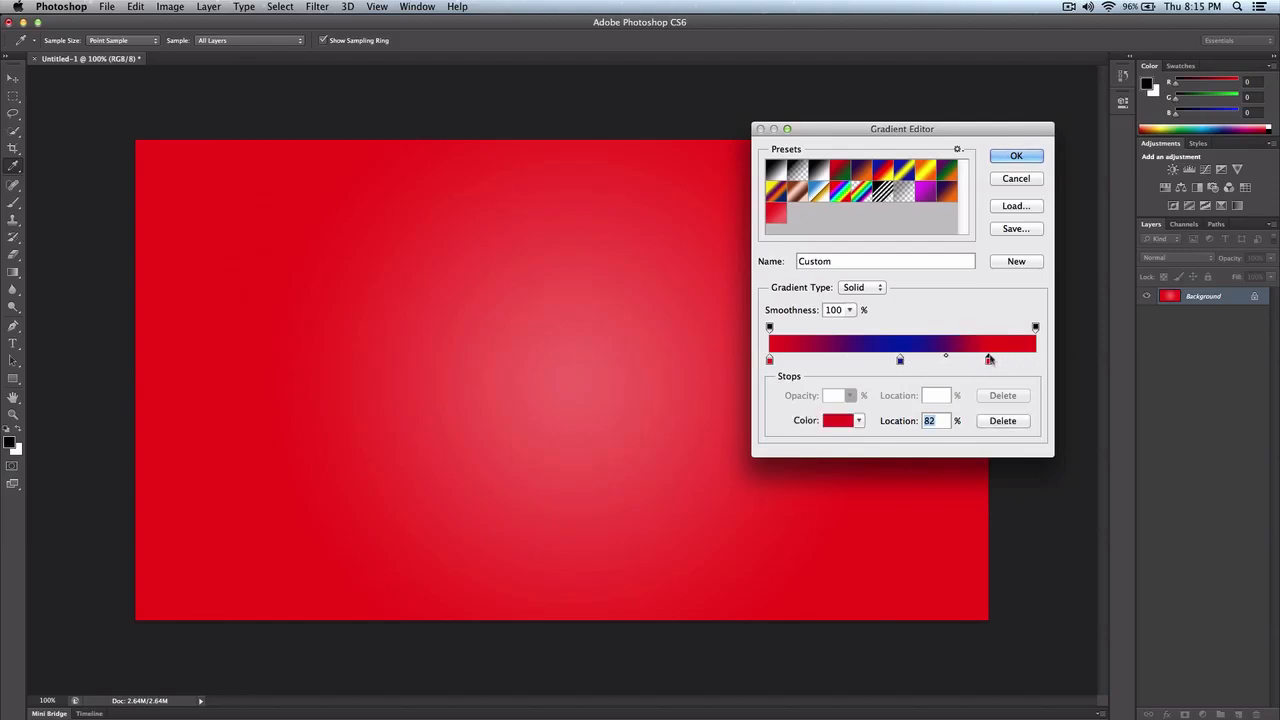
- Check the red stop's colour, keep the gradient type Solid, and cancel loading a gradient file
{"action": "left_click", "coordinate": [838, 420]}
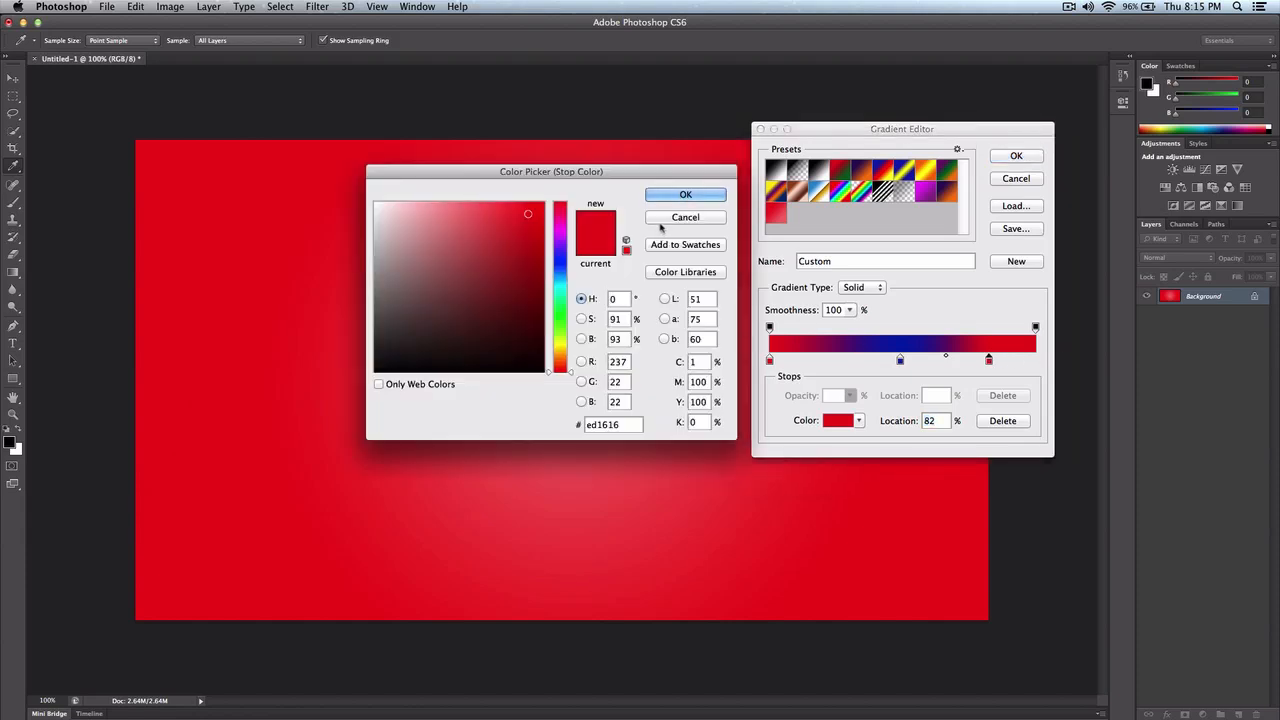
{"action": "left_click", "coordinate": [685, 194]}
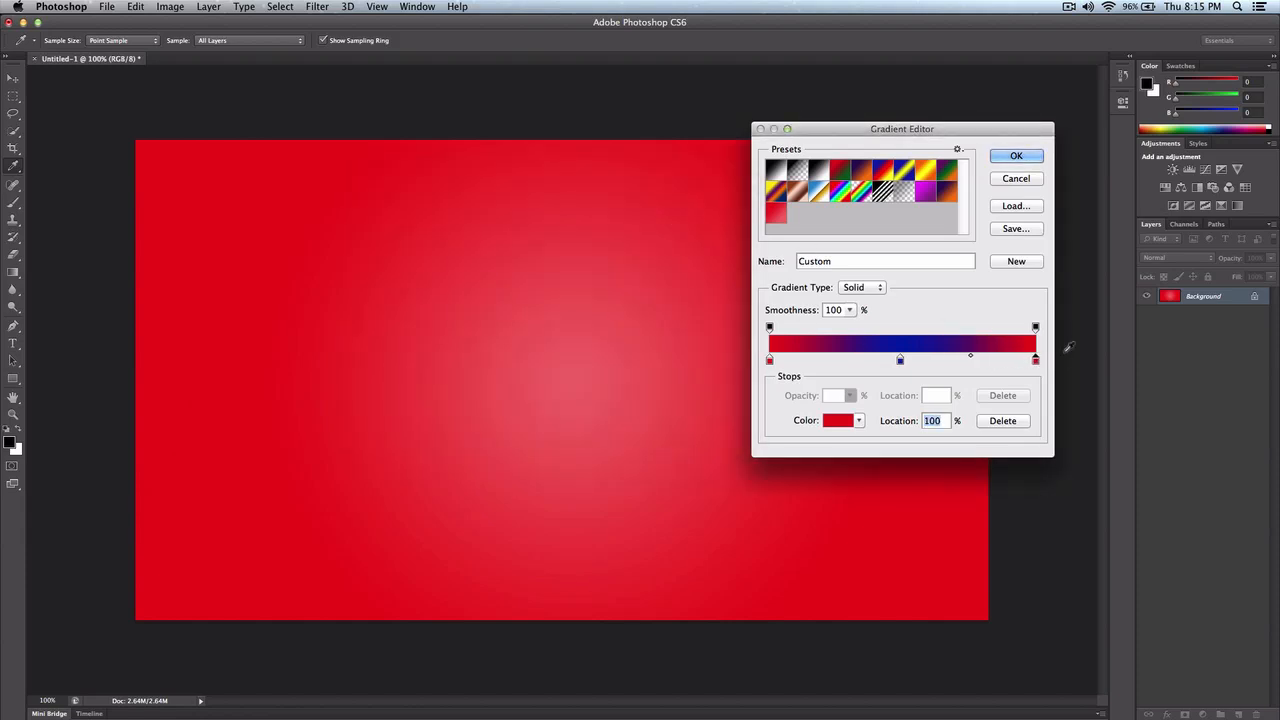
{"action": "left_click", "coordinate": [860, 287]}
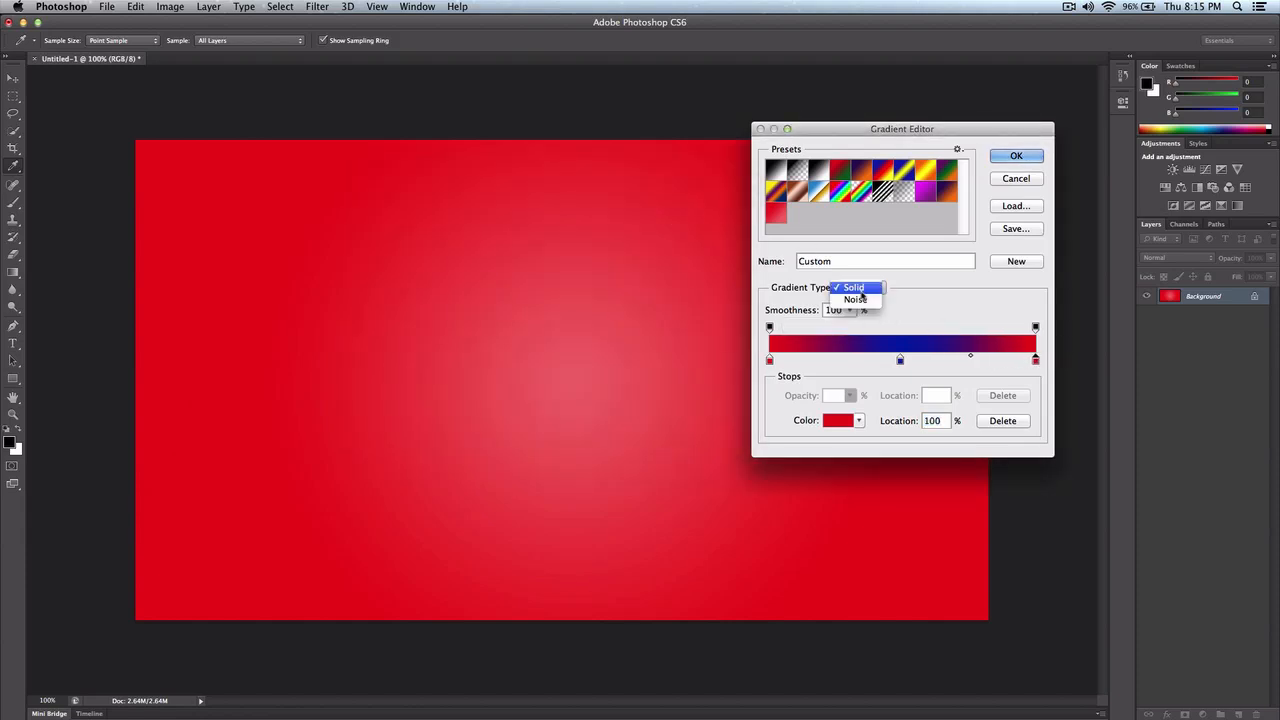
{"action": "left_click", "coordinate": [853, 287]}
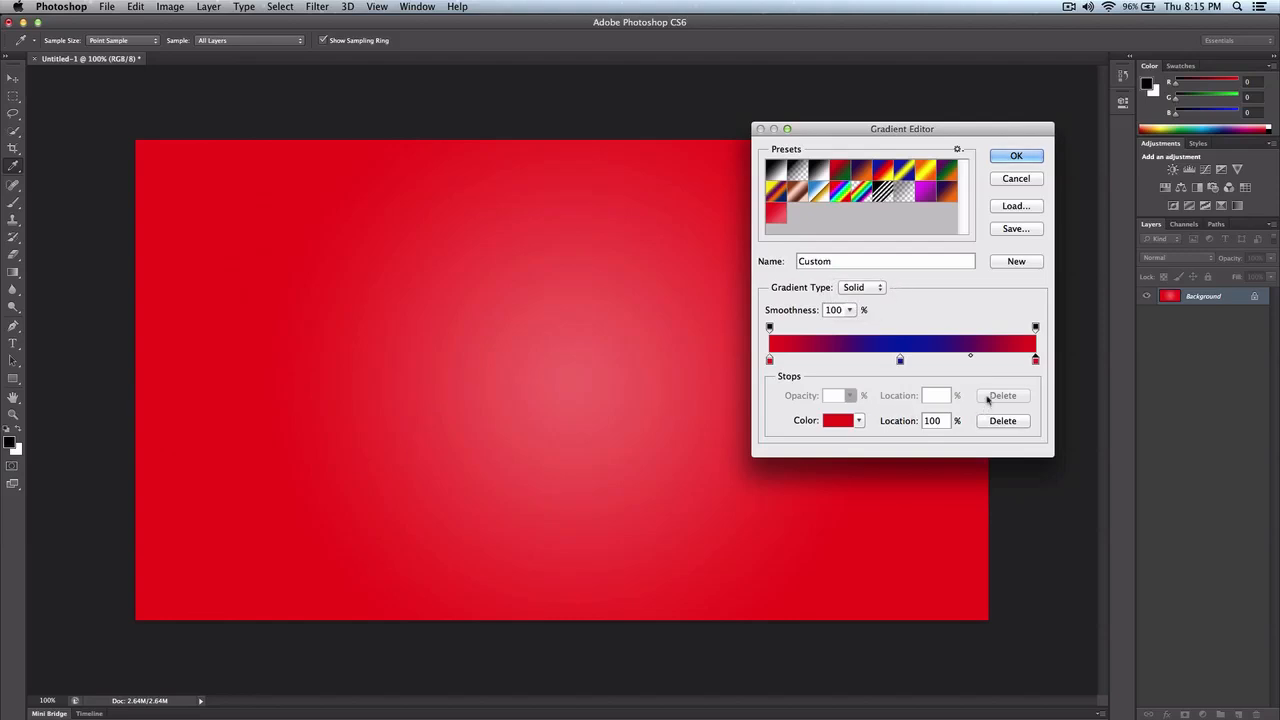
{"action": "left_click", "coordinate": [1015, 205]}
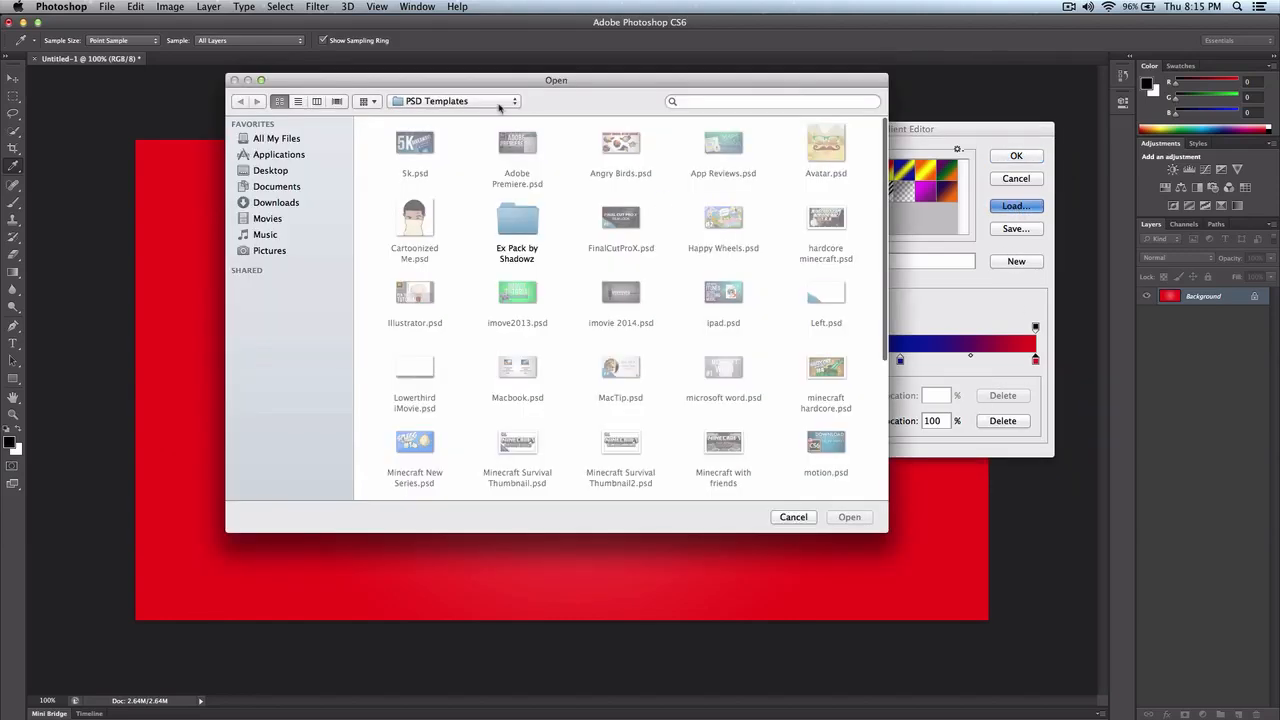
{"action": "left_click", "coordinate": [793, 517]}
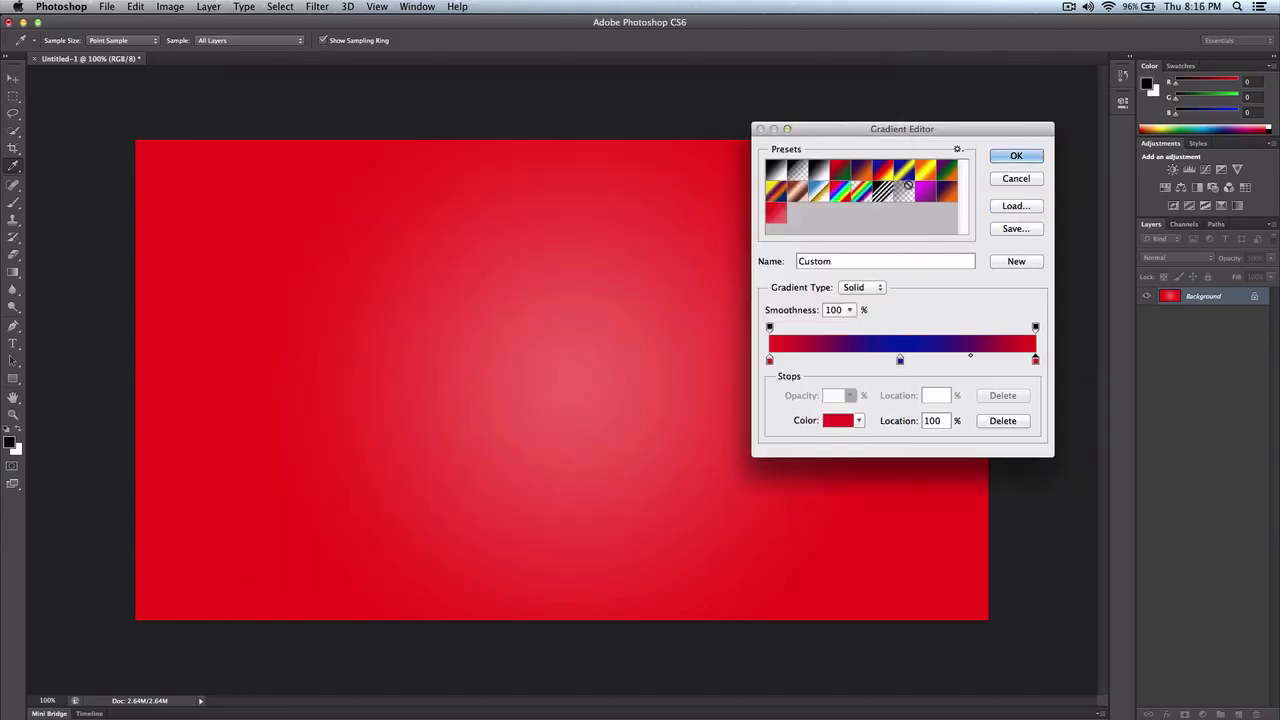
{"action": "mouse_move", "coordinate": [945, 213]}
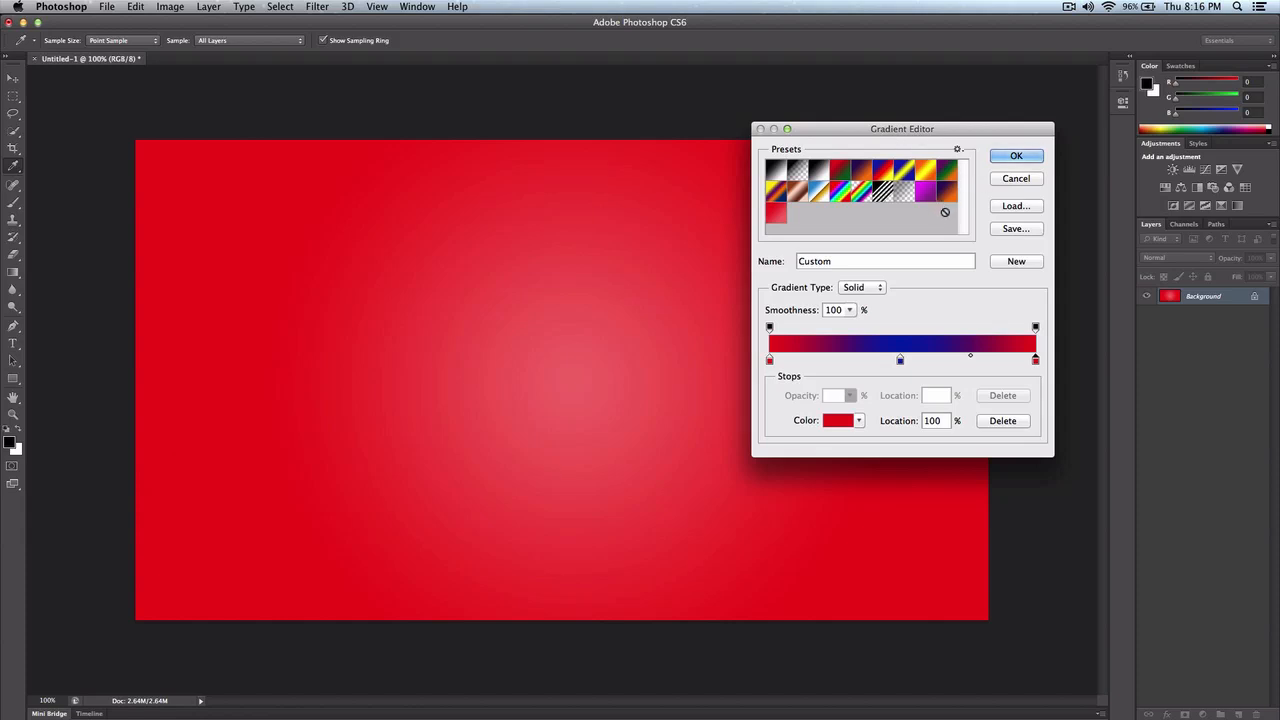
- Apply the red-blue-red gradient as a radial fill, then select the red gradient preset
{"action": "left_click", "coordinate": [1015, 155]}
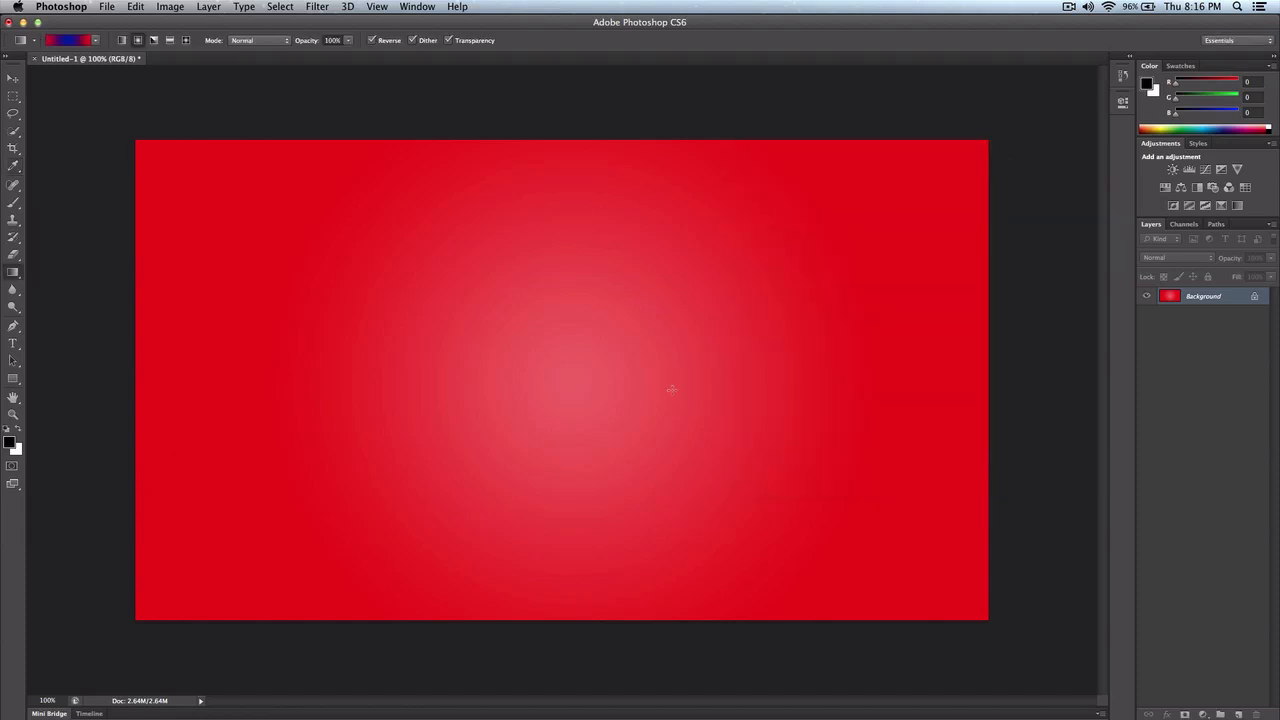
{"action": "left_click_drag", "start_coordinate": [670, 390], "coordinate": [540, 390]}
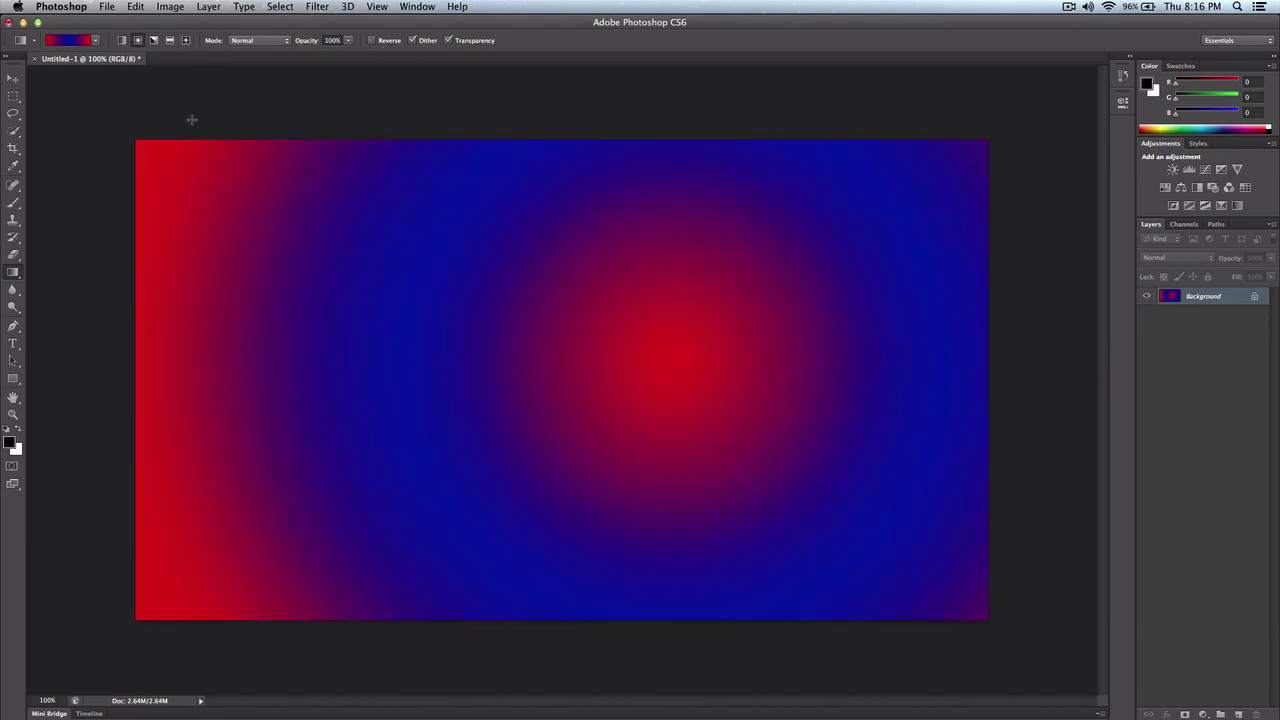
{"action": "left_click", "coordinate": [258, 40]}
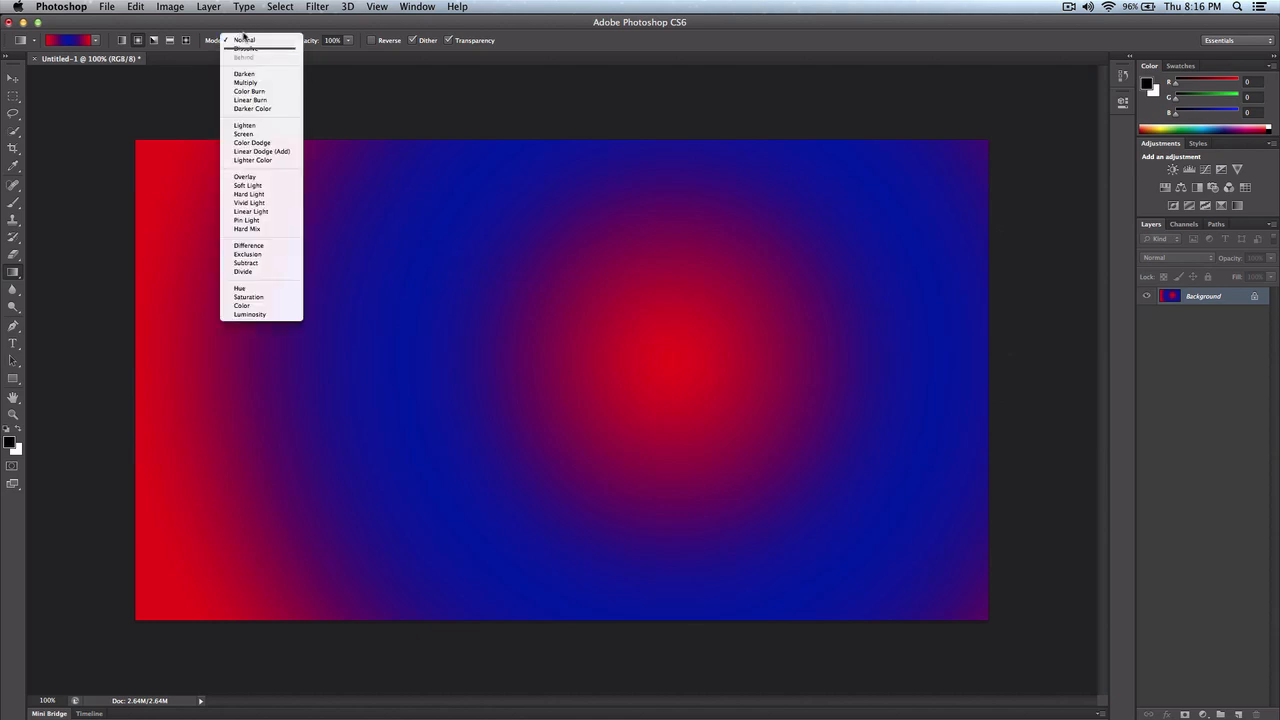
{"action": "left_click", "coordinate": [242, 40]}
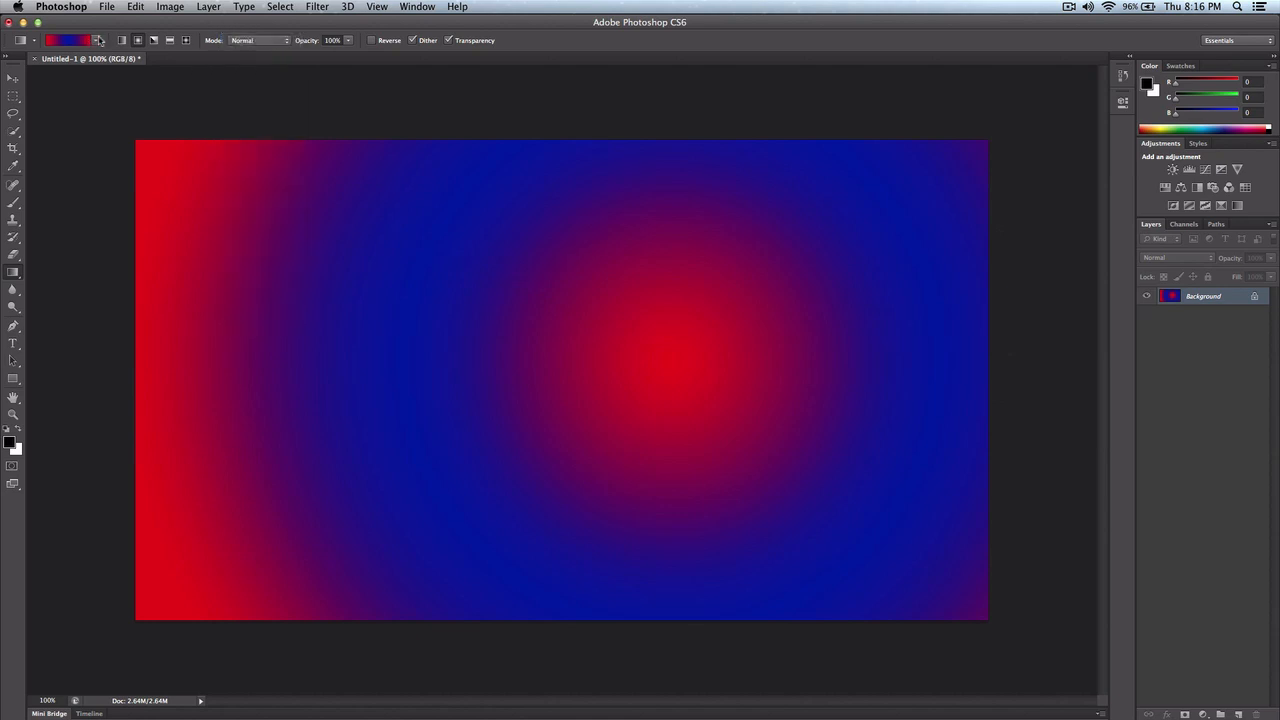
{"action": "left_click", "coordinate": [99, 40]}
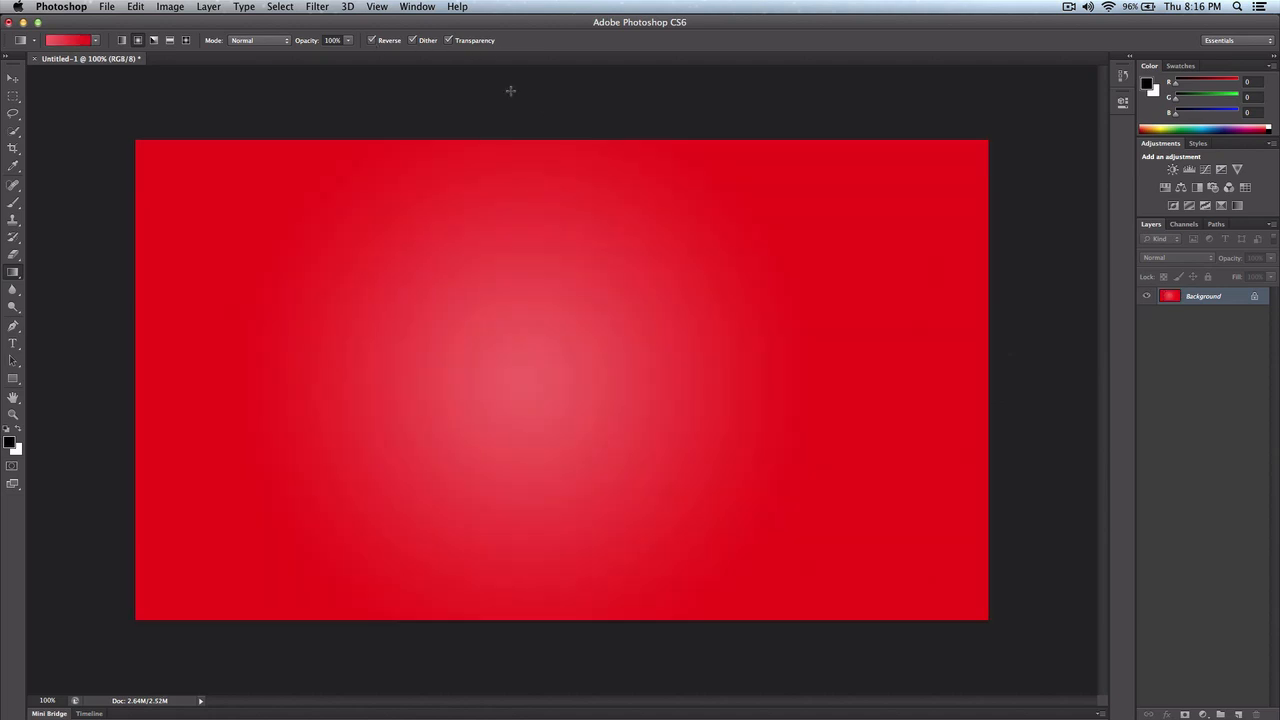
{"action": "mouse_move", "coordinate": [215, 75]}
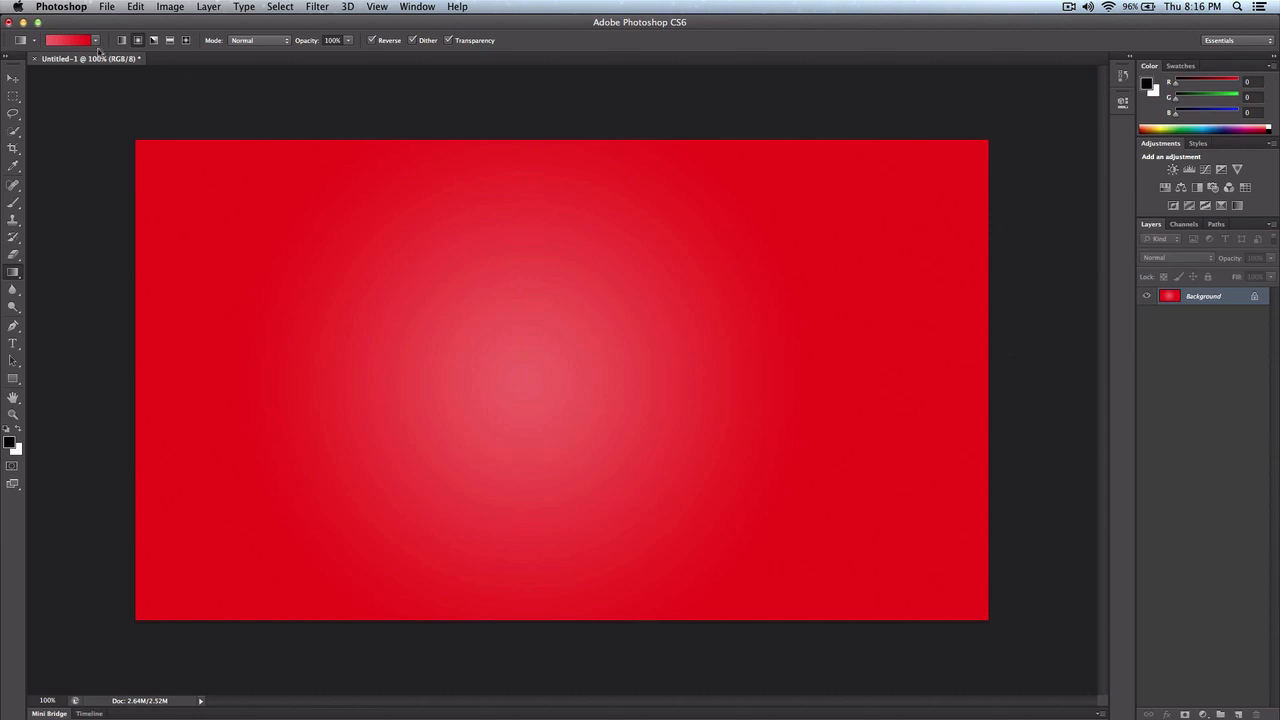
{"action": "mouse_move", "coordinate": [201, 66]}
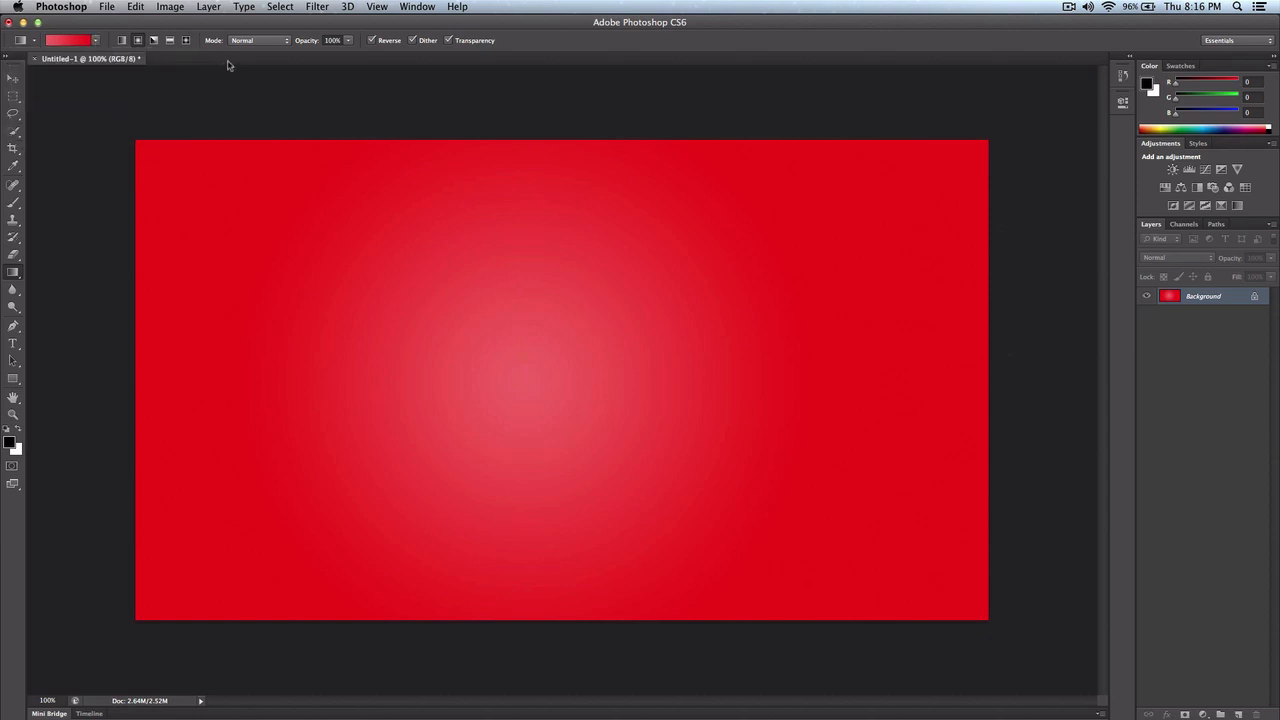
- Reopen the Gradient Editor on the red gradient from the options bar swatch
{"action": "left_click", "coordinate": [68, 40]}
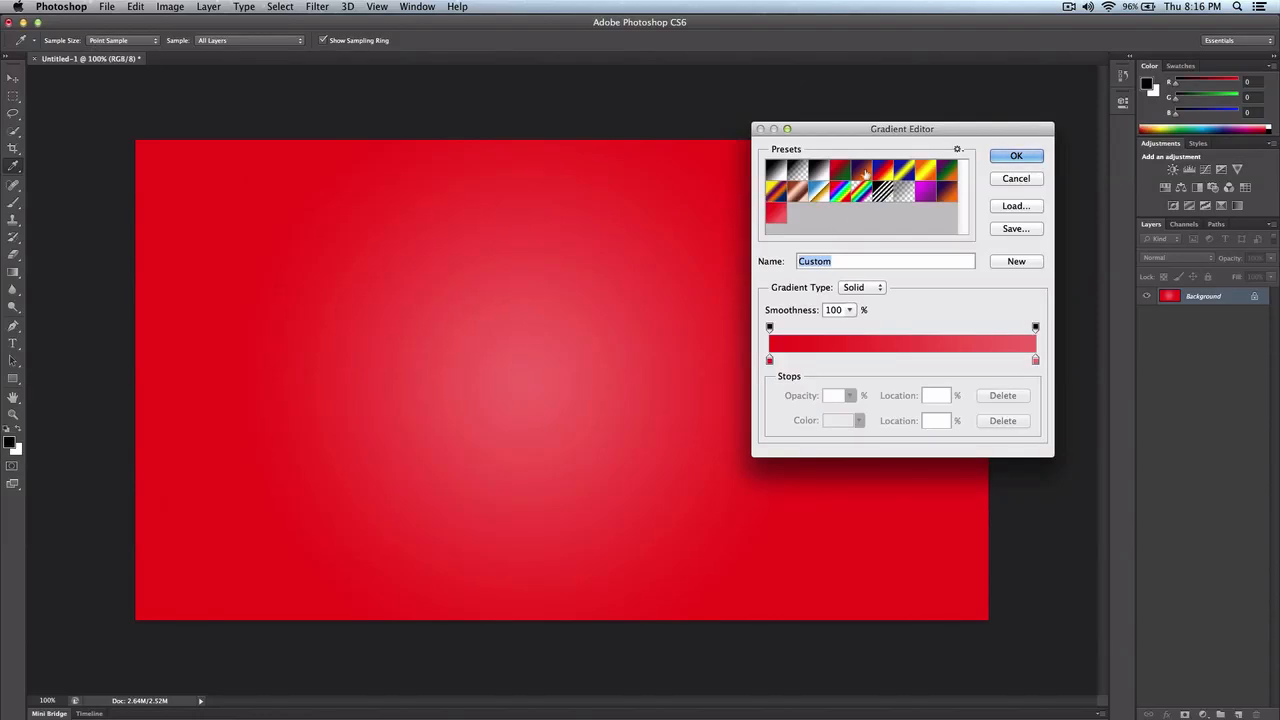